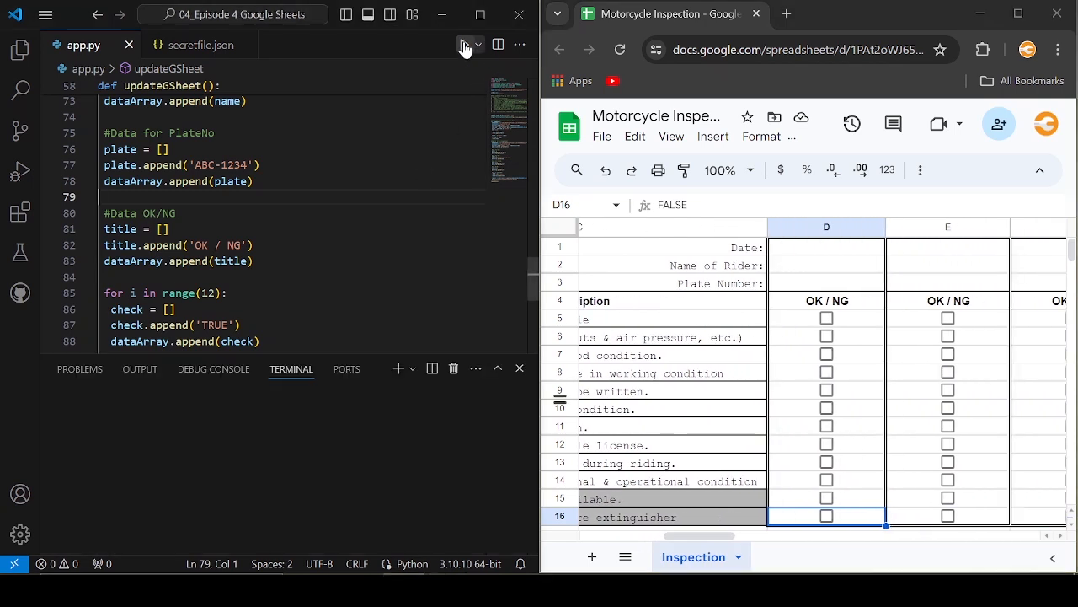
- Run app.py and watch the sheet fill with date, rider name, plate ABC-1234 and OK checks
left_click(463, 44)
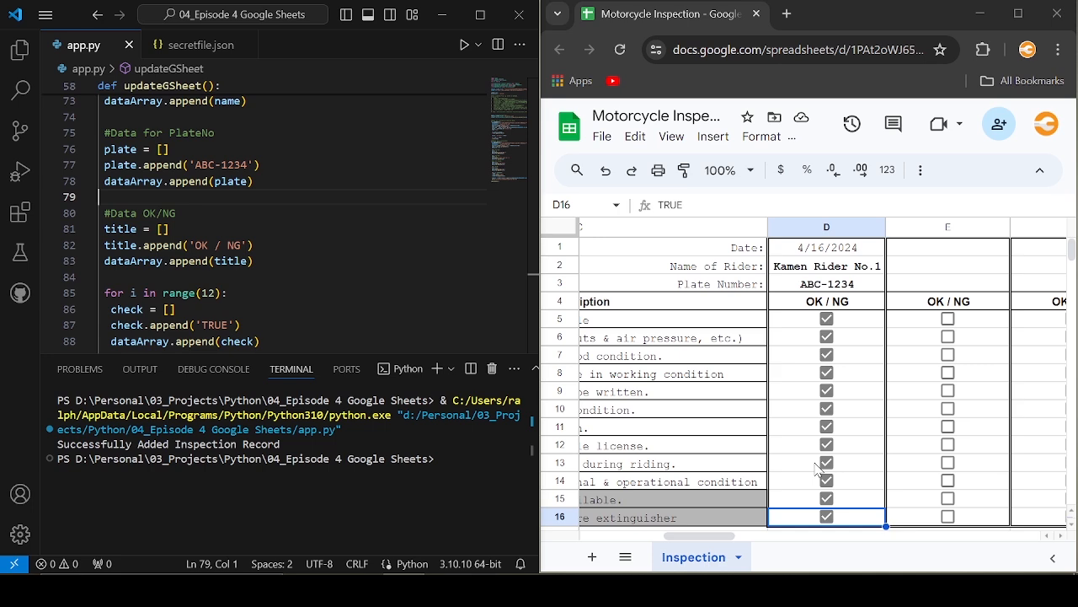
scroll("down", 3)
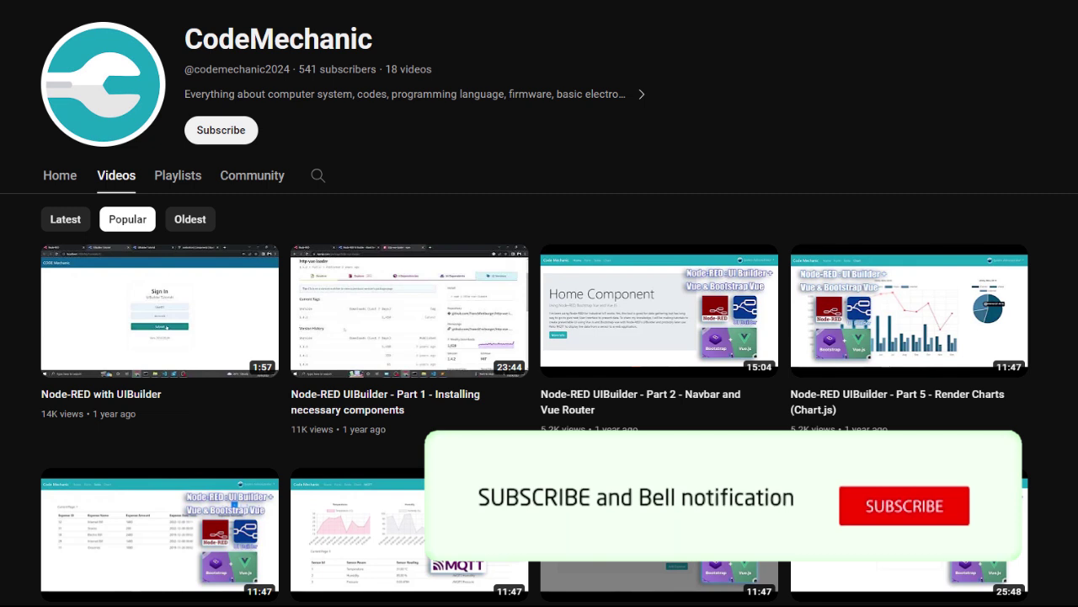
- Close the CodeMechanic channel page to return to the Windows desktop
left_click(906, 506)
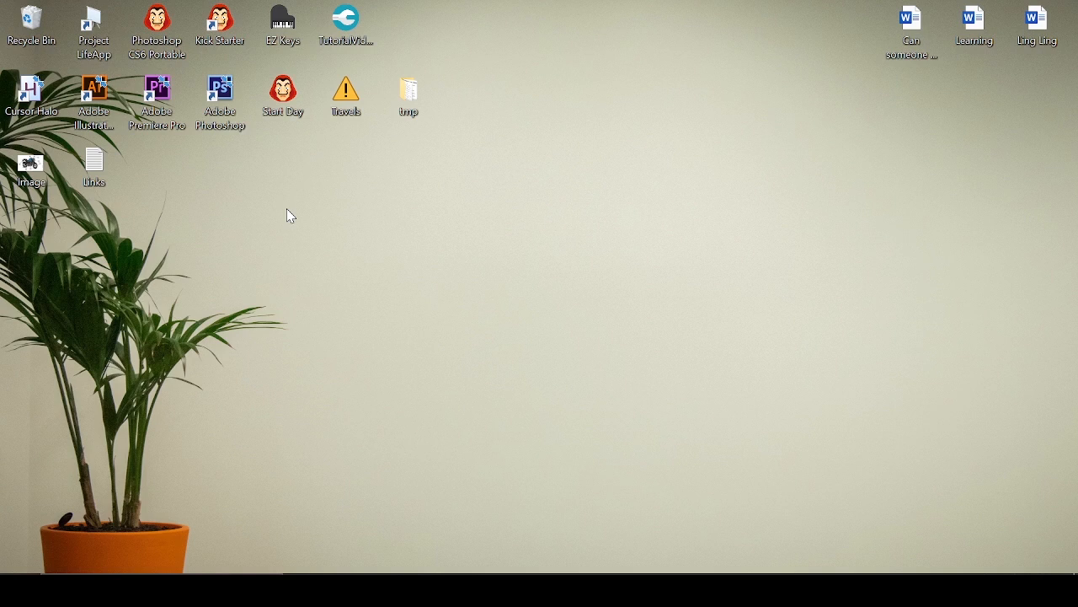
mouse_move(586, 382)
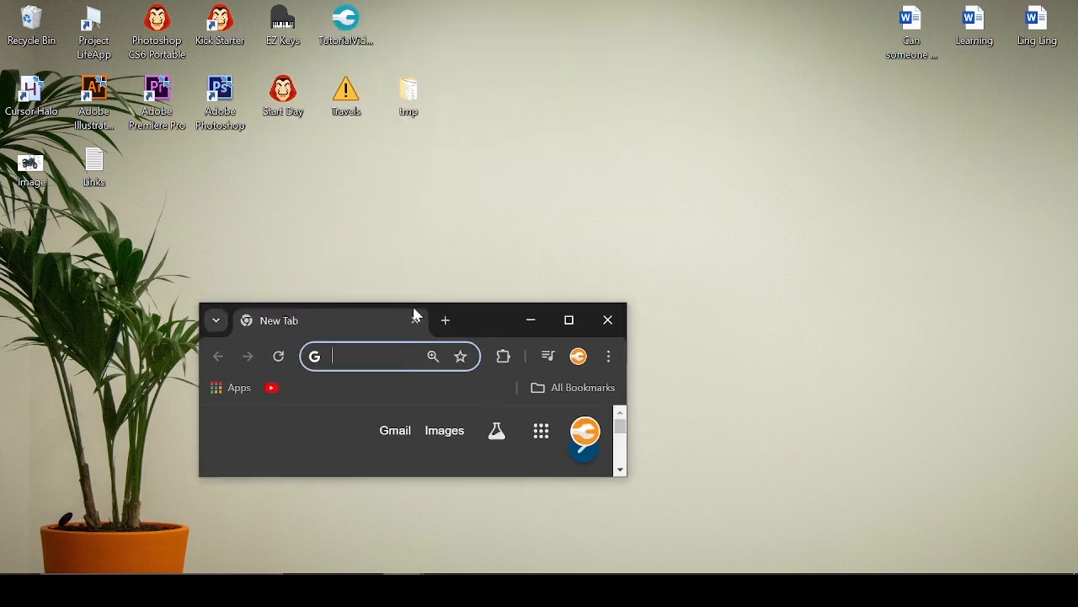
- Maximize the browser and load the Cloud Console's Enabled APIs & services dashboard
left_click(569, 320)
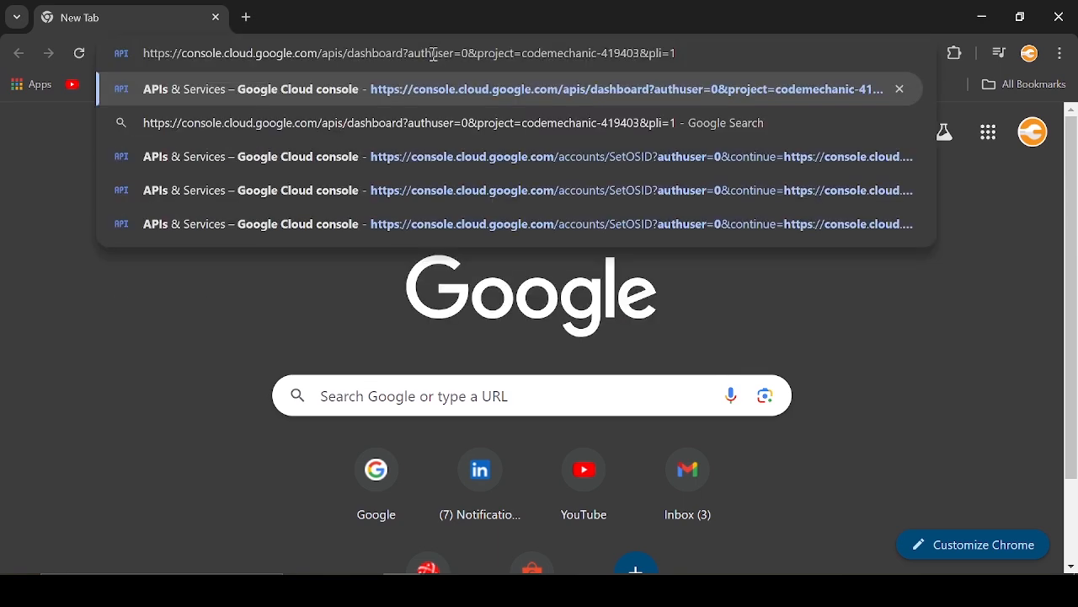
left_click(505, 89)
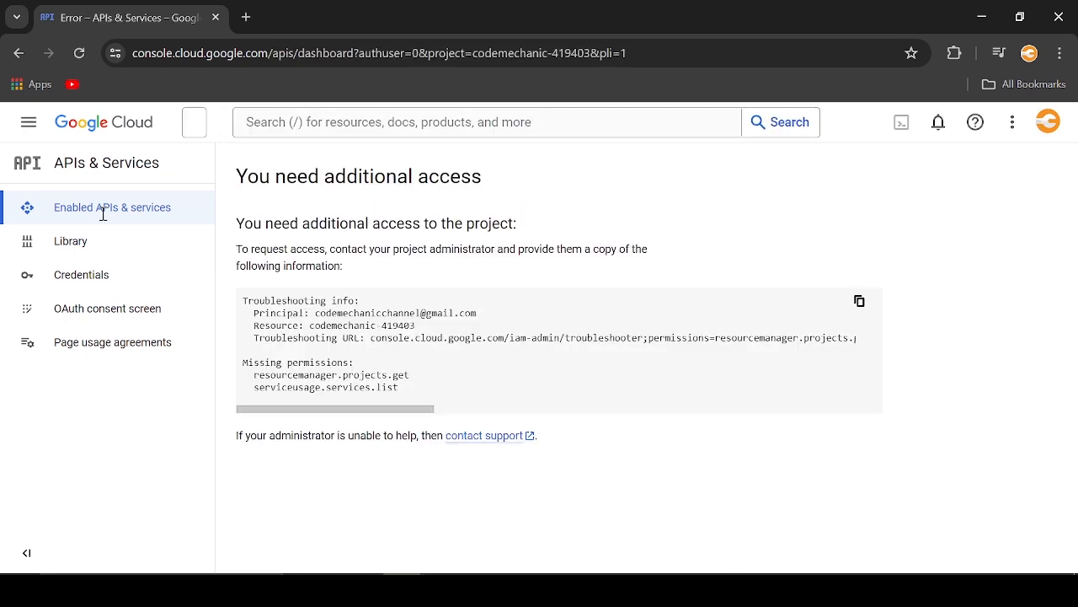
left_click(112, 207)
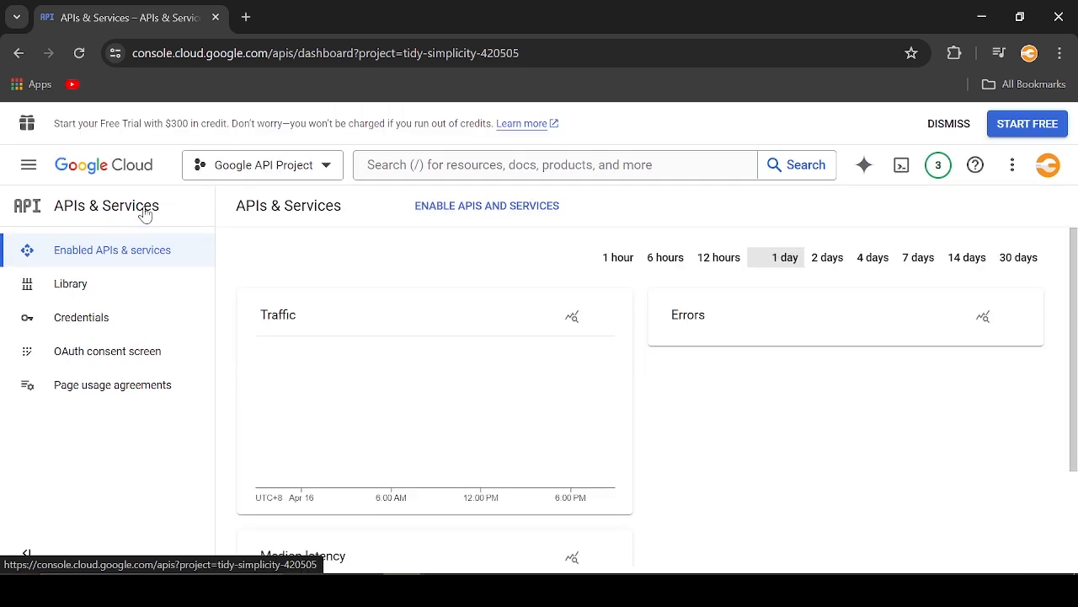
- Open the project selector, confirm Google API Project is current, and cancel without switching
left_click(263, 166)
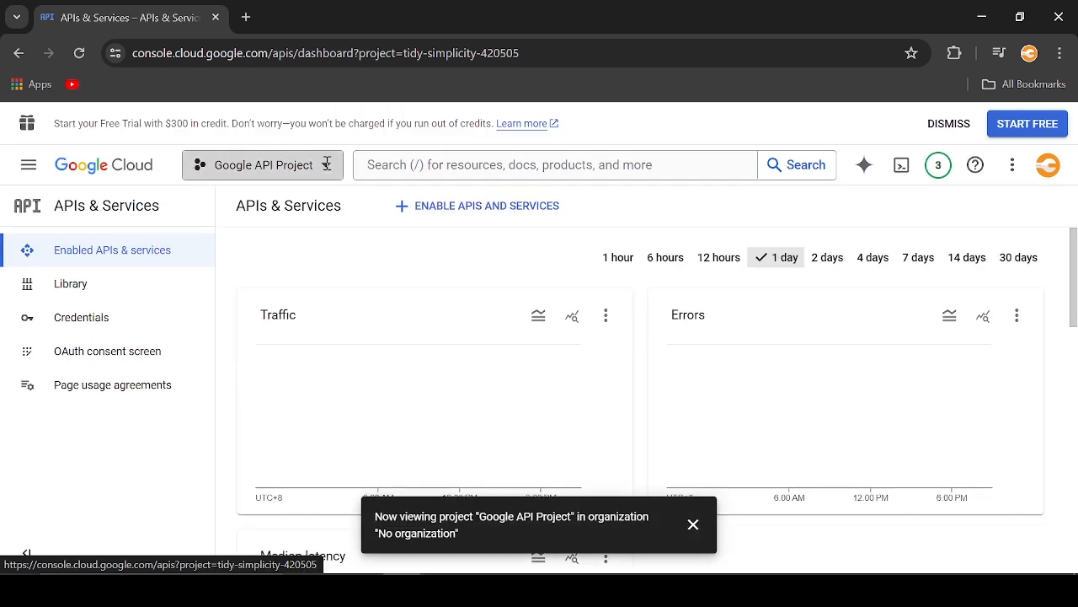
left_click(262, 165)
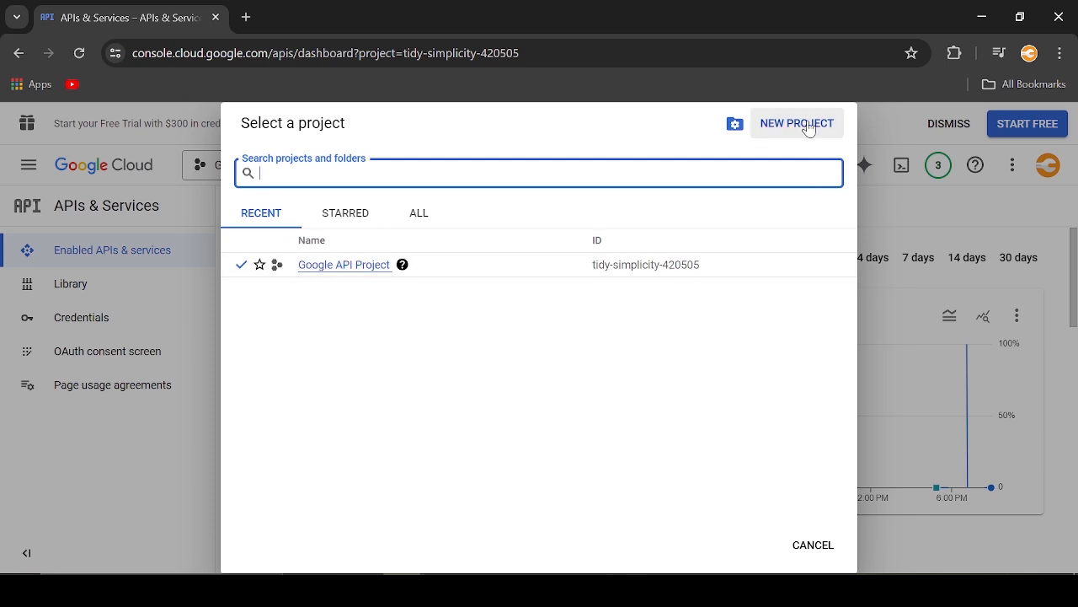
mouse_move(822, 558)
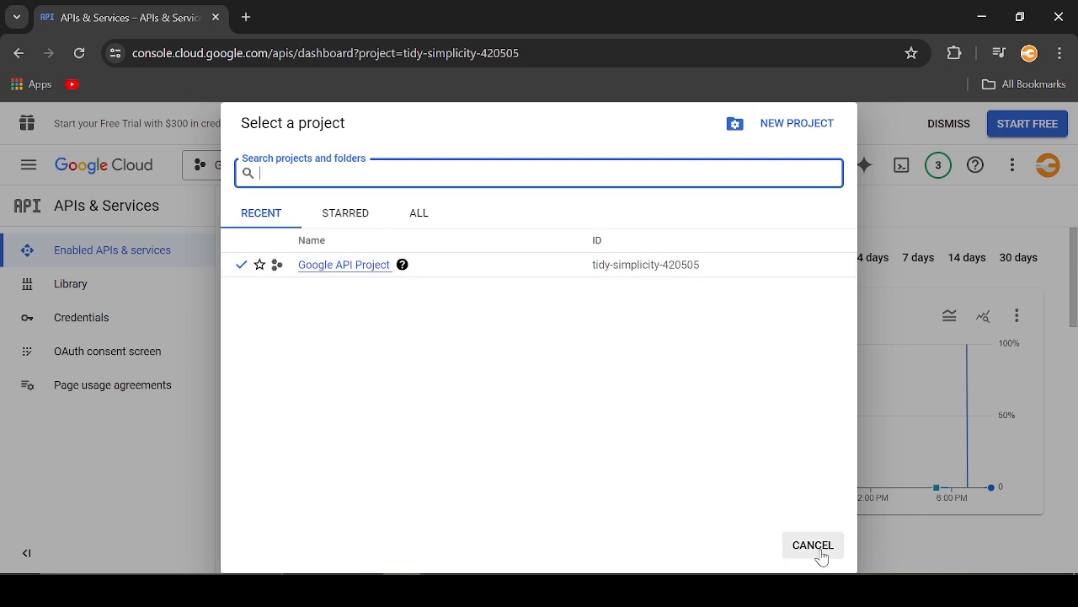
left_click(344, 265)
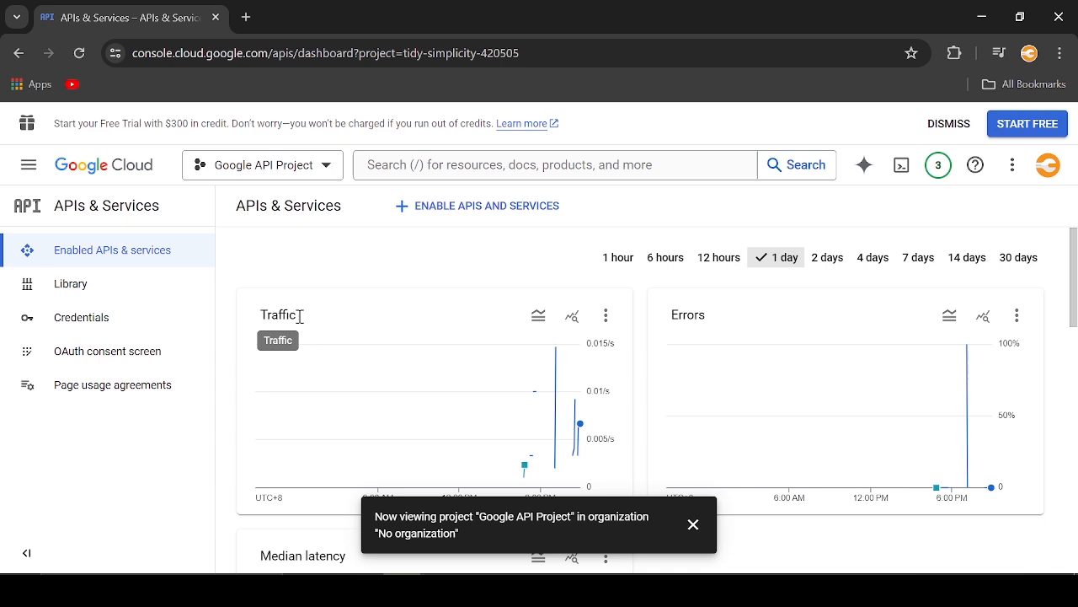
- Search the API Library for Google Sheets API and confirm it is already enabled
left_click(475, 205)
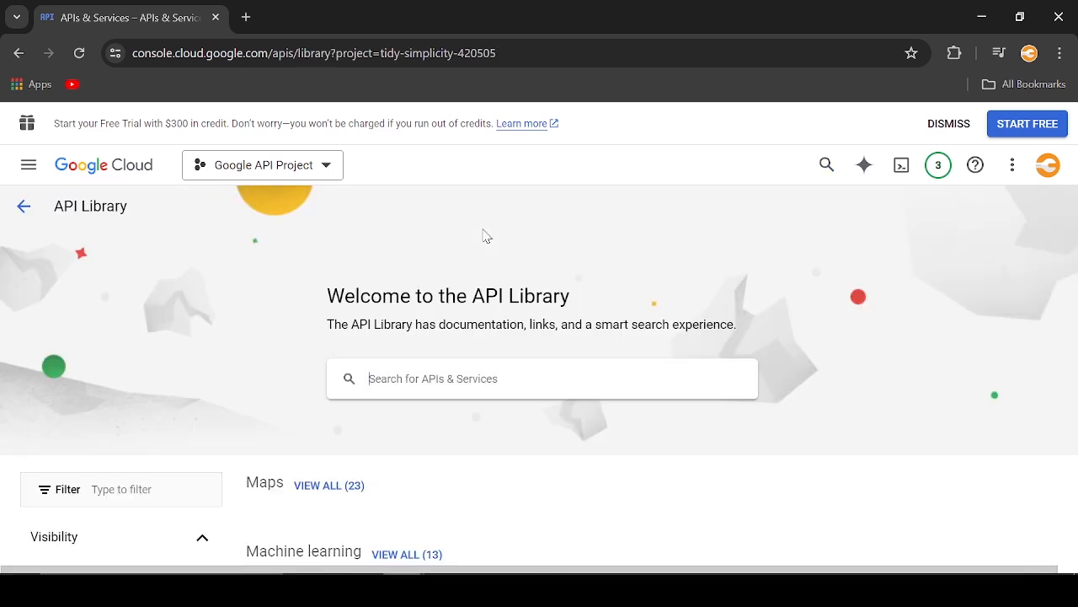
type("god")
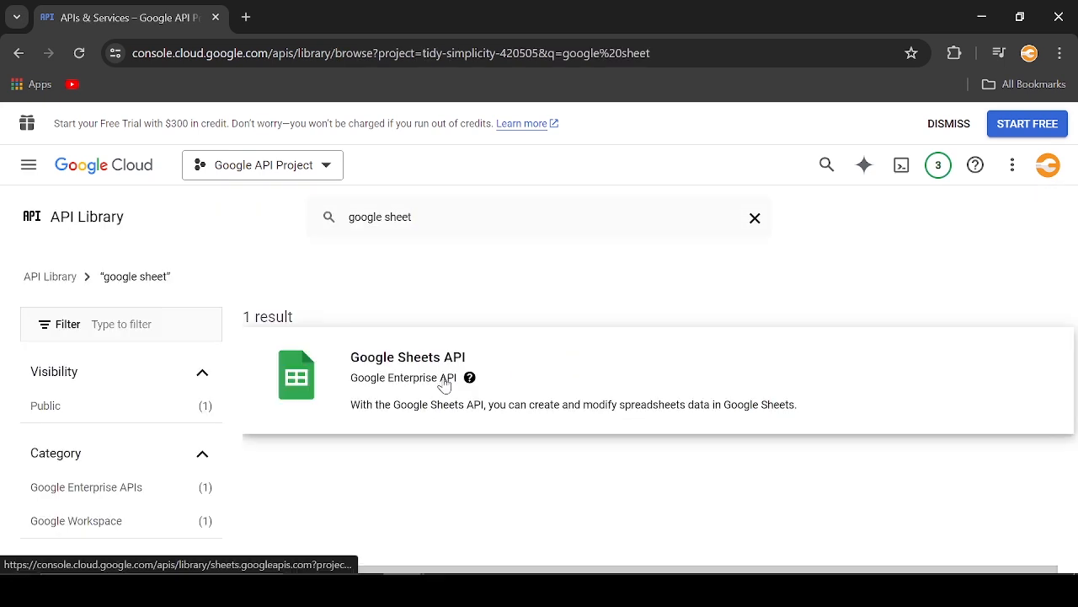
left_click(408, 357)
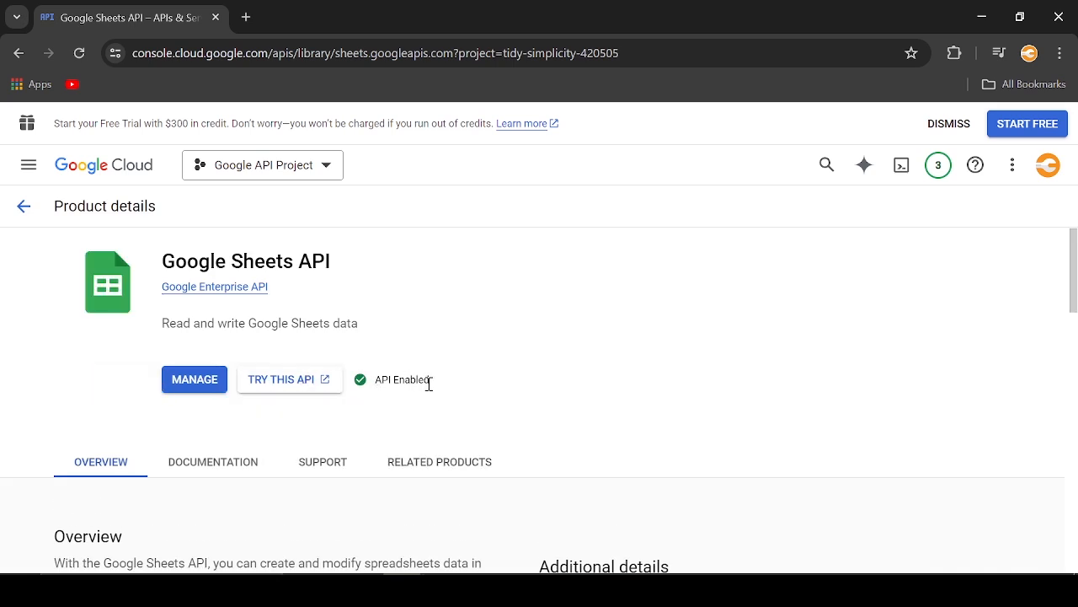
mouse_move(24, 206)
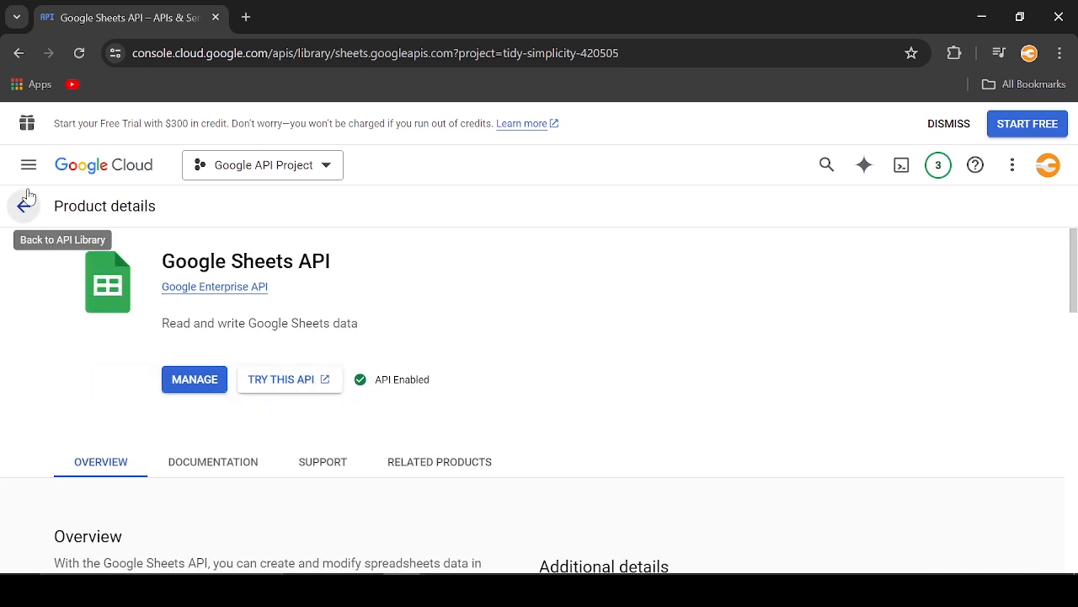
left_click(28, 165)
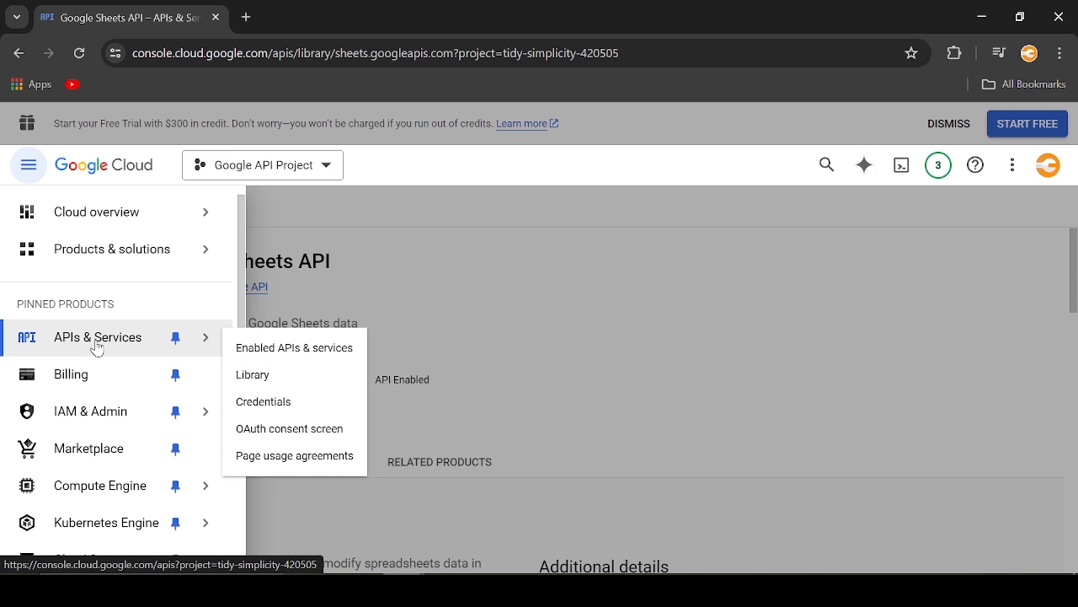
mouse_move(316, 327)
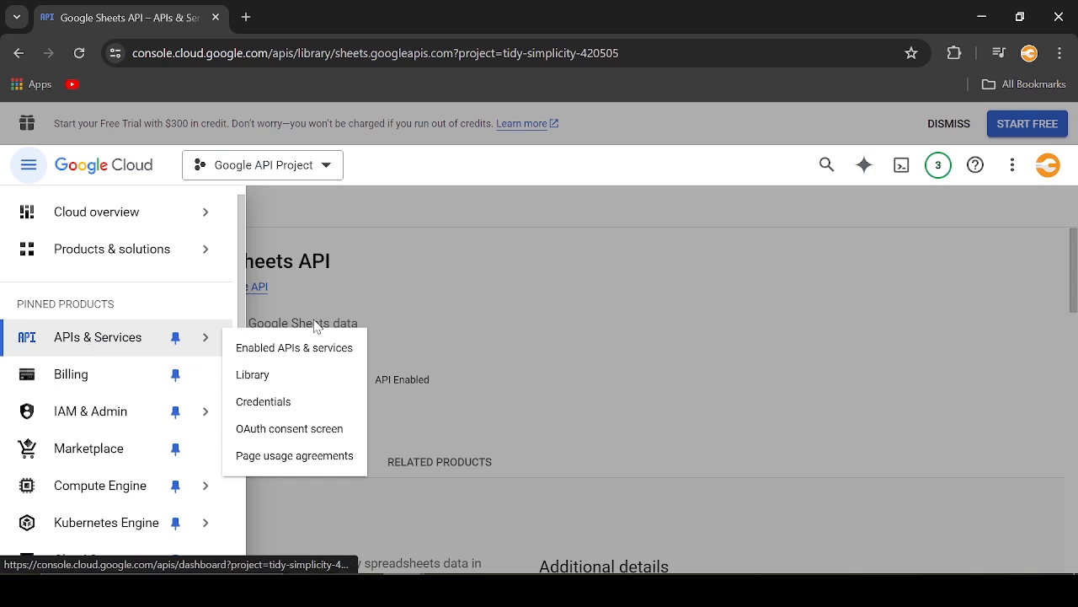
mouse_move(125, 347)
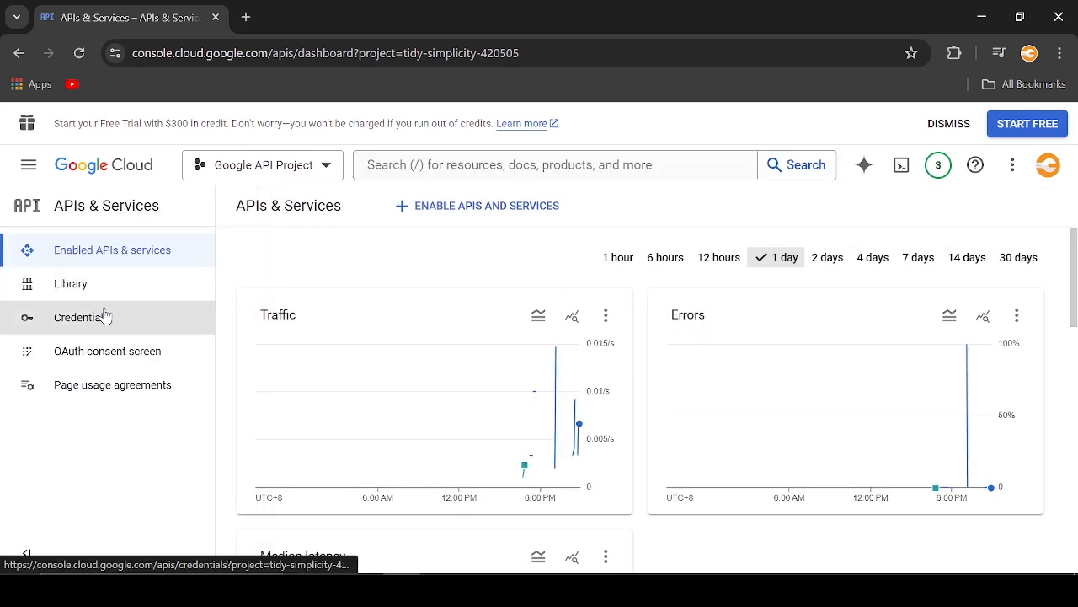
- Go to APIs & Services > Credentials and show the Create Credentials choices
left_click(81, 317)
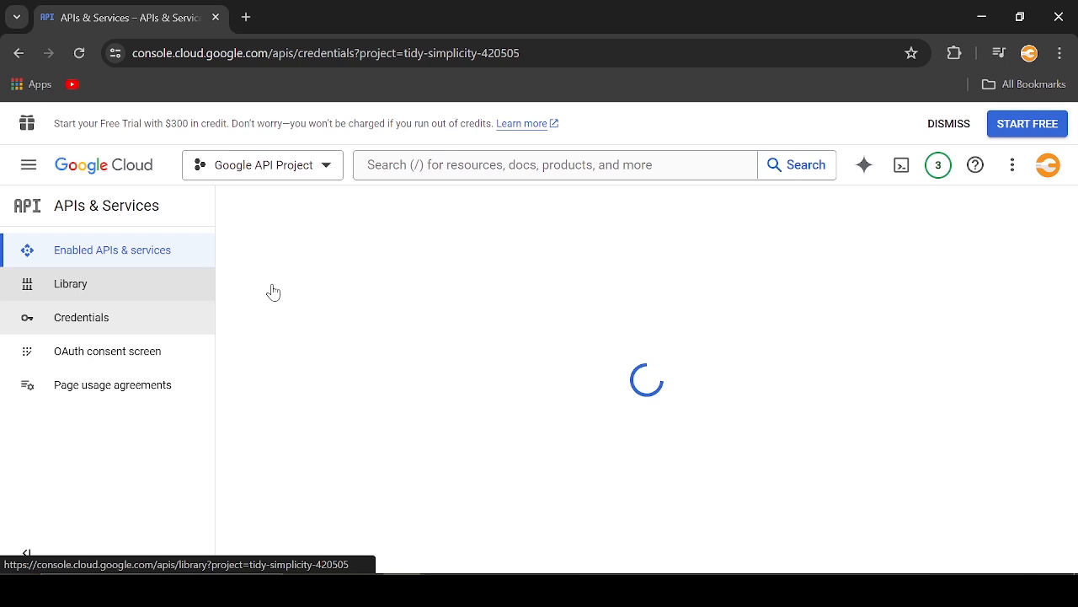
left_click(80, 317)
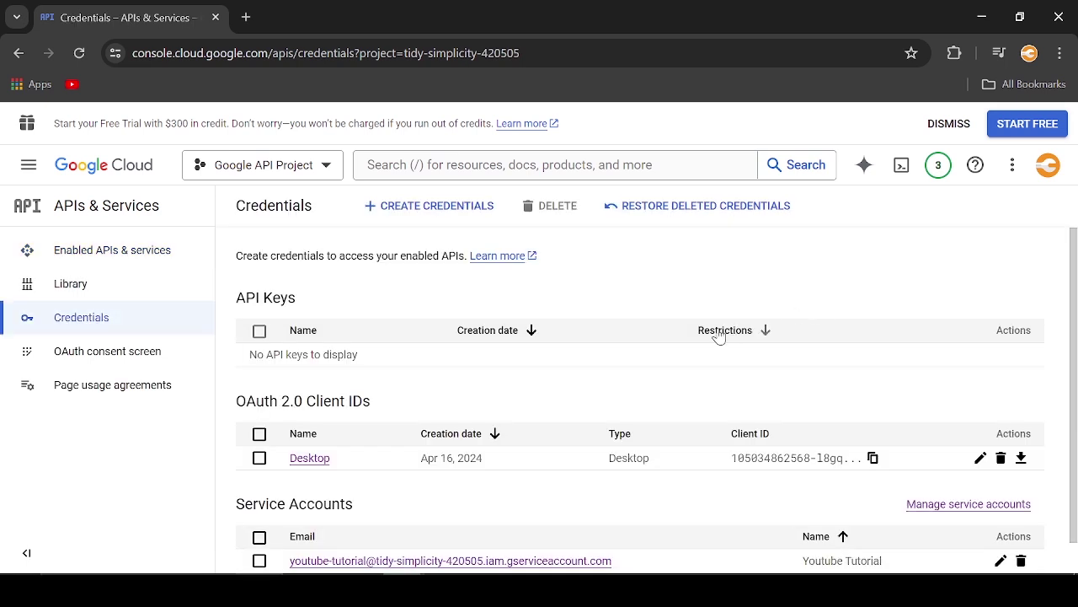
scroll("down", 3)
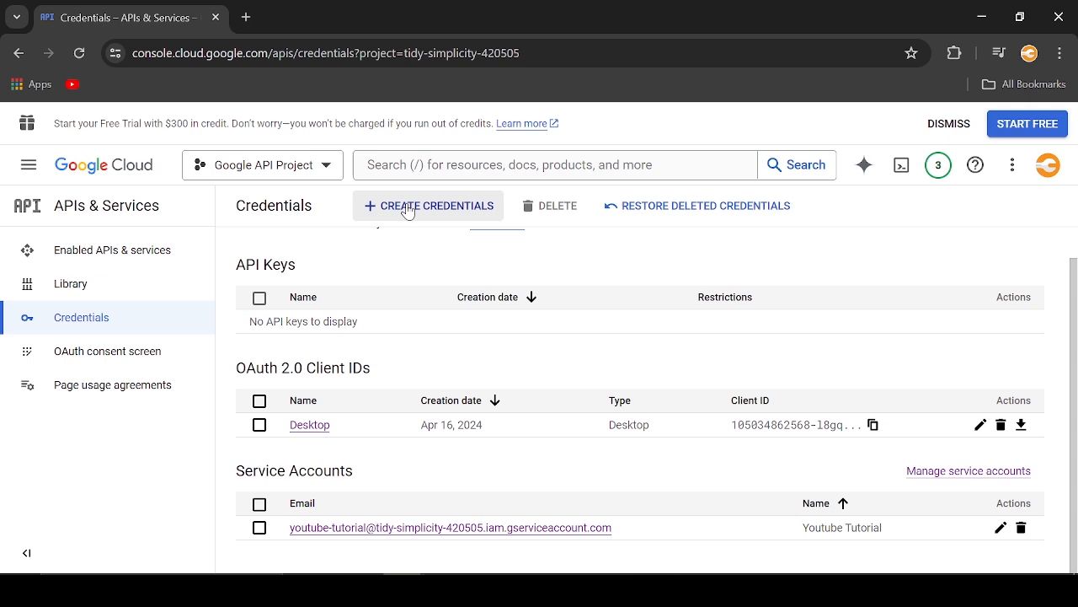
left_click(428, 206)
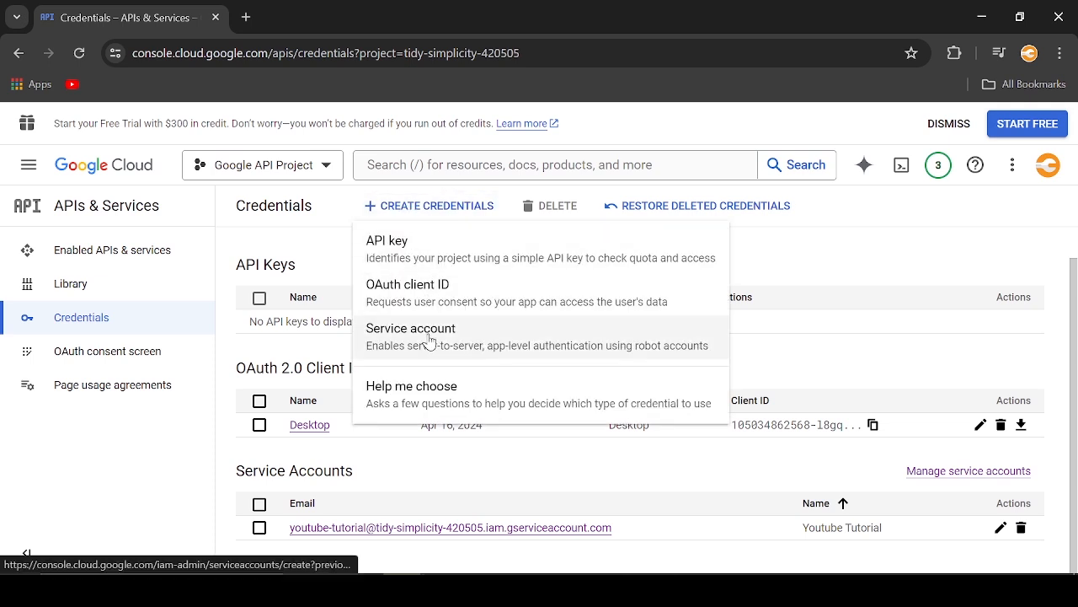
- Start a new service account and name it Motor Inspection
left_click(411, 328)
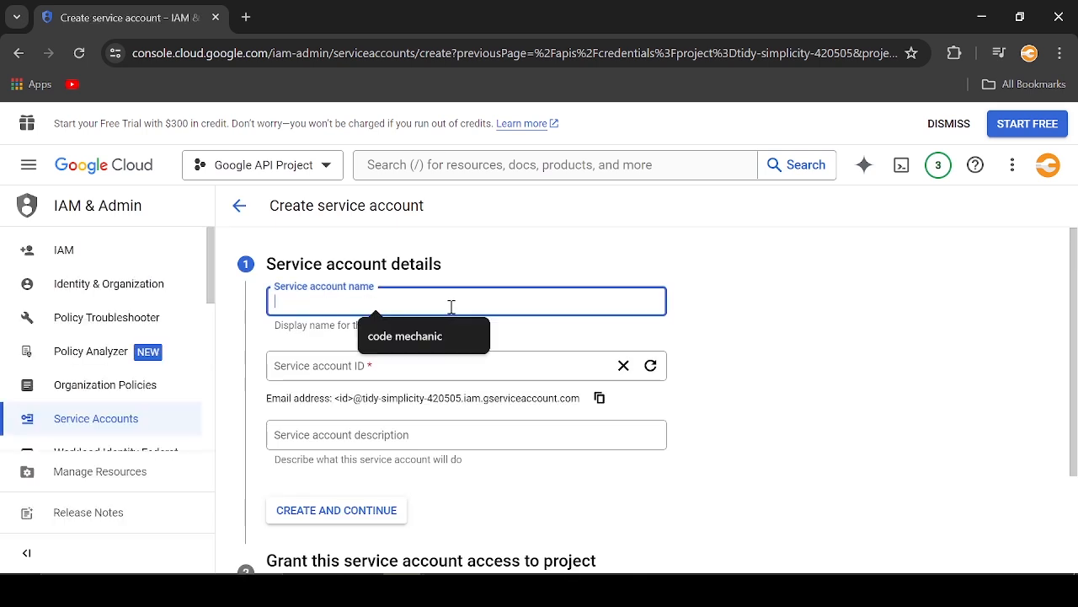
type("2")
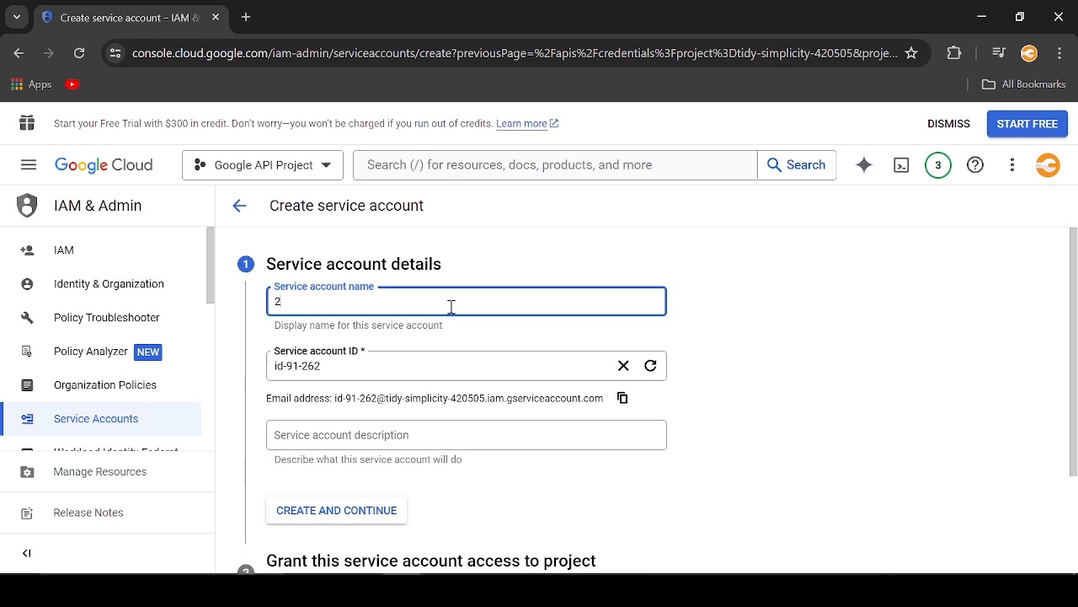
type("2nd Accoun")
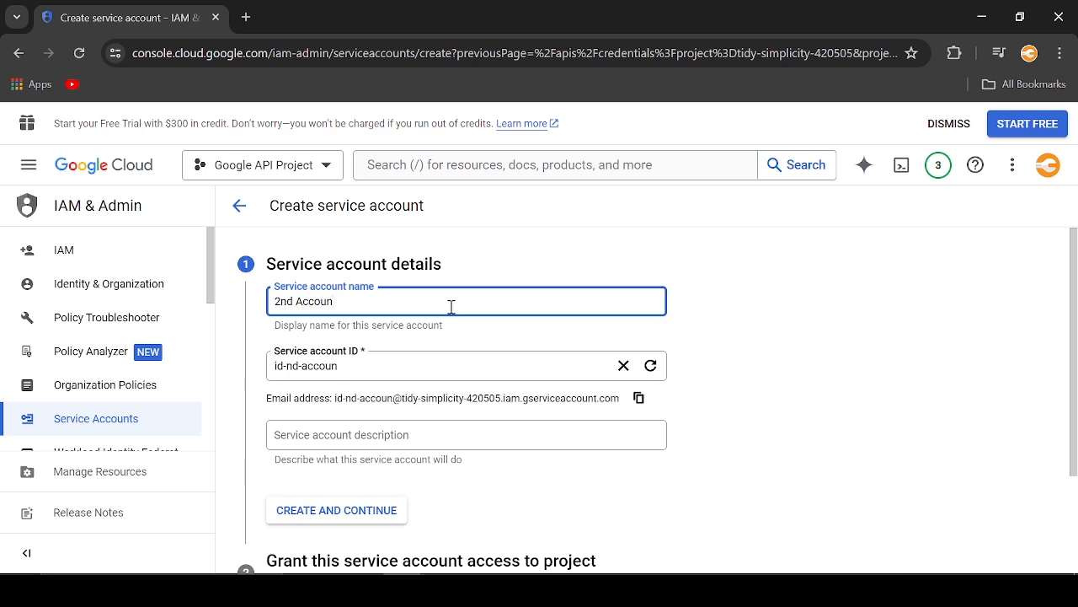
key("Ctrl+a")
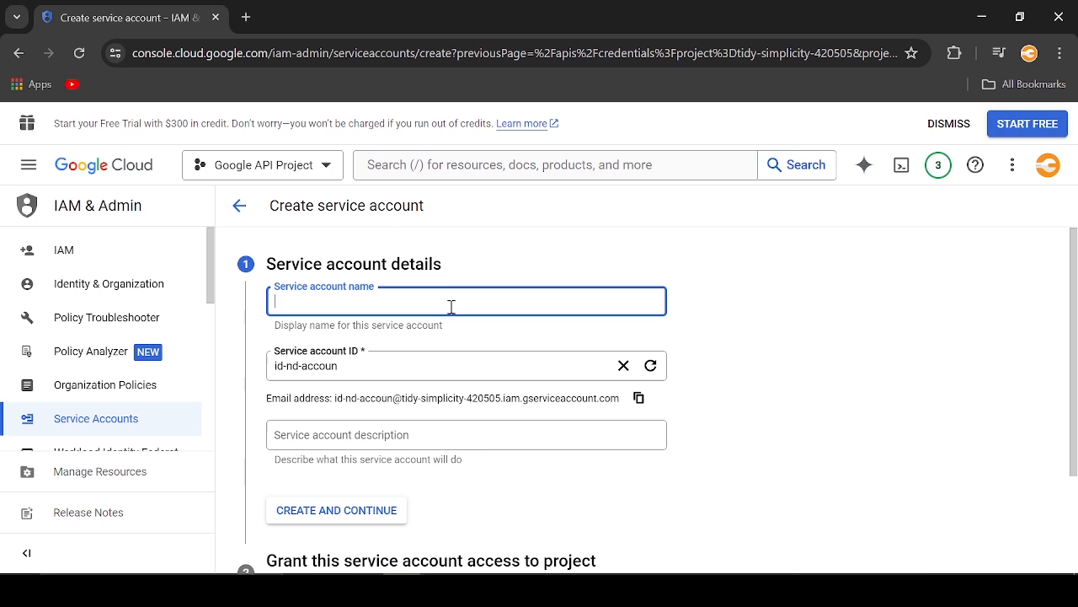
type("Motor")
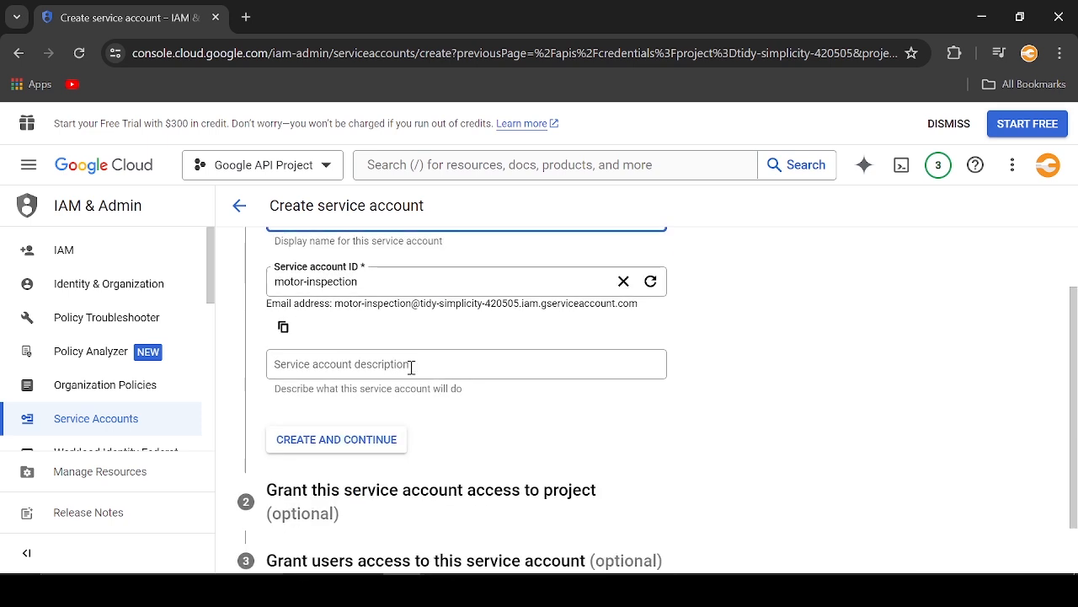
- Describe it as 'Tutorial to create a motor inspection checksheet' and continue
type("Tutorial to create a")
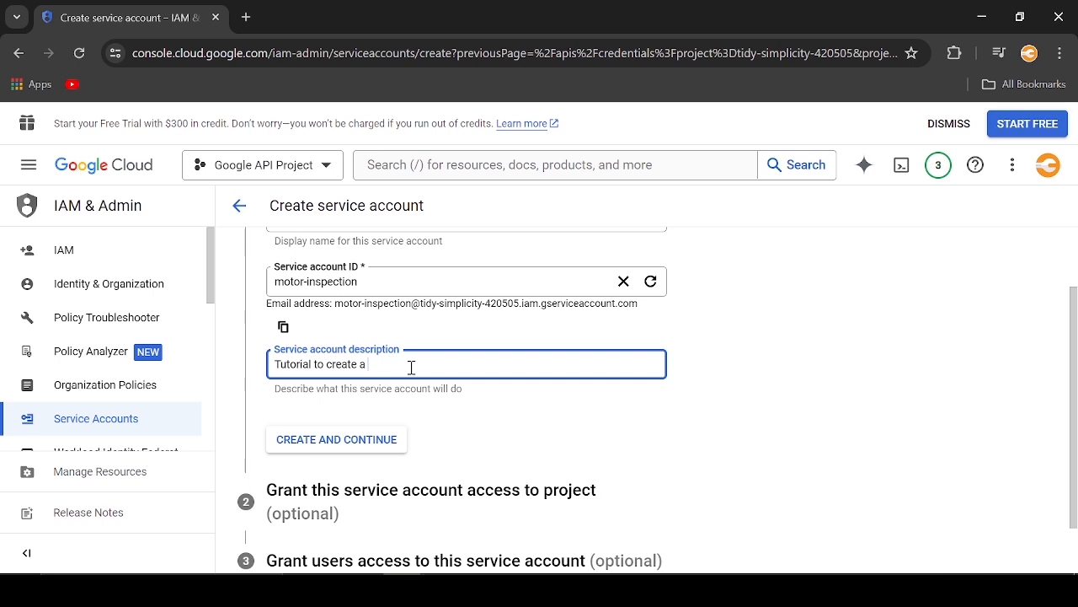
type("motor in")
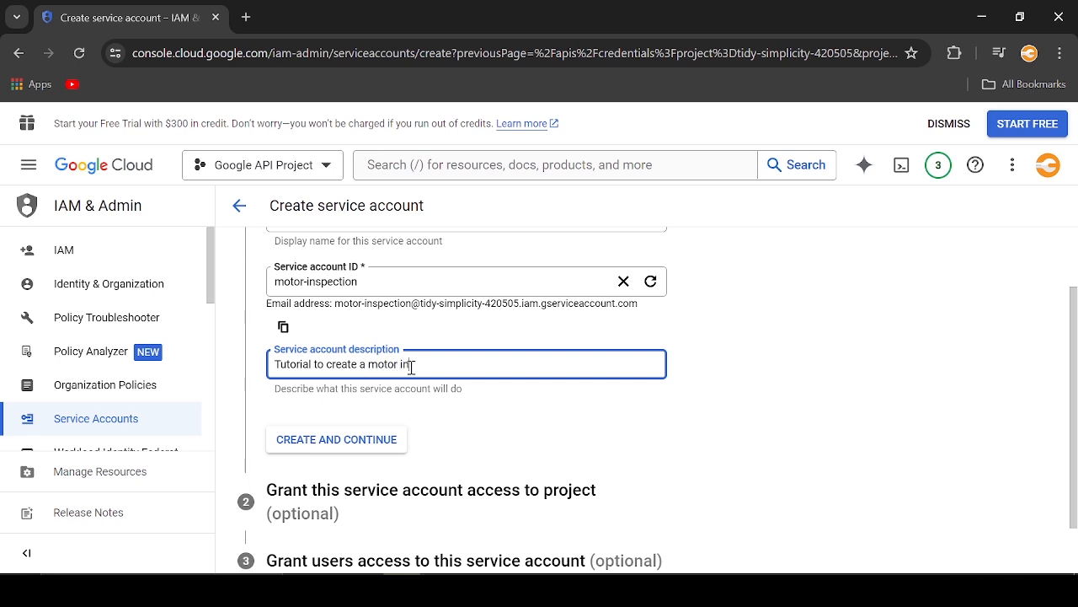
type("spection")
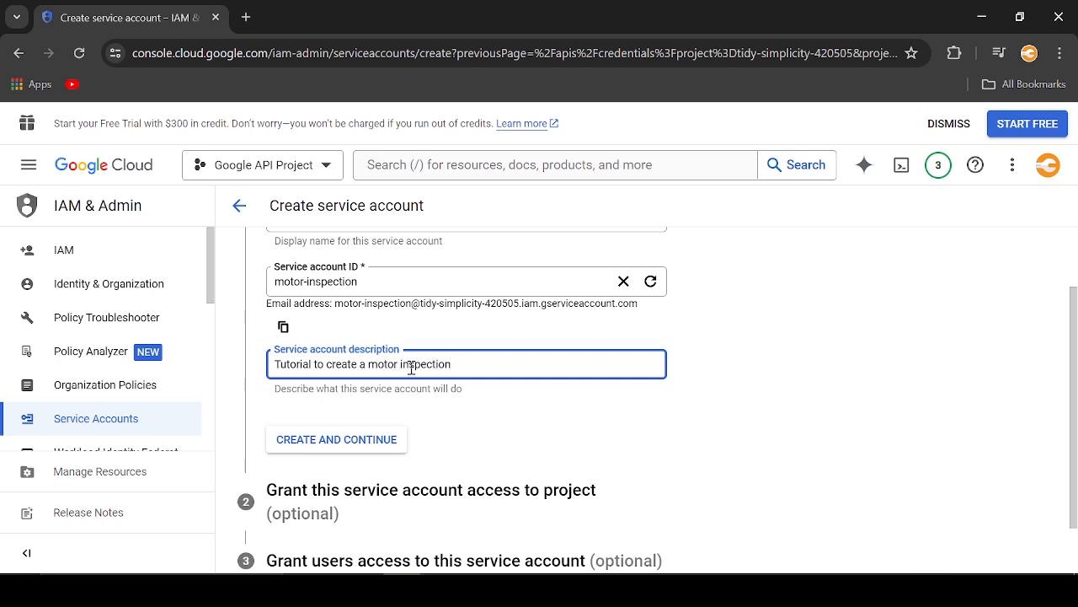
type("checksheet")
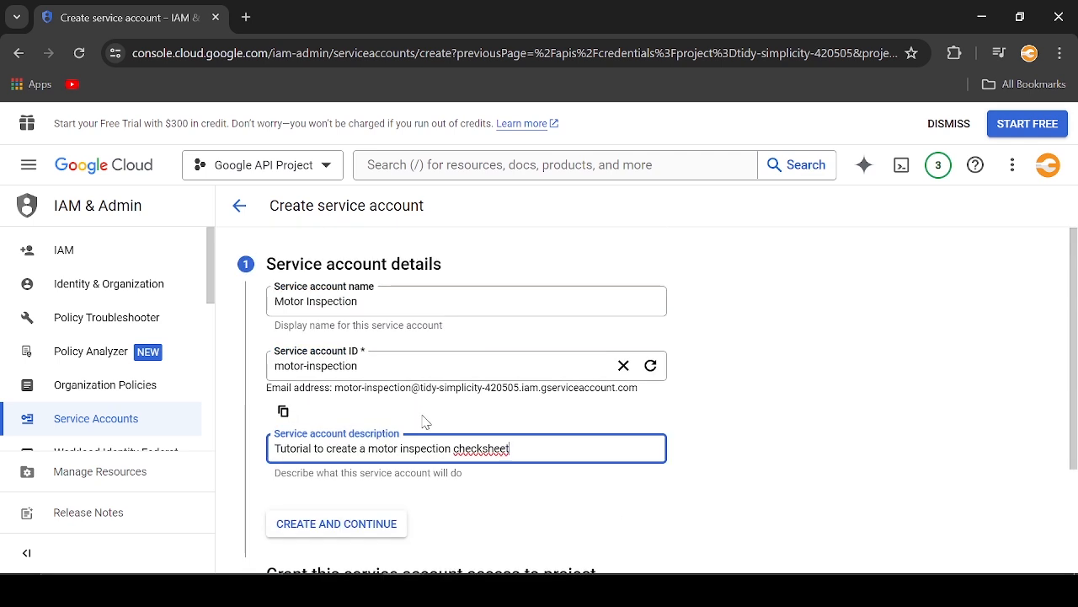
scroll("down", 3)
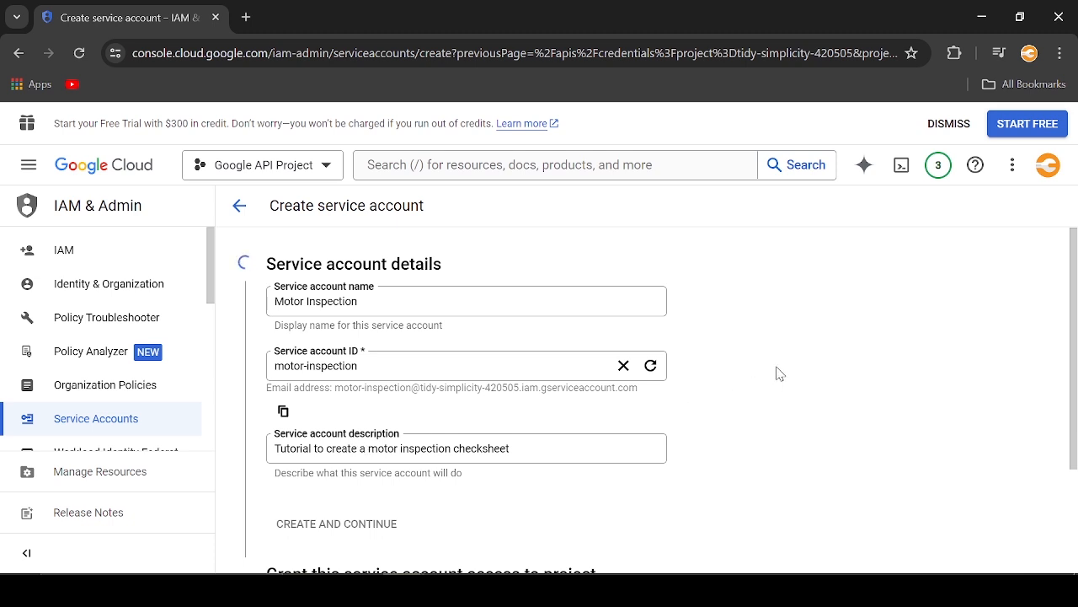
- Grant the service account a project role and finish creating it with Done
left_click(336, 522)
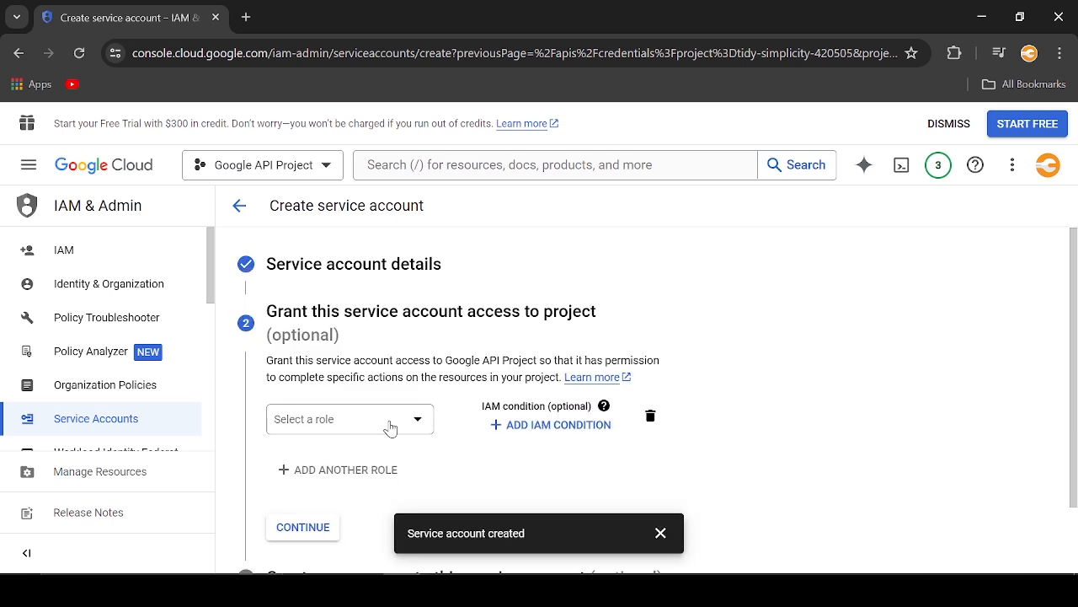
left_click(350, 420)
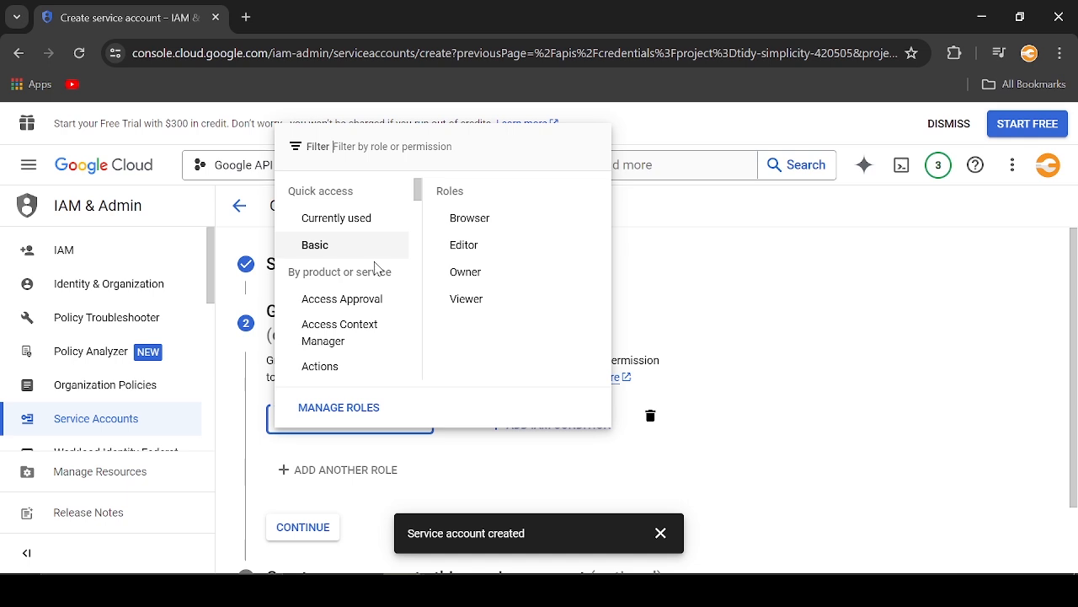
mouse_move(380, 217)
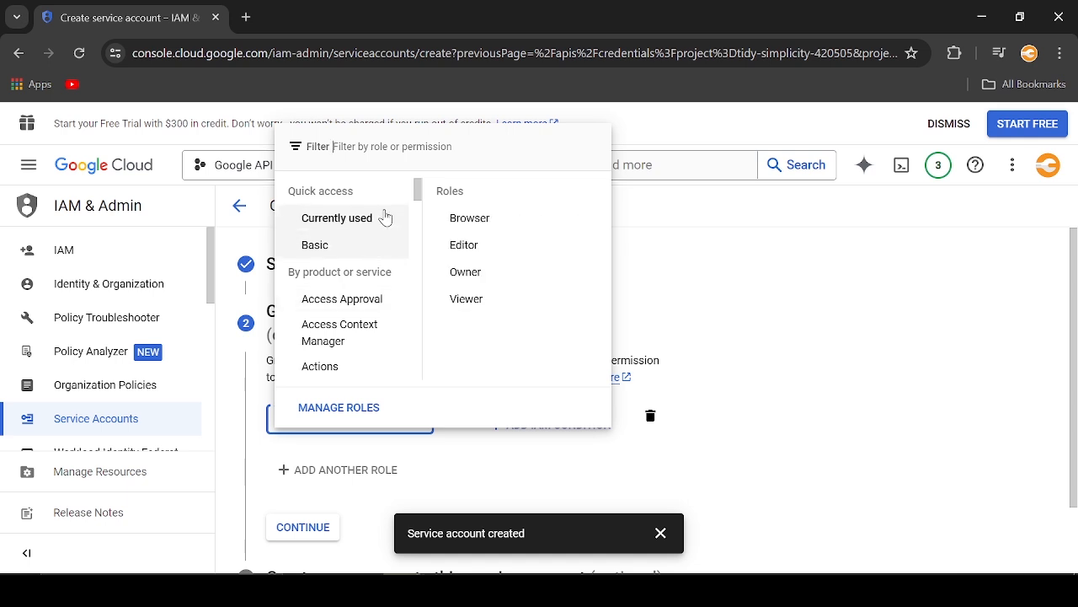
left_click(465, 272)
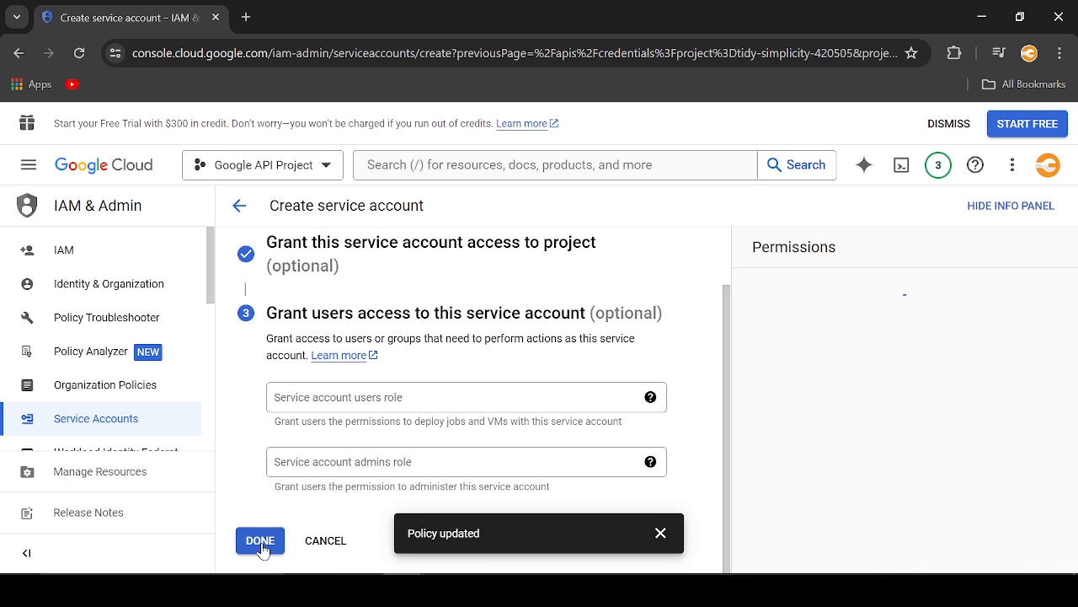
left_click(260, 540)
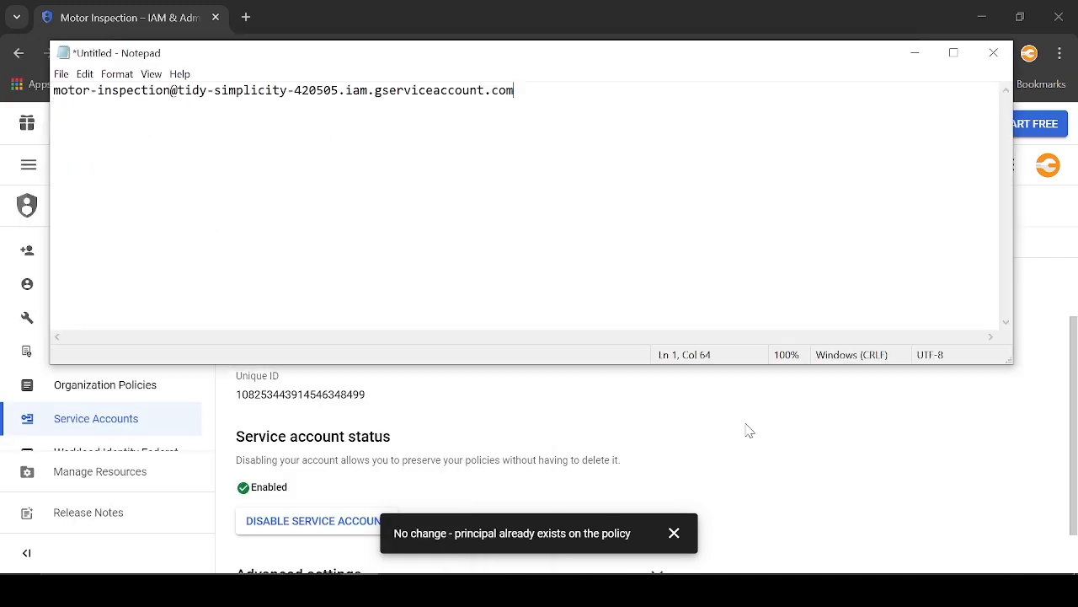
- Minimize Notepad holding the copied service-account email and return to the console
left_click(994, 52)
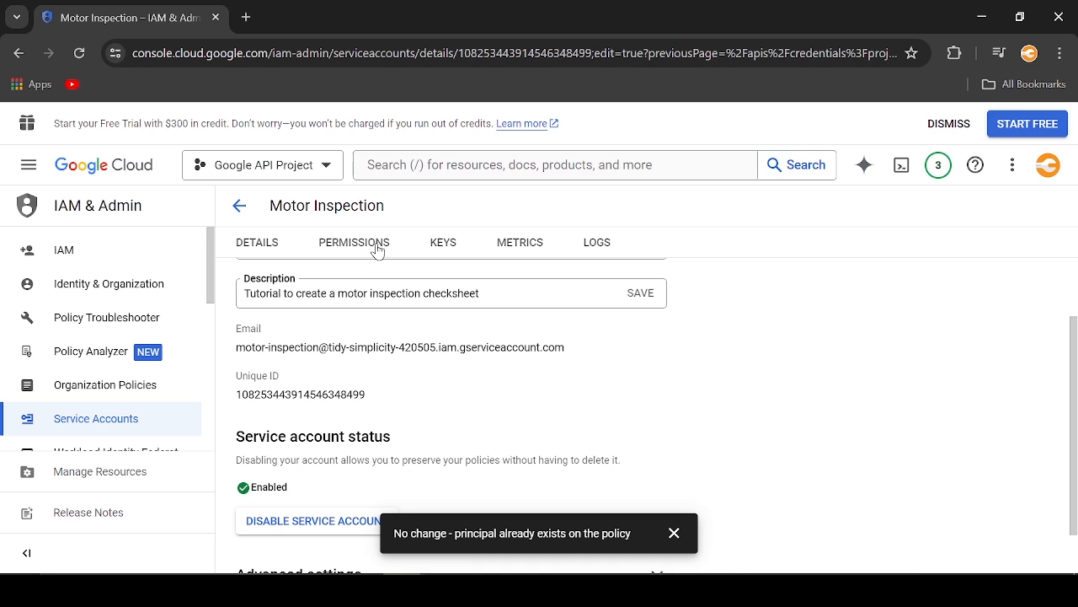
- From the Keys tab, create and download a new JSON private key for Motor Inspection
left_click(354, 243)
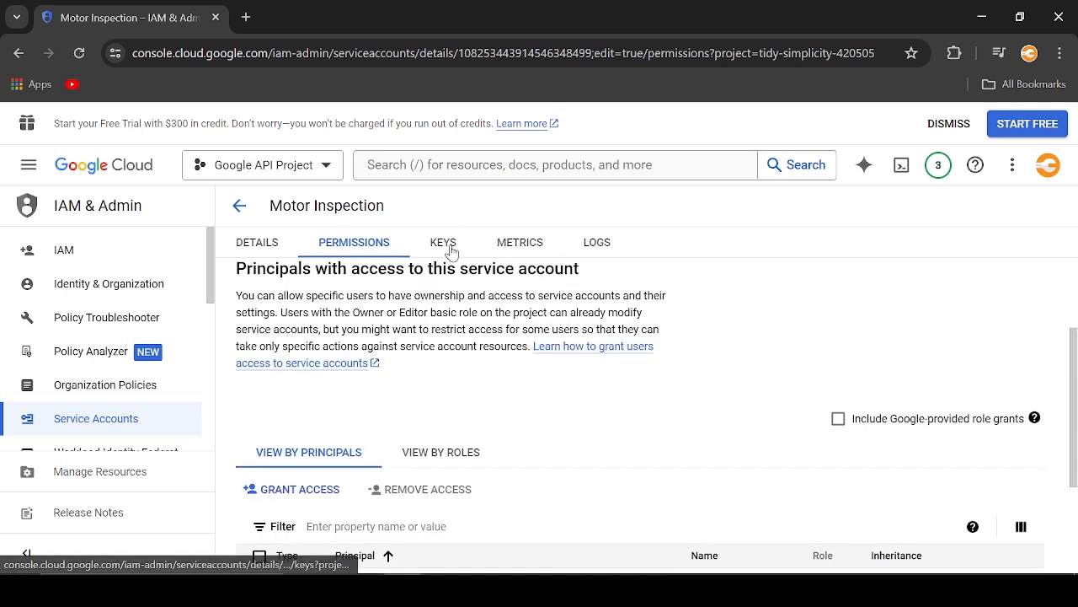
left_click(443, 243)
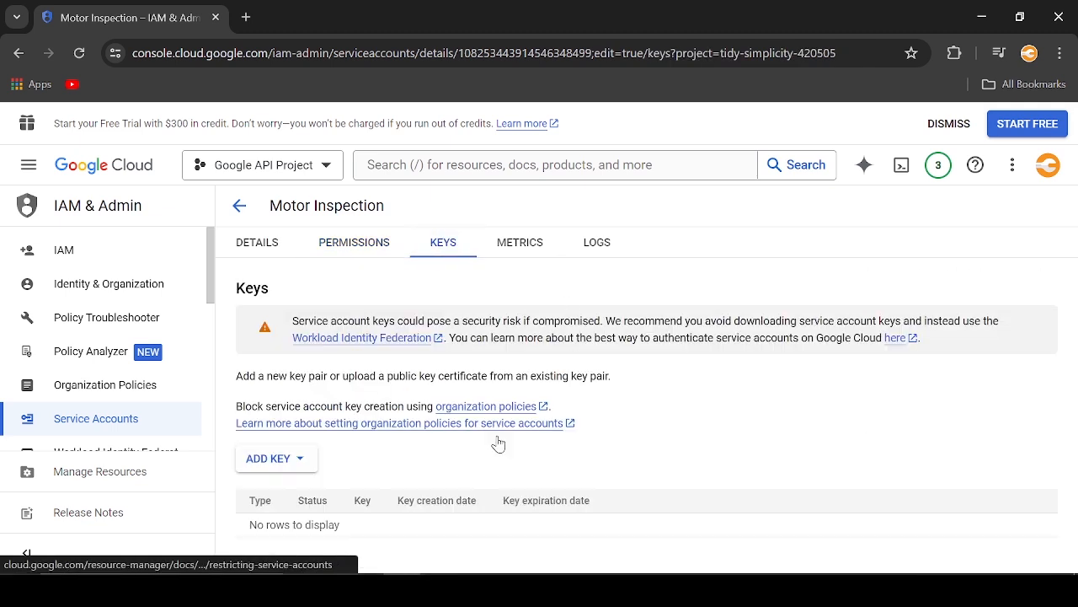
left_click(277, 459)
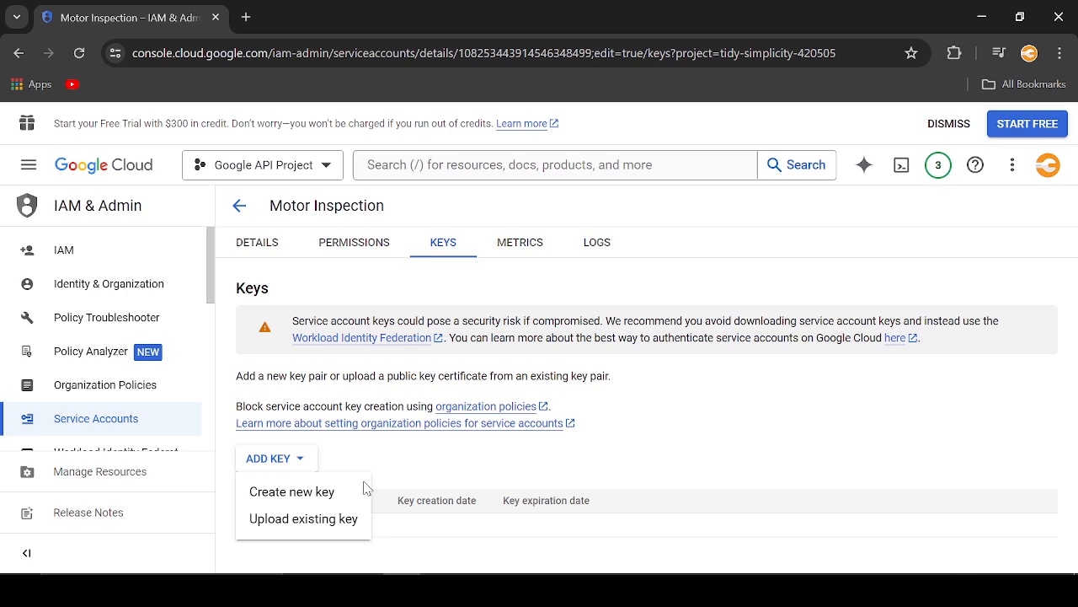
left_click(290, 492)
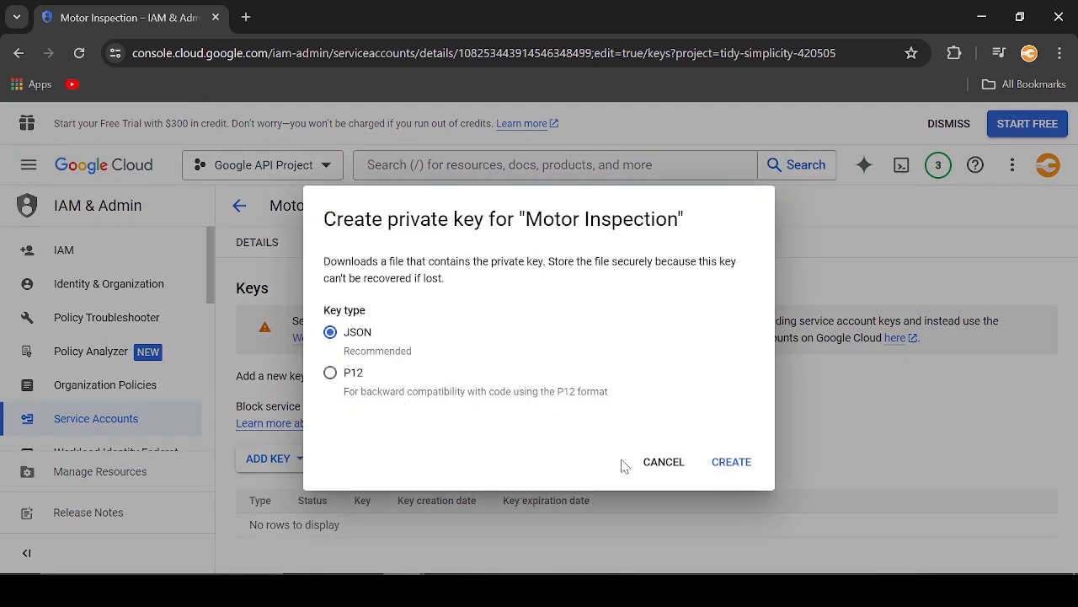
mouse_move(741, 465)
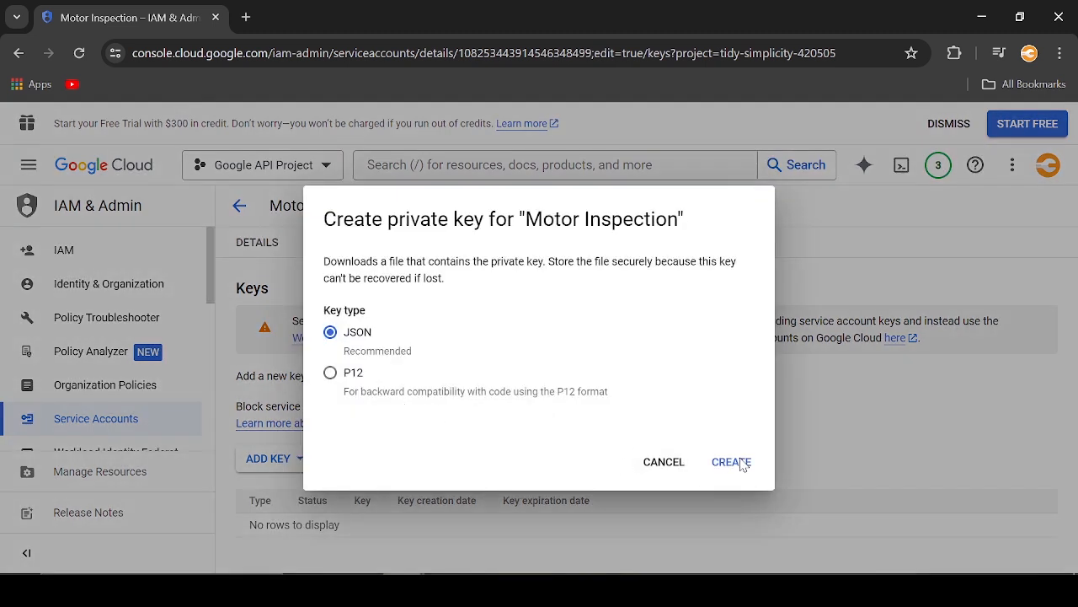
left_click(731, 462)
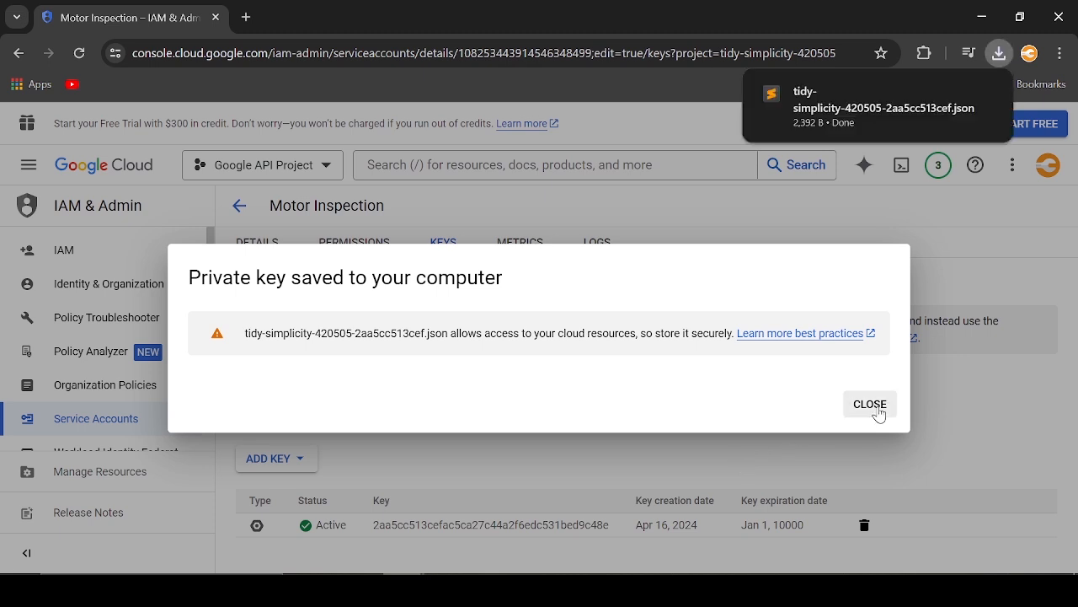
- Dismiss the key-saved notice and reveal the downloaded key file in Downloads
left_click(869, 404)
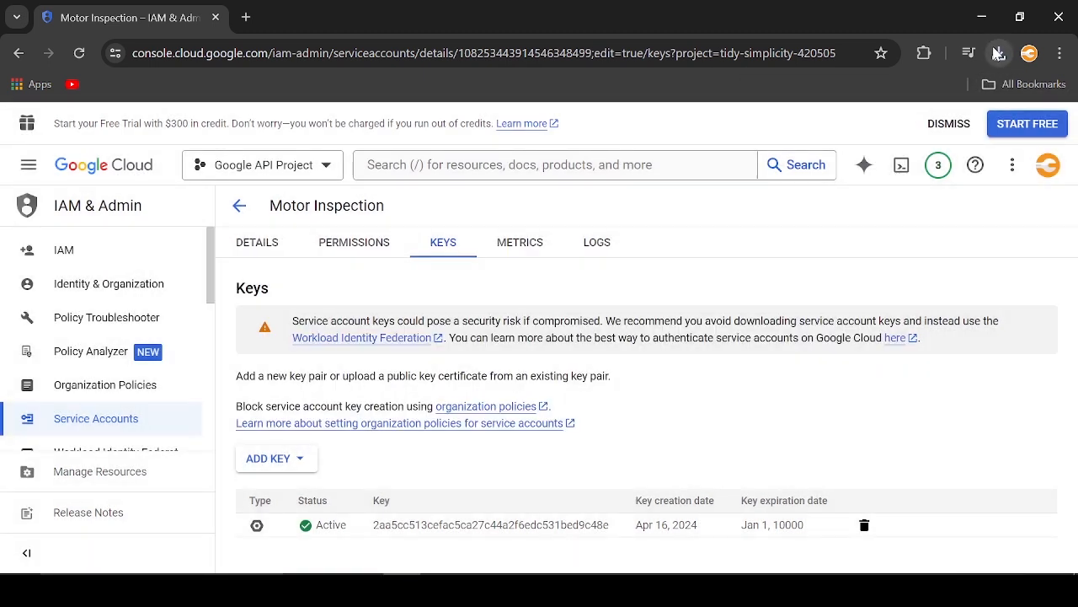
left_click(998, 52)
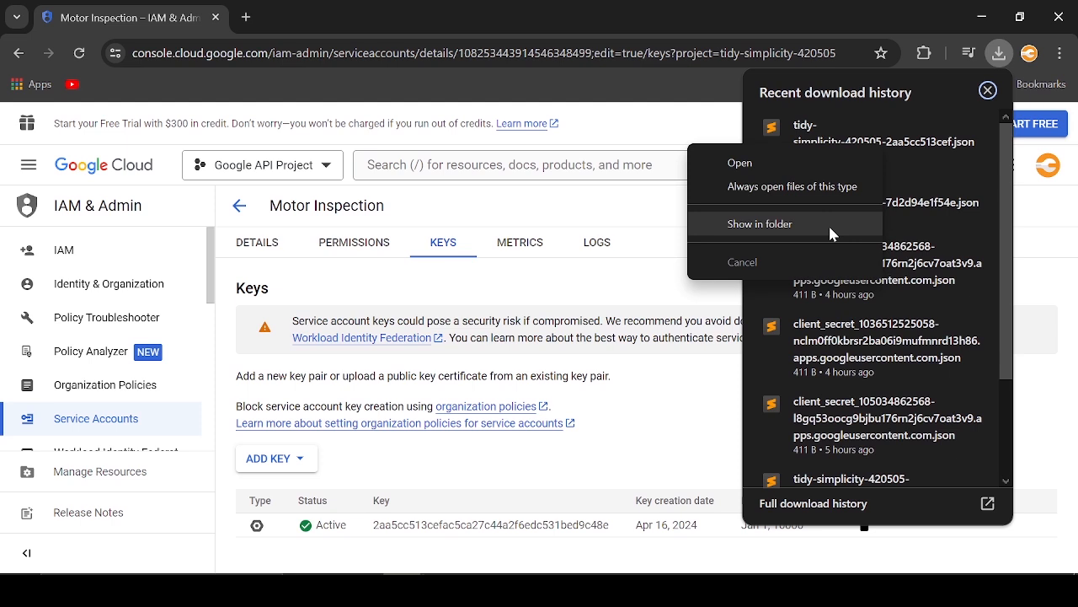
left_click(711, 263)
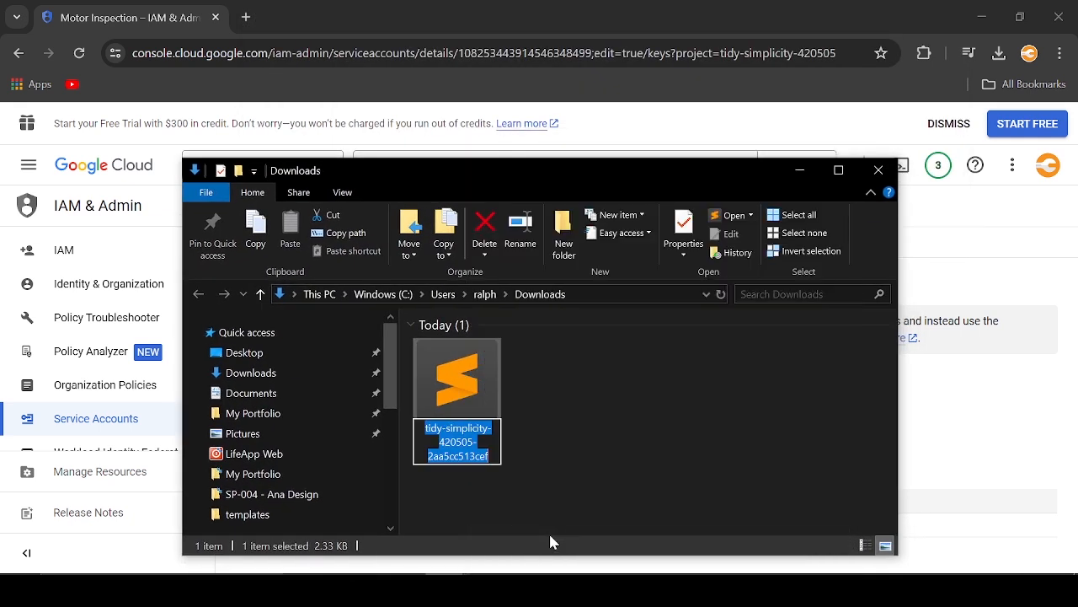
- Rename the key file to secretkey2 and minimize the Explorer window
type("secre")
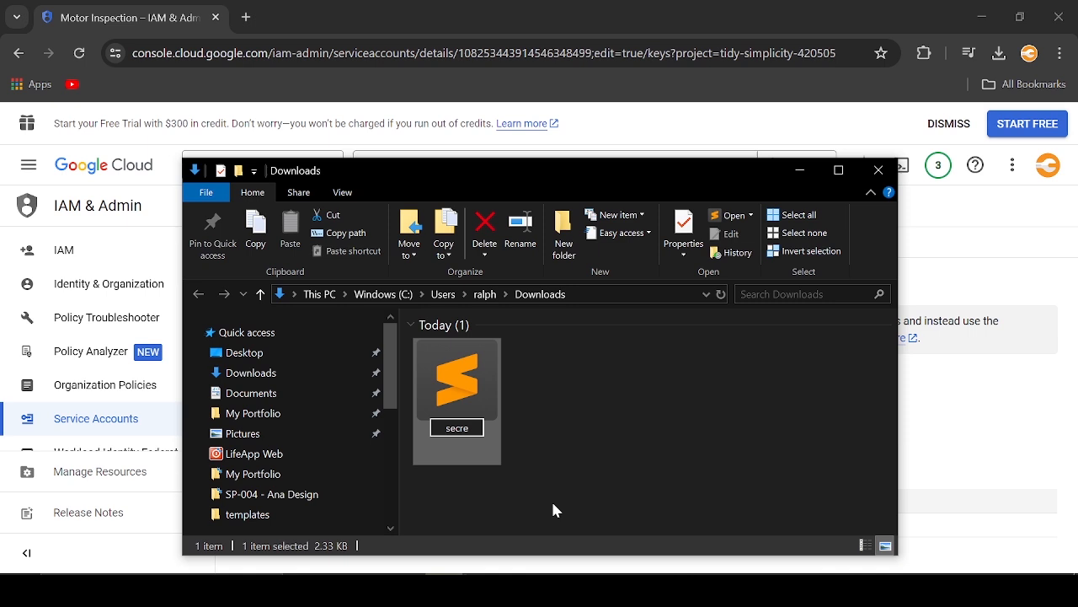
type("secretkey2")
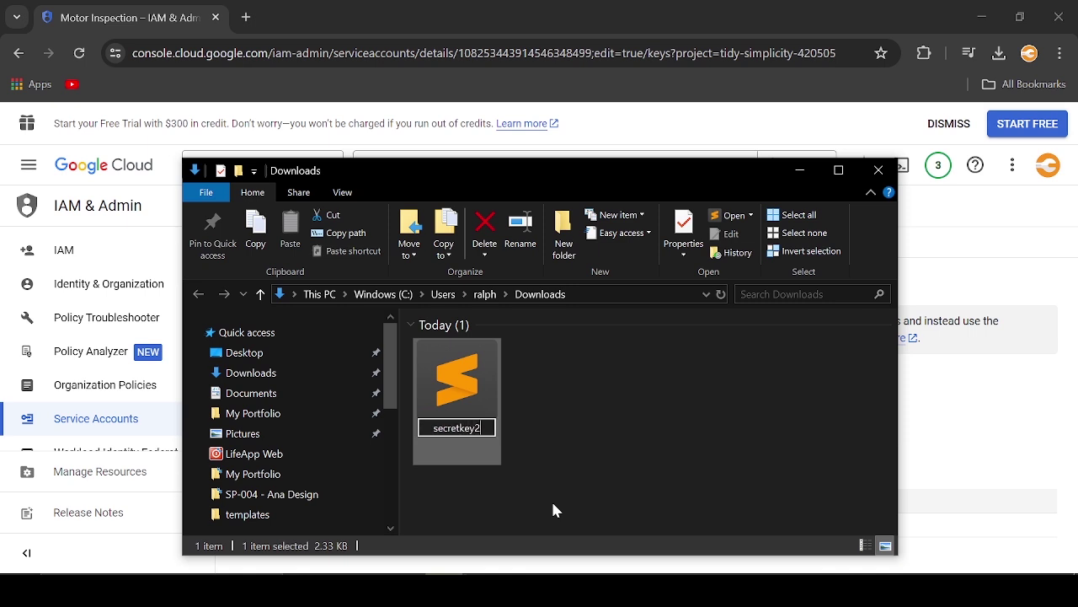
left_click(674, 509)
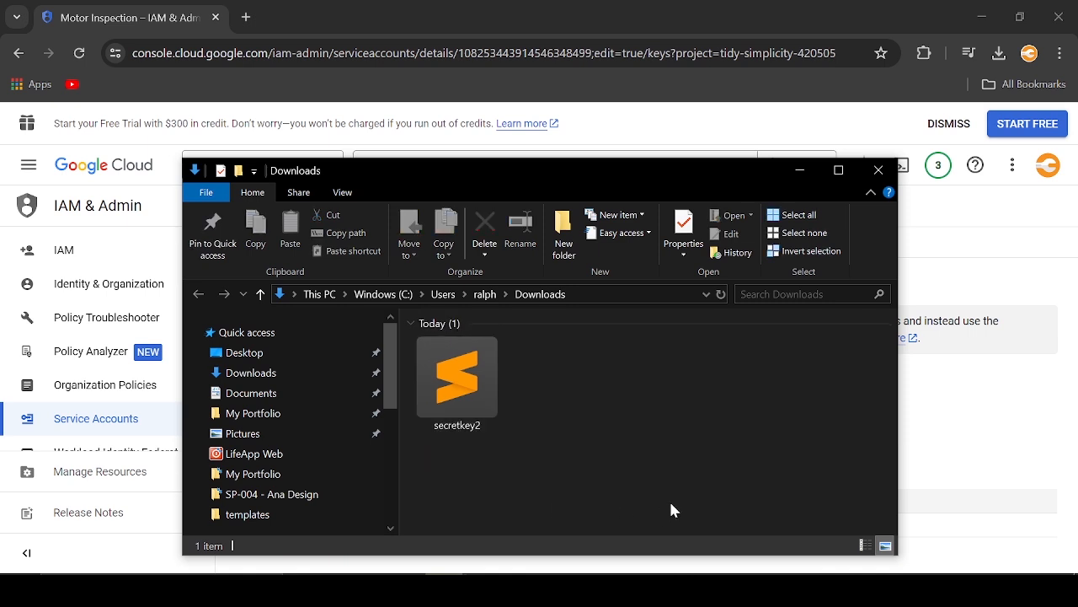
mouse_move(1032, 472)
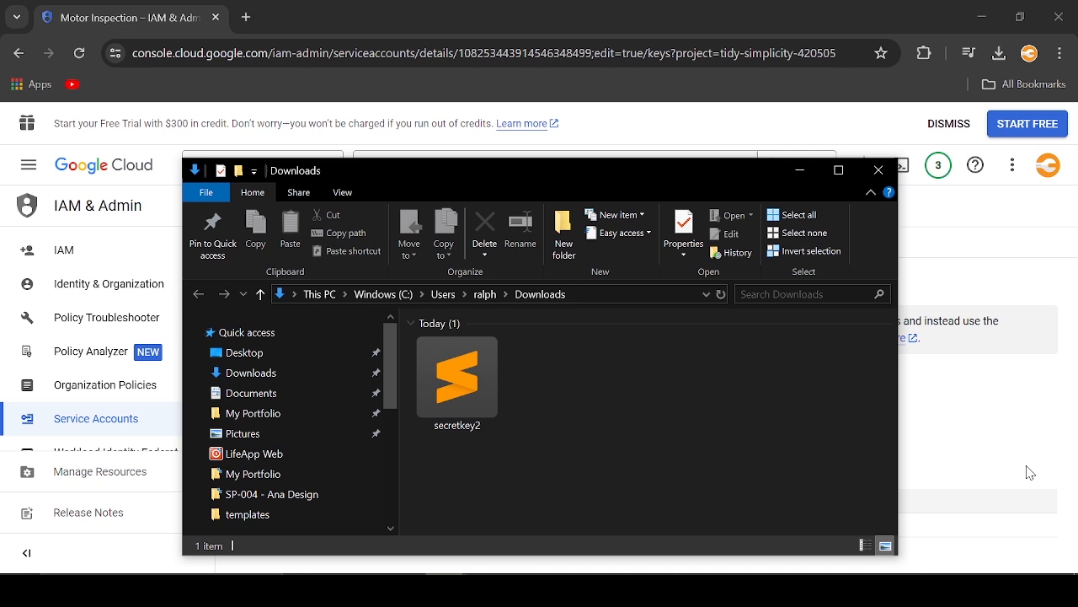
left_click(878, 168)
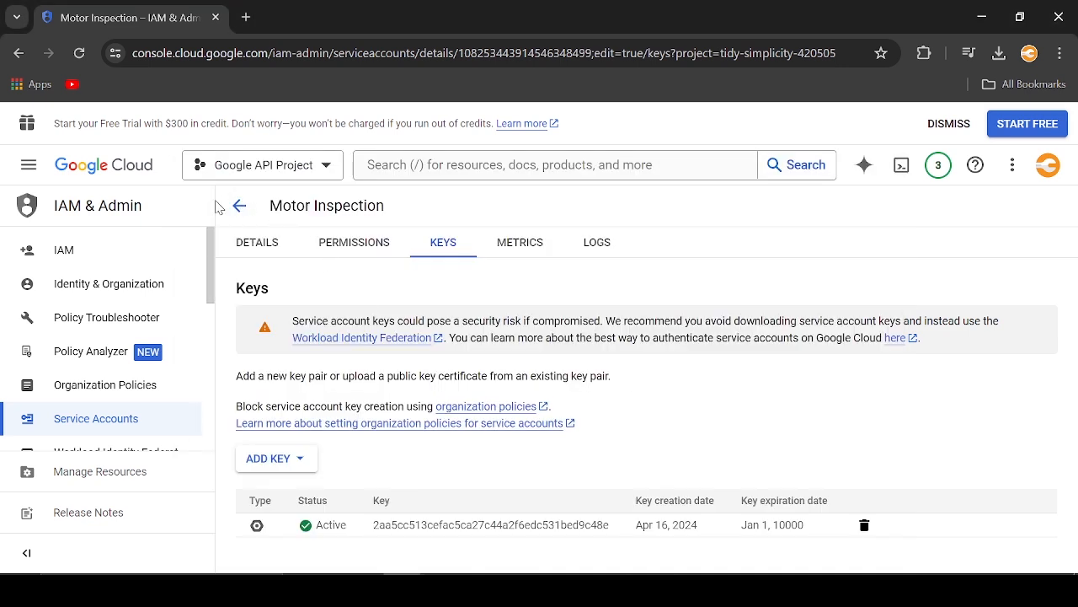
mouse_move(239, 206)
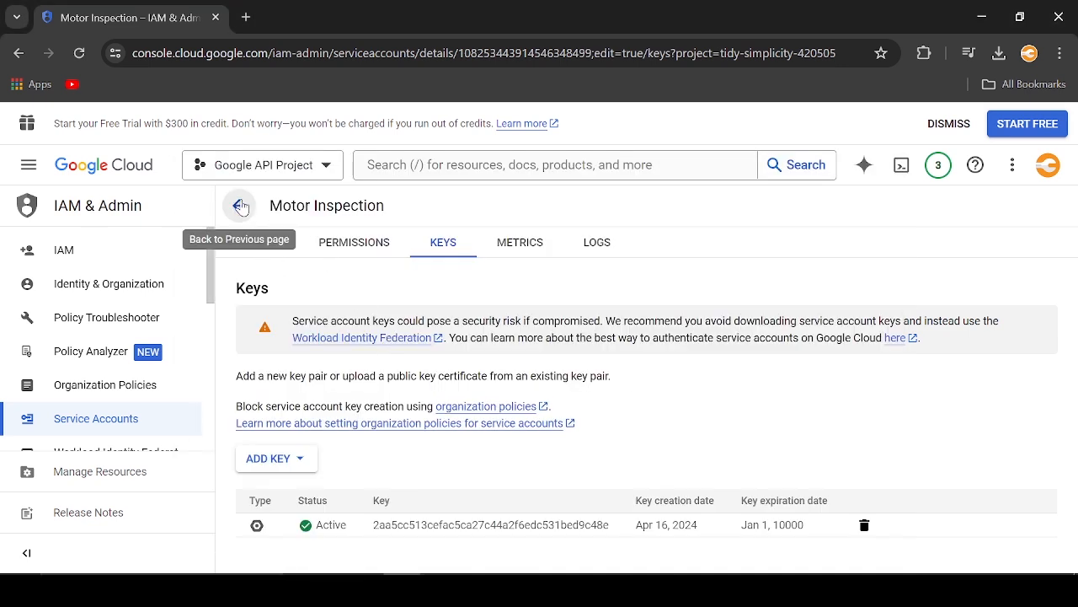
- Go back through the browser history to the APIs & Services Credentials overview page
left_click(353, 243)
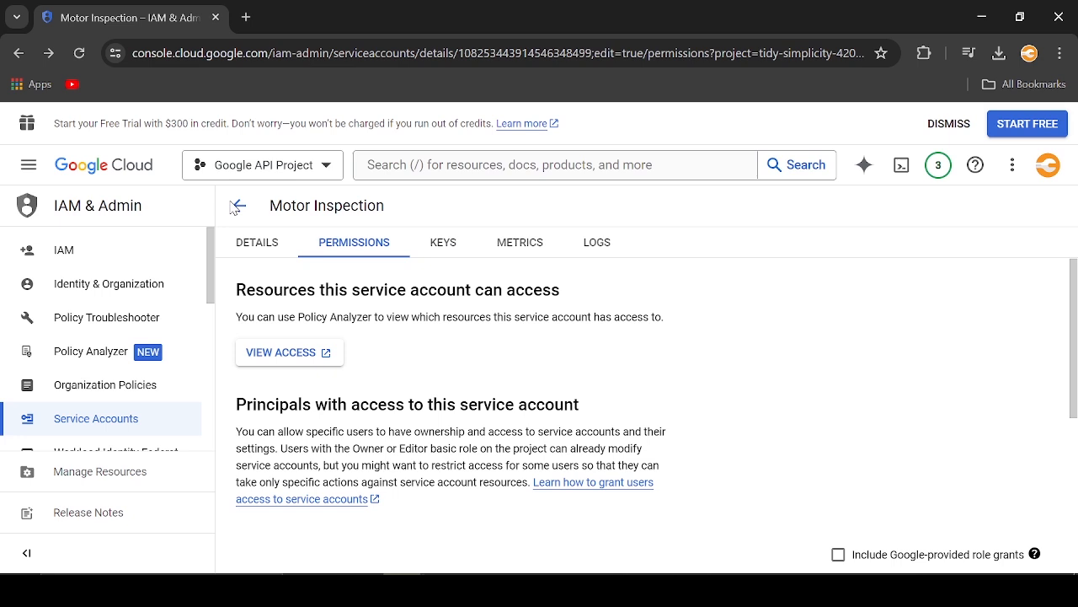
left_click(256, 243)
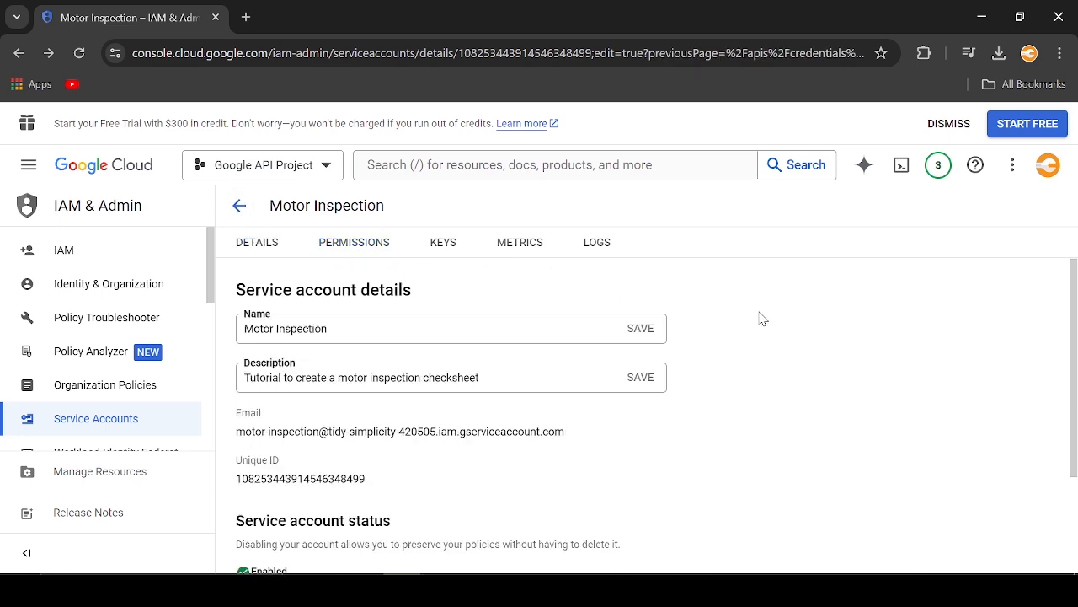
mouse_move(240, 206)
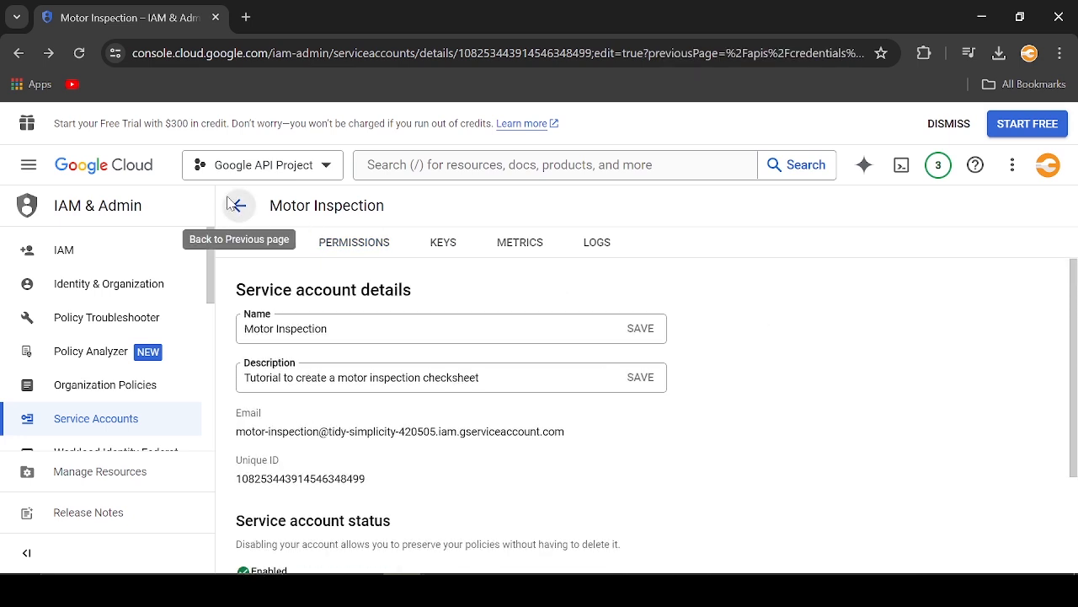
left_click(239, 206)
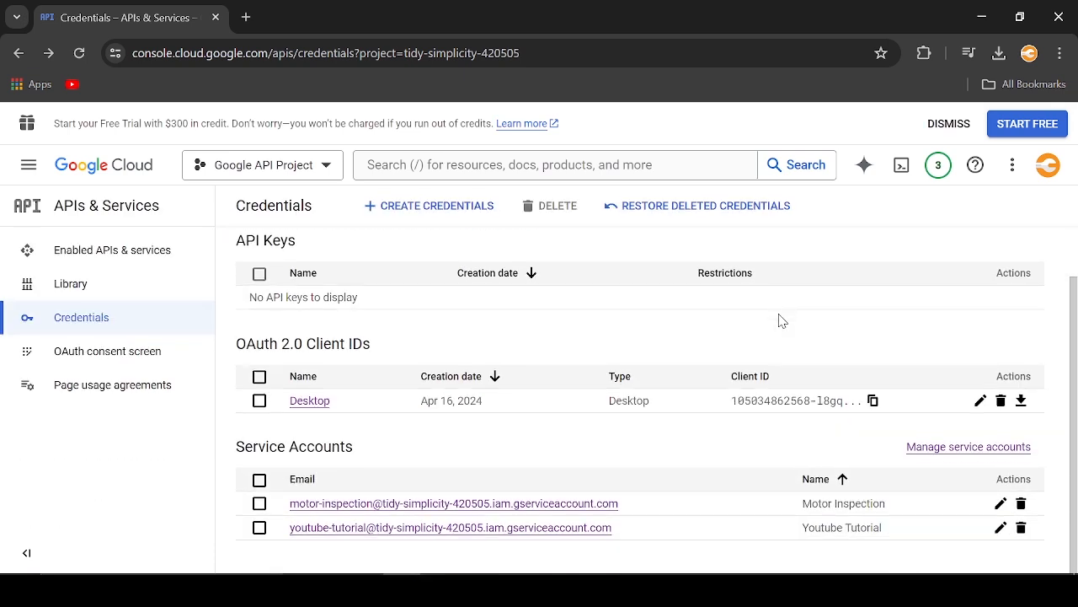
mouse_move(851, 509)
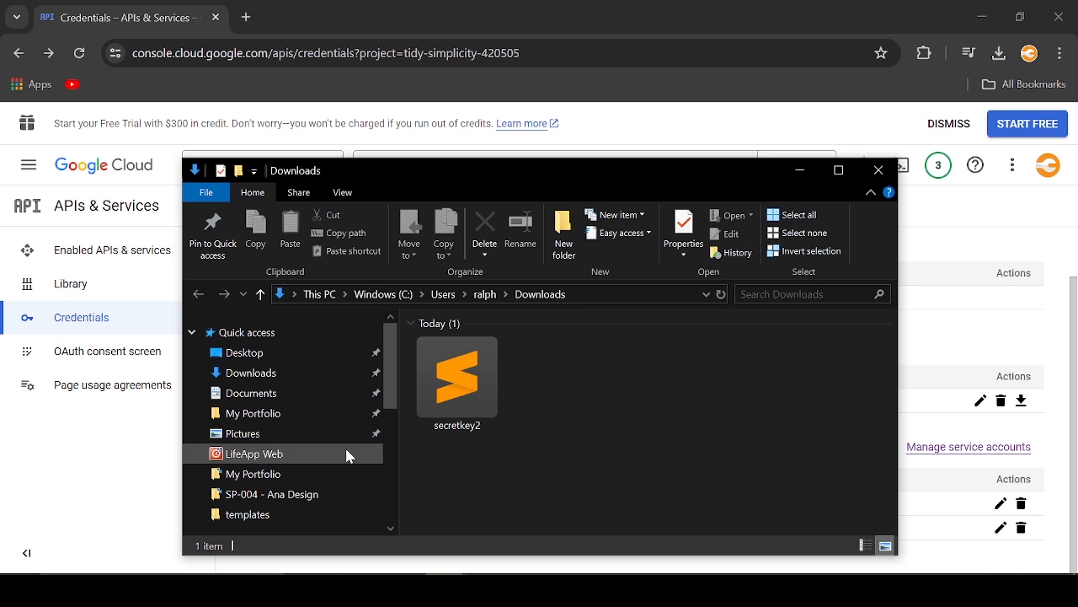
mouse_move(333, 420)
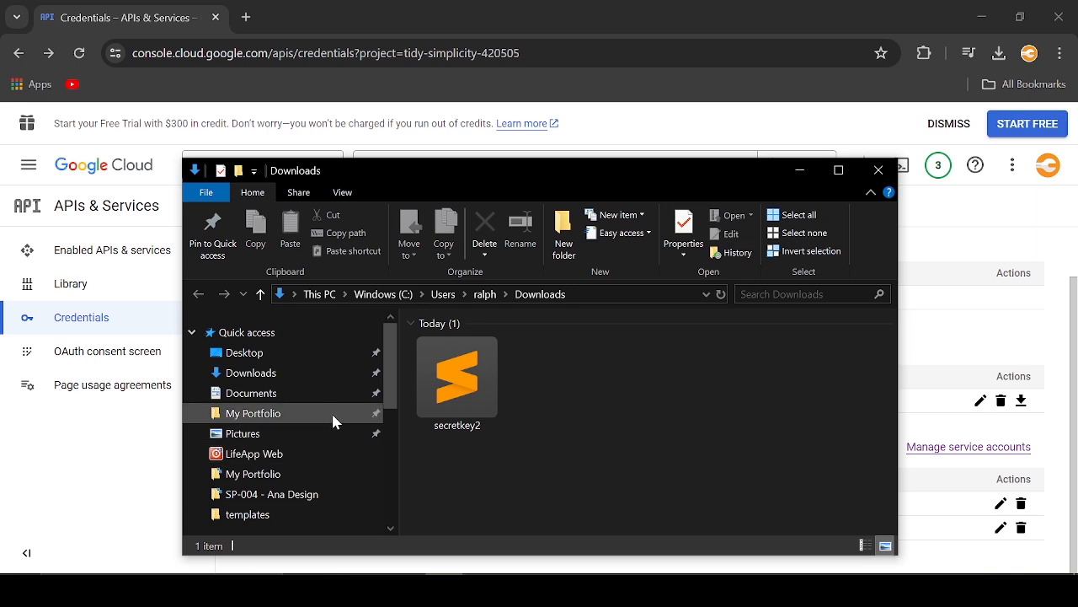
- Show This PC's drives in a maximized File Explorer window
scroll("down", 3)
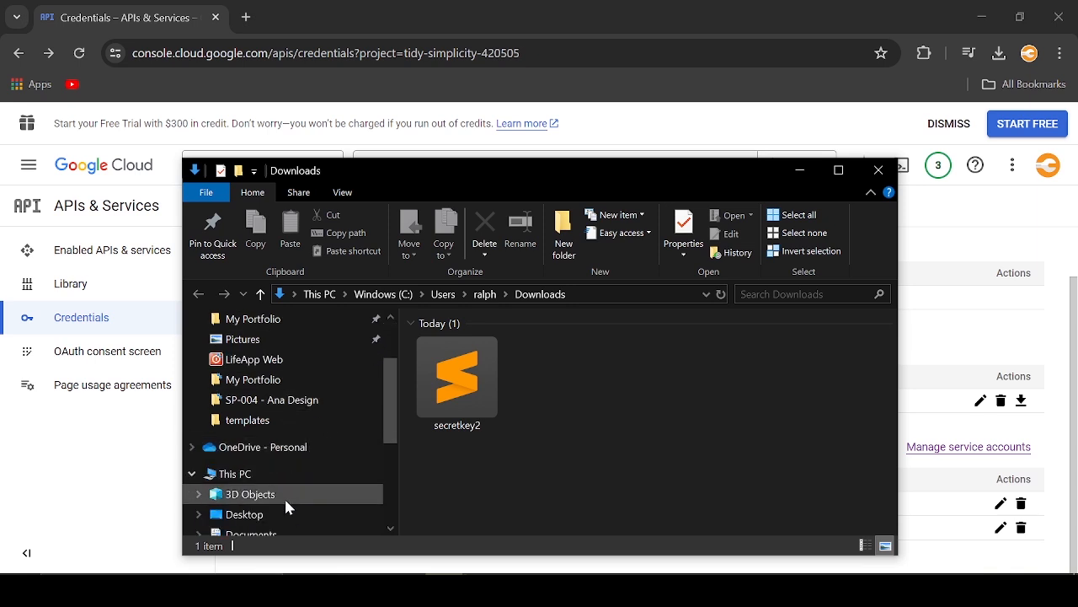
scroll("down", 3)
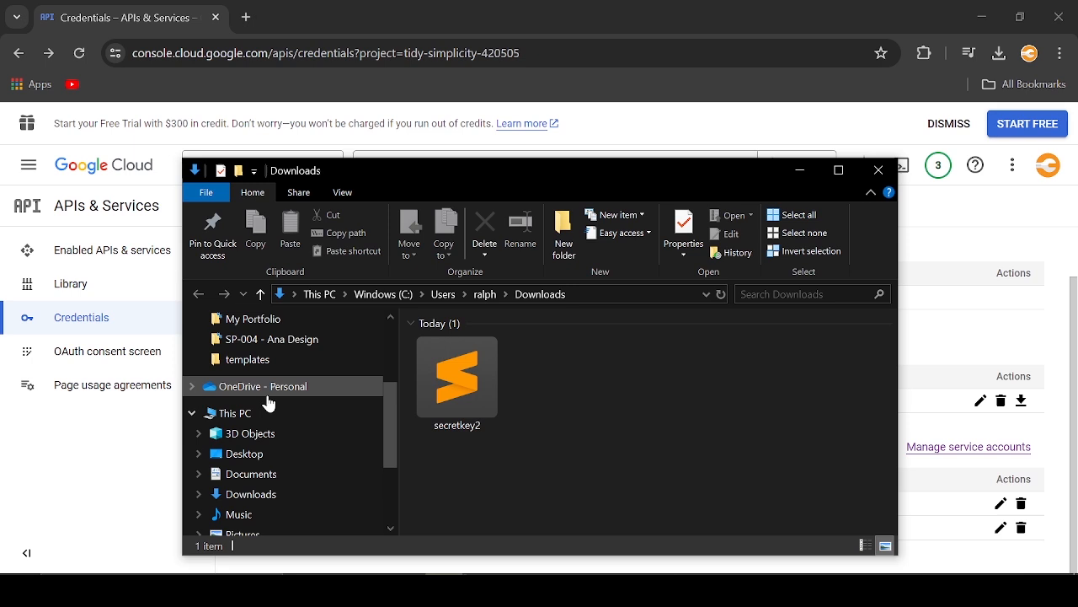
left_click(234, 413)
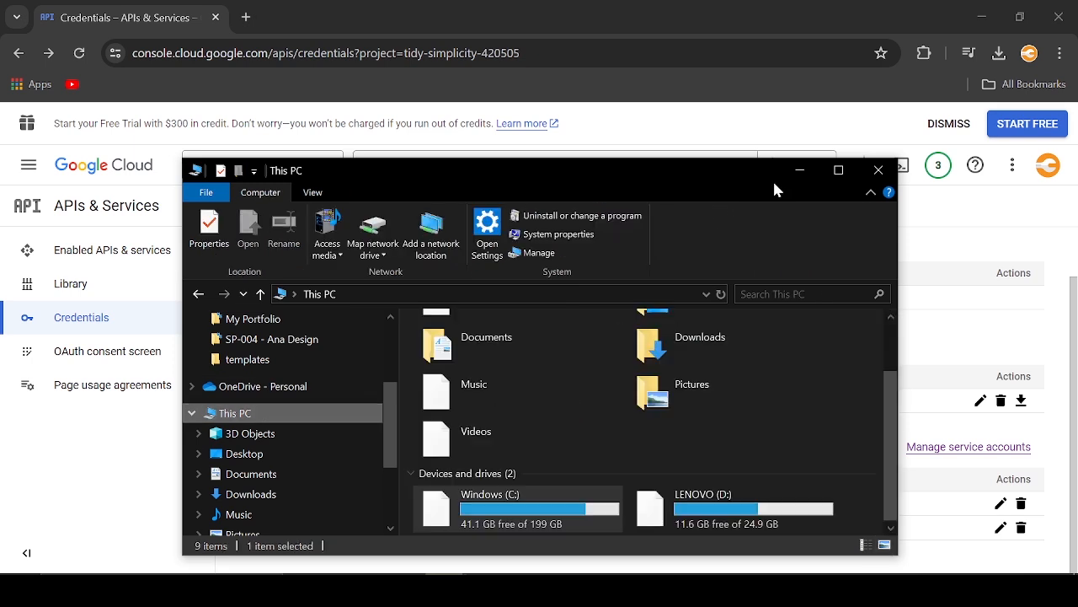
left_click(837, 169)
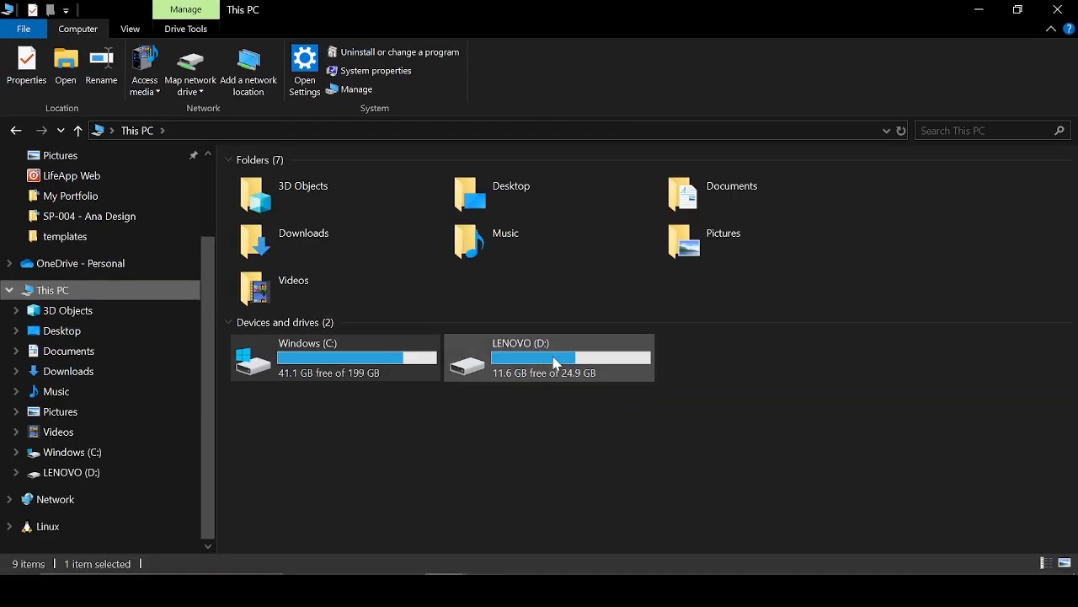
- Browse into LENOVO (D:) > Personal > 03_Projects > Python
double_click(549, 357)
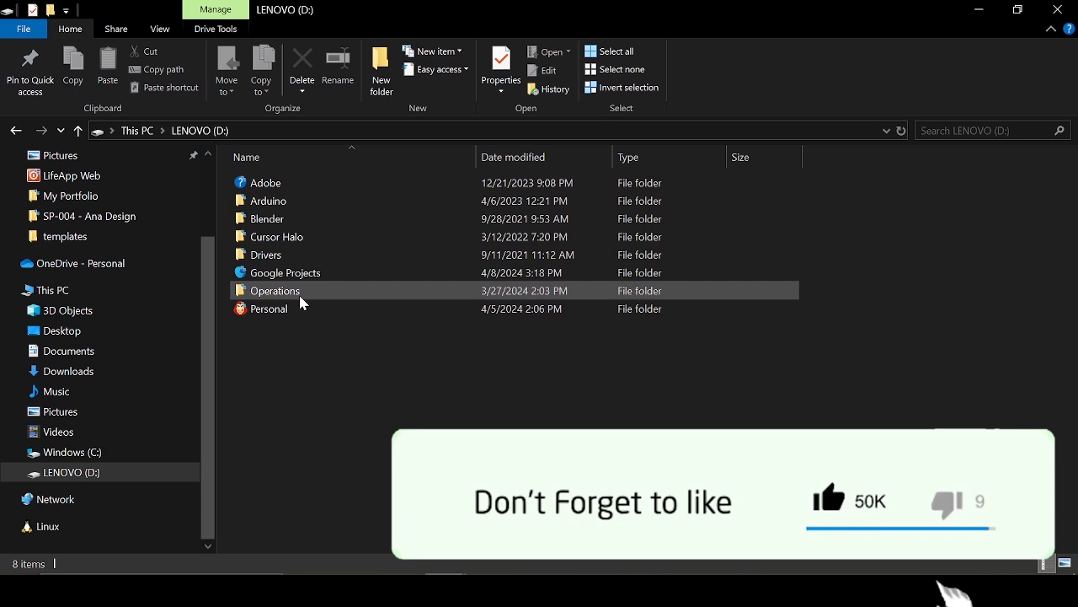
double_click(269, 309)
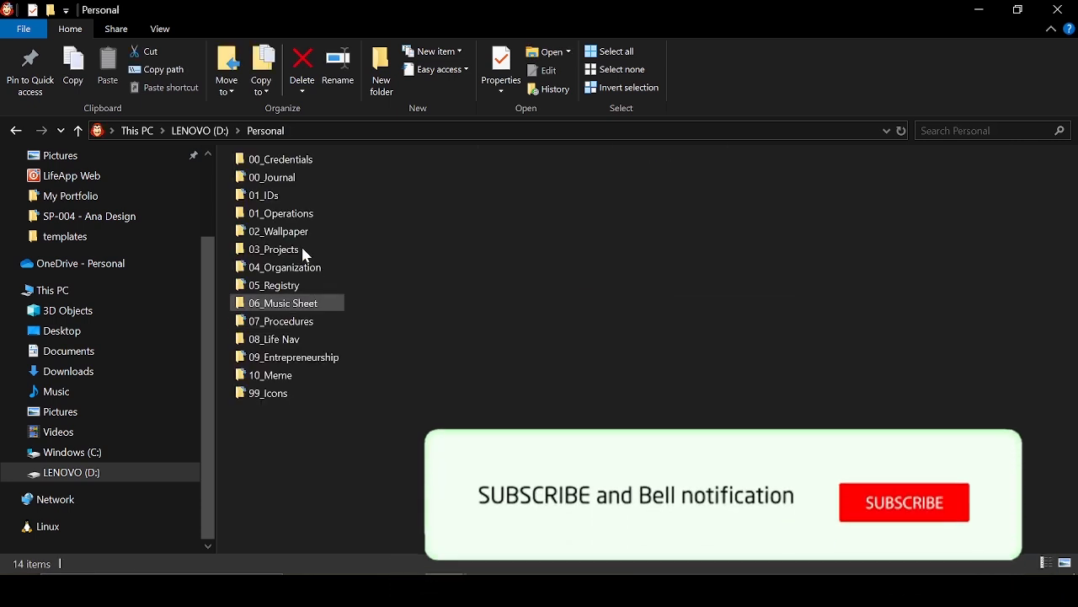
double_click(273, 250)
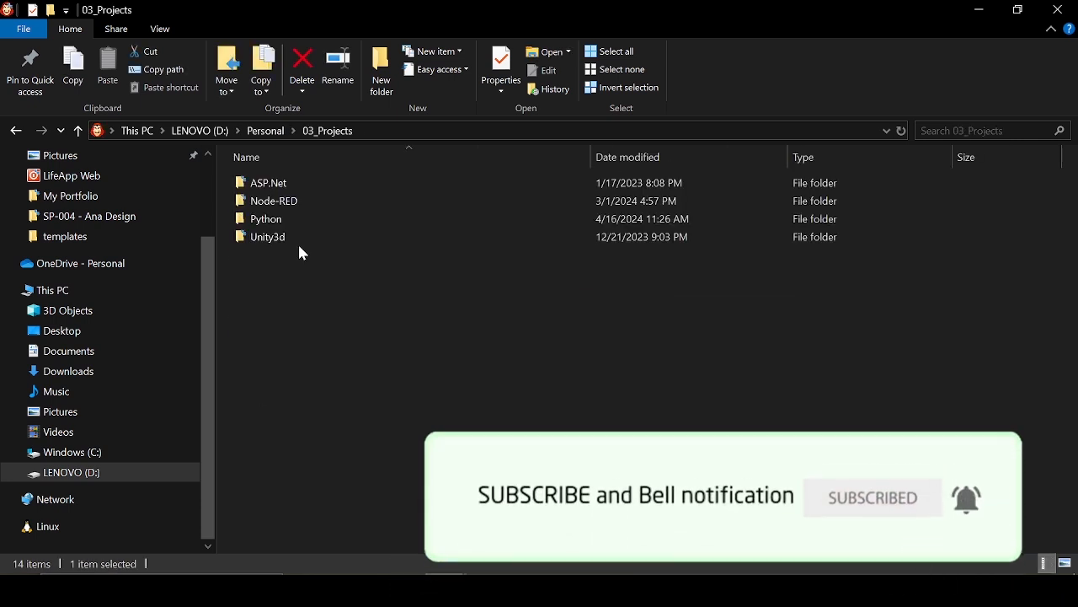
double_click(266, 219)
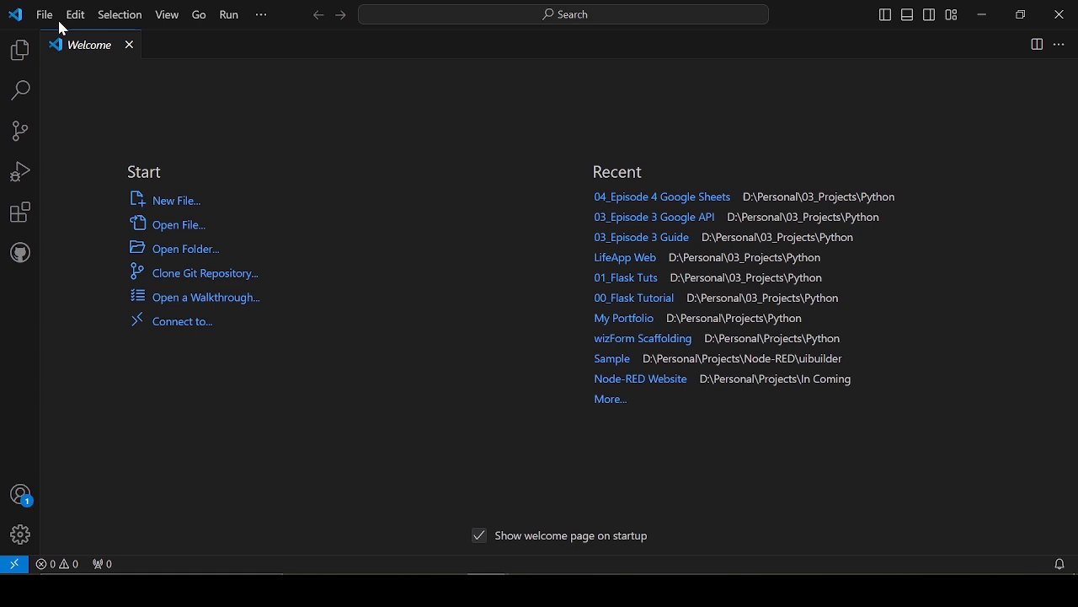
- Choose the 04_Episode 4 Google Sheets folder in the Open Folder dialog and show the Explorer panel
left_click(47, 15)
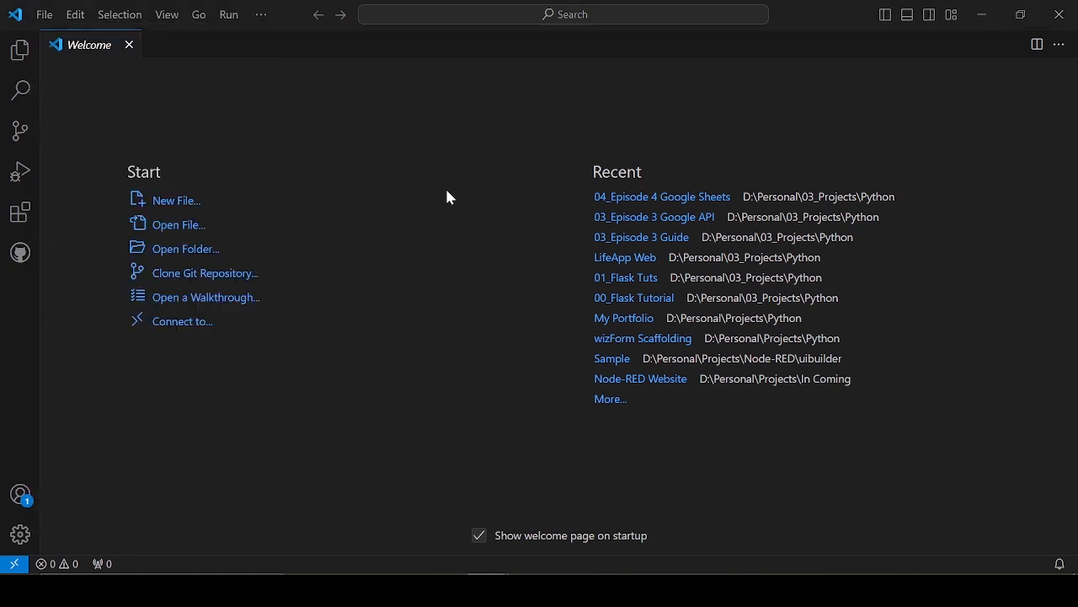
left_click(186, 248)
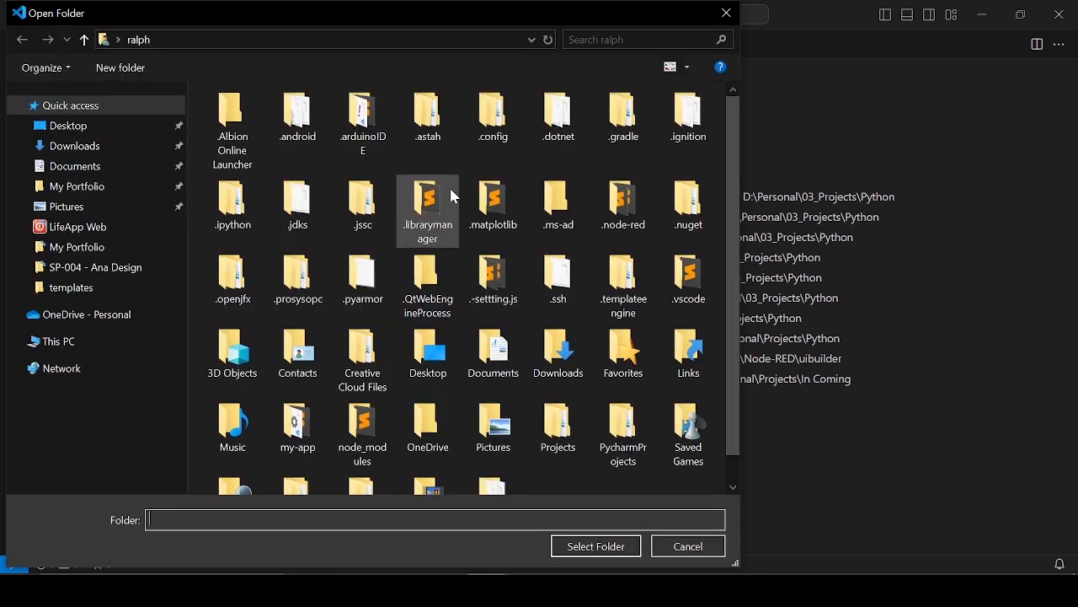
left_click(71, 489)
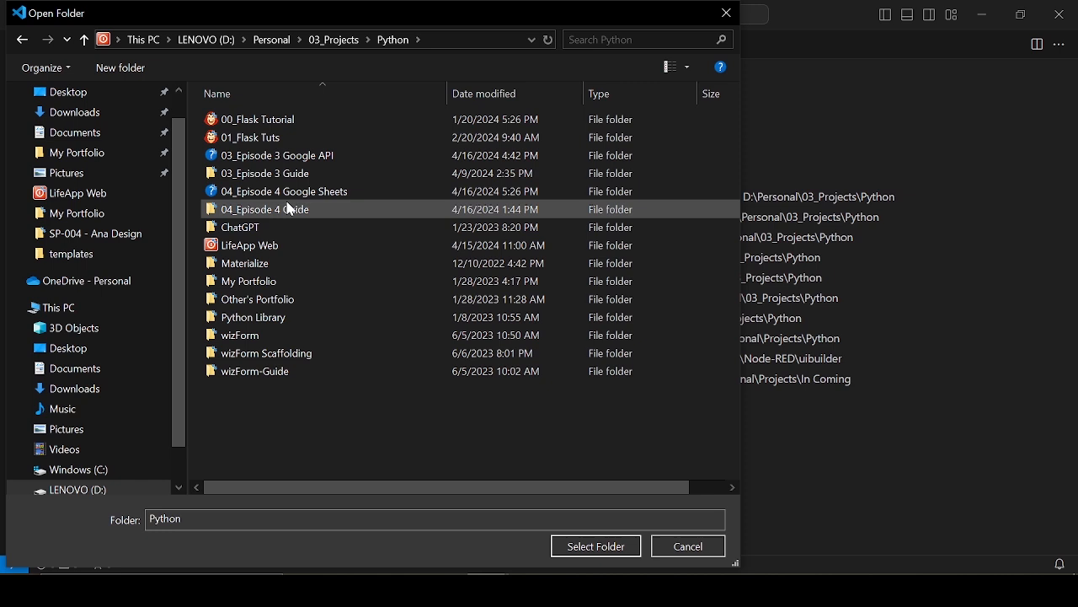
left_click(265, 209)
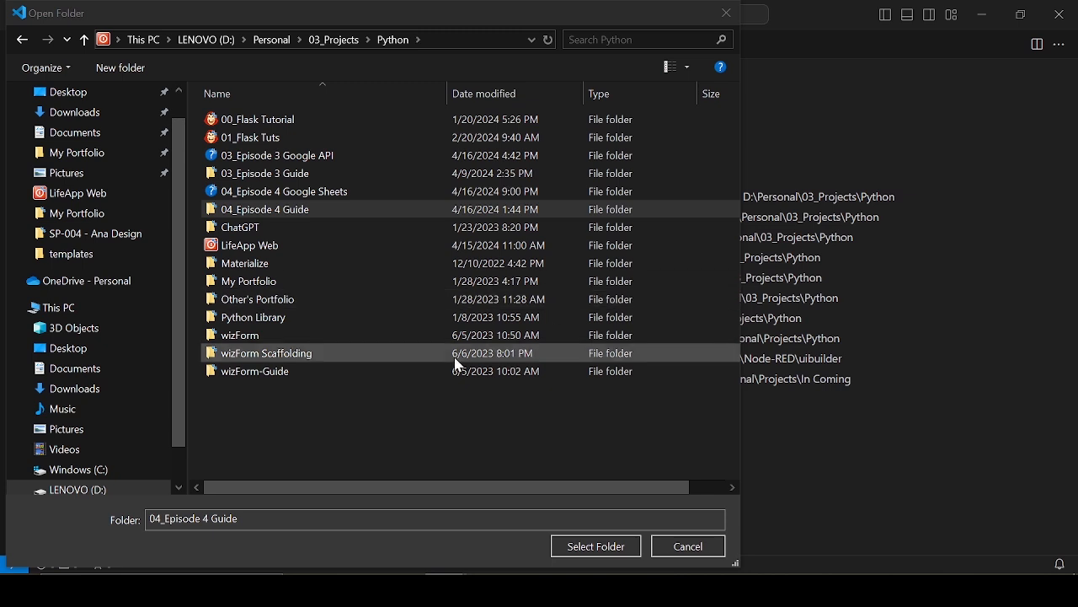
left_click(285, 191)
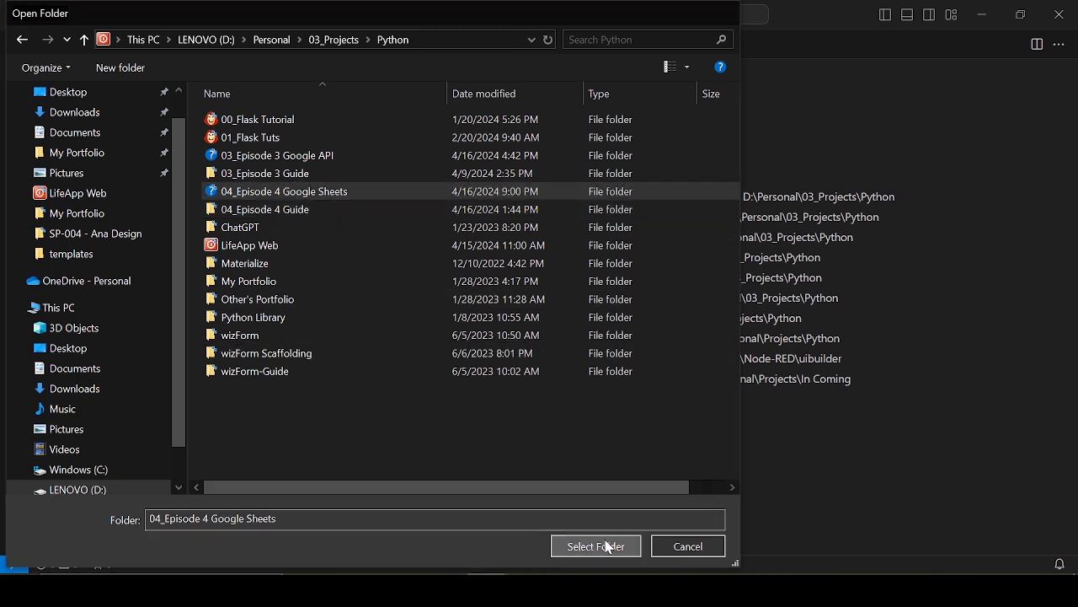
left_click(596, 546)
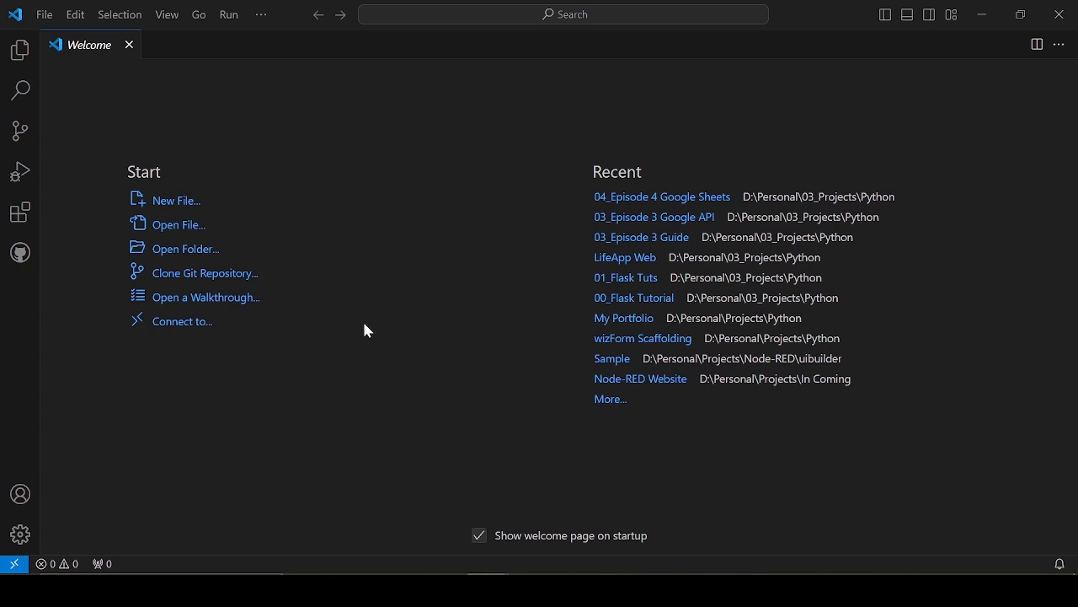
left_click(16, 53)
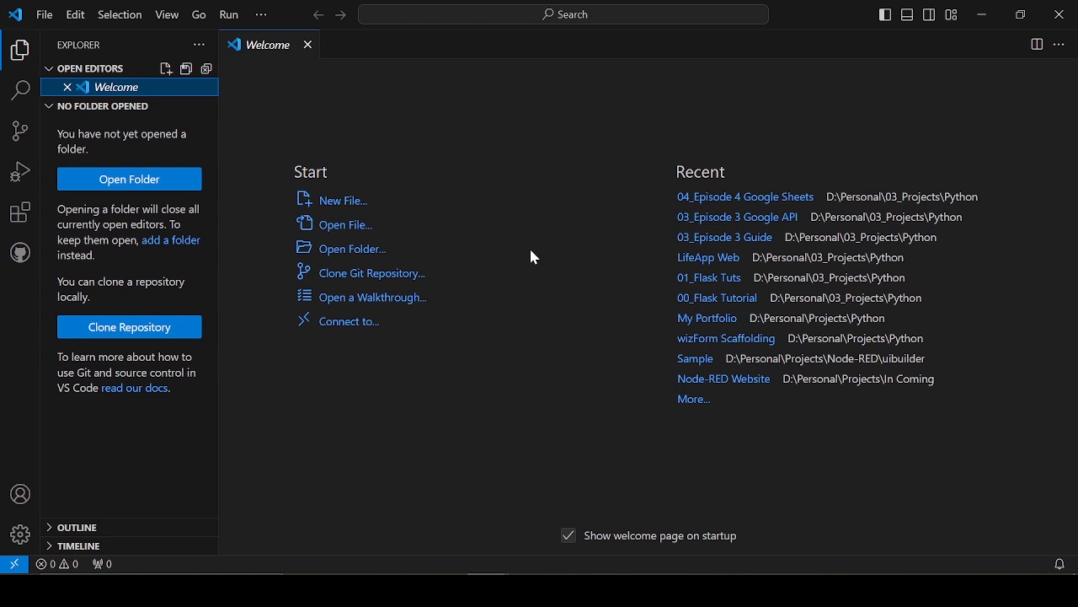
mouse_move(145, 514)
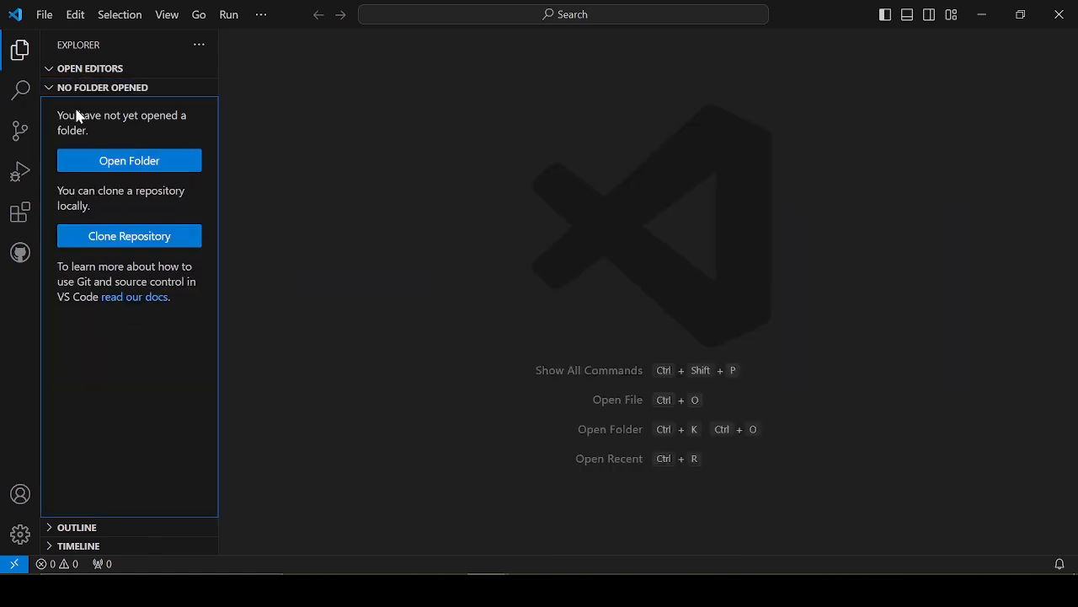
mouse_move(54, 94)
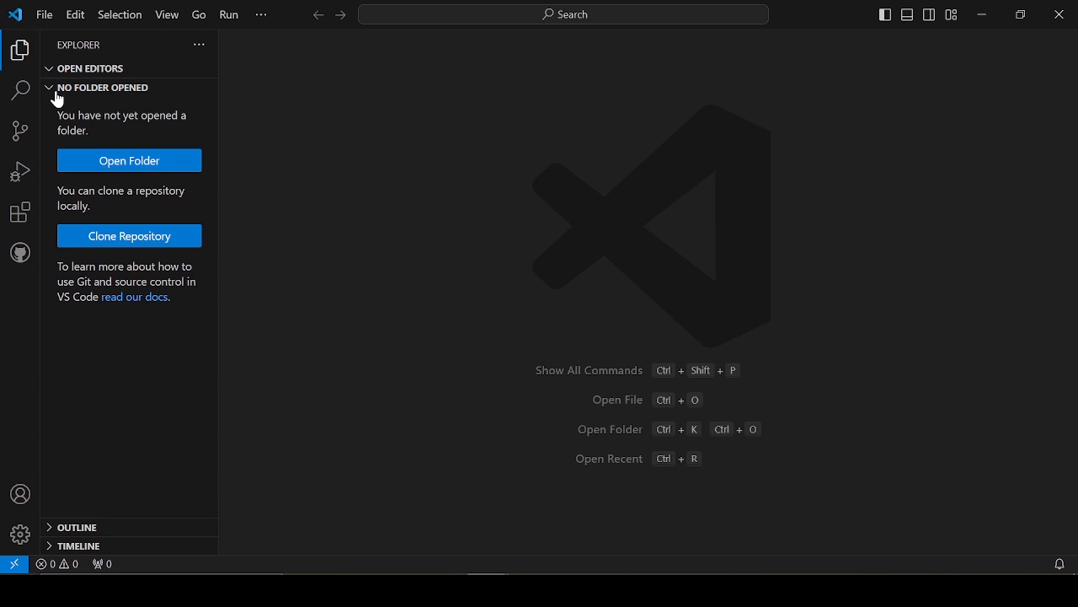
- Collapse the NO FOLDER OPENED section and dismiss the side panel view options
left_click(101, 88)
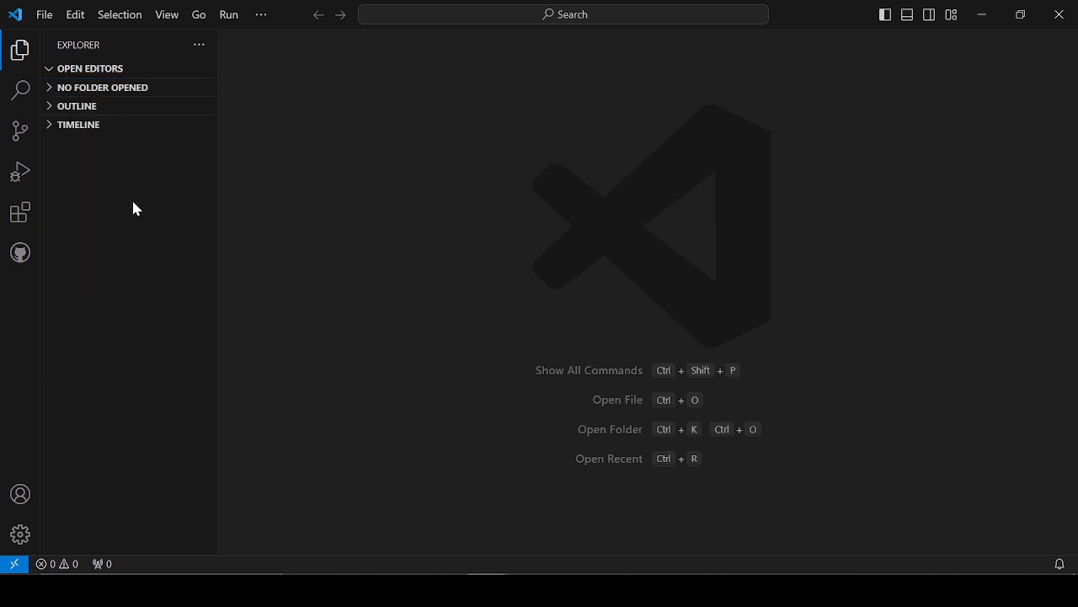
right_click(134, 206)
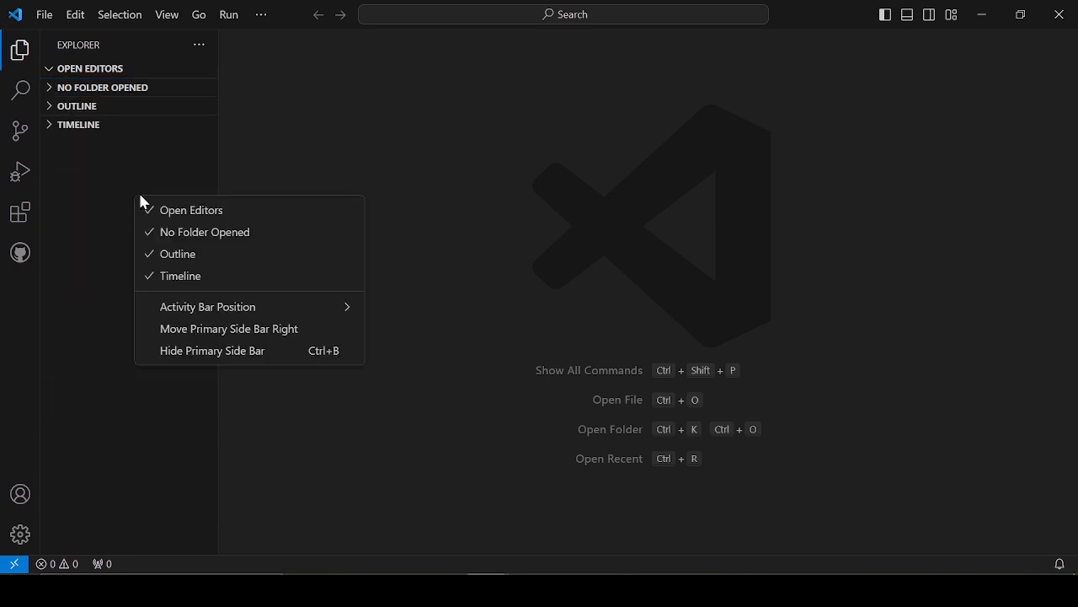
left_click(44, 14)
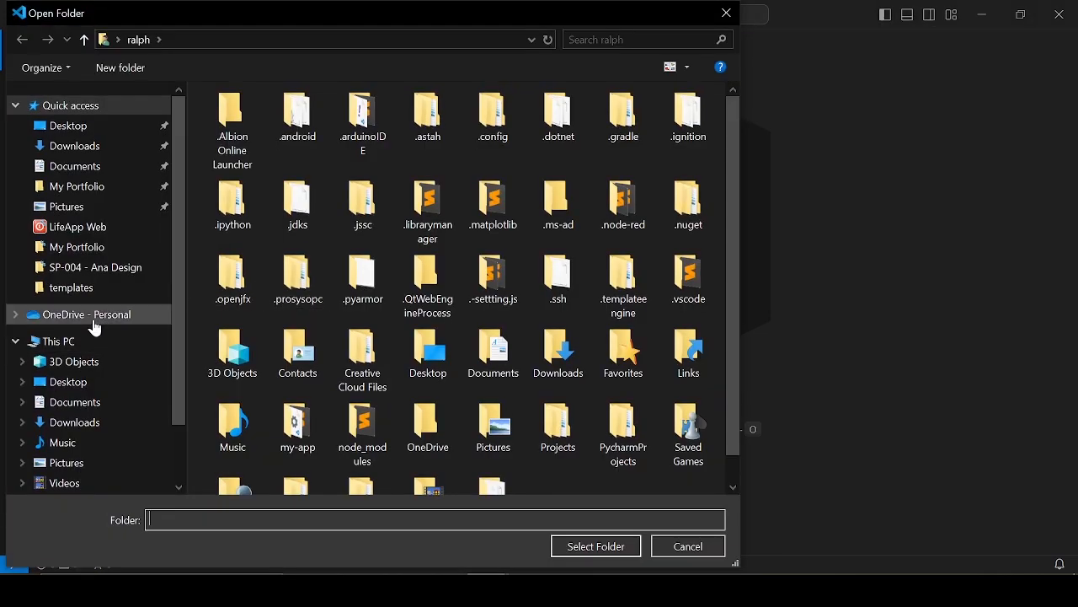
- Retry opening 04_Episode 4 Google Sheets via Personal > 03_Projects > Python in the folder dialog
left_click(56, 340)
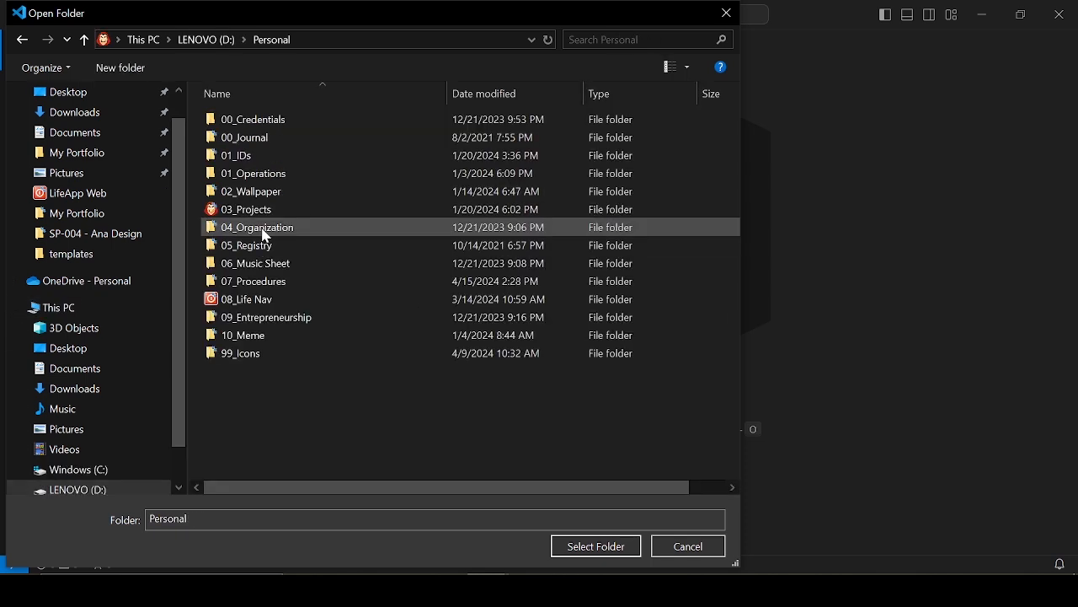
double_click(246, 209)
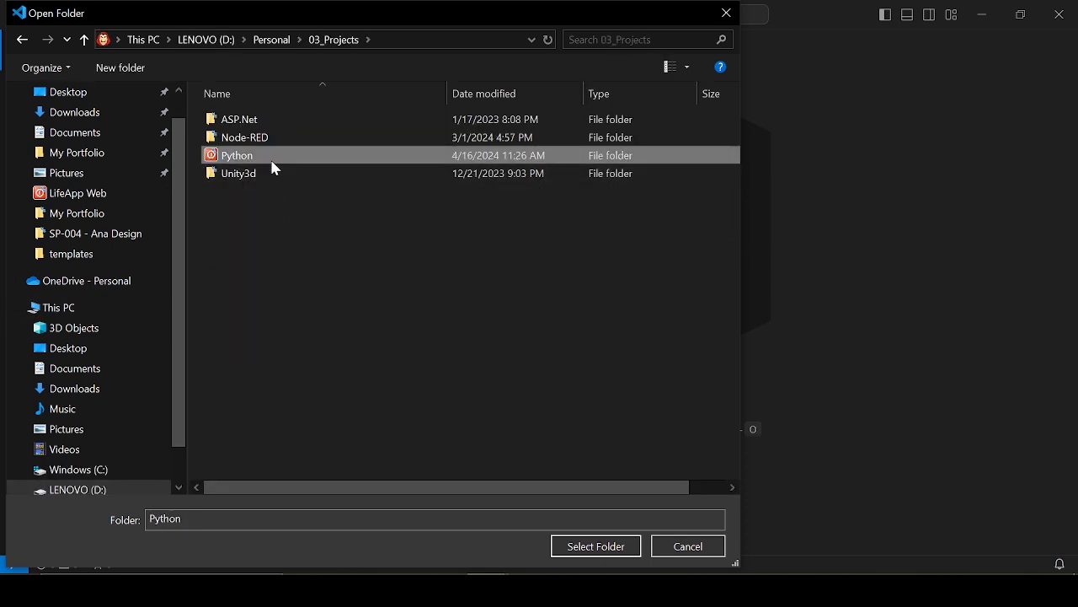
double_click(238, 155)
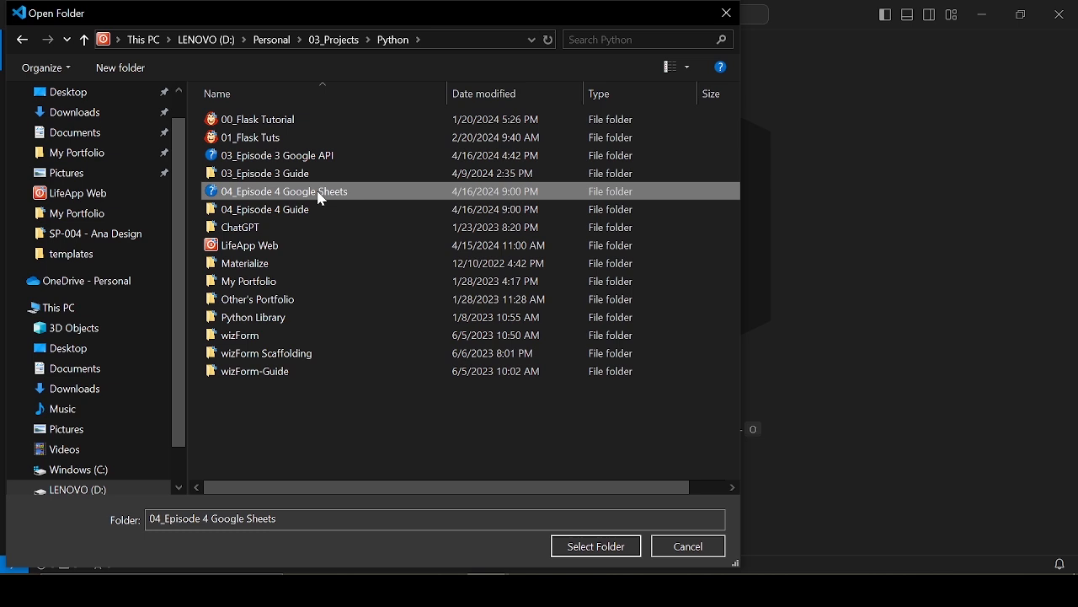
left_click(688, 546)
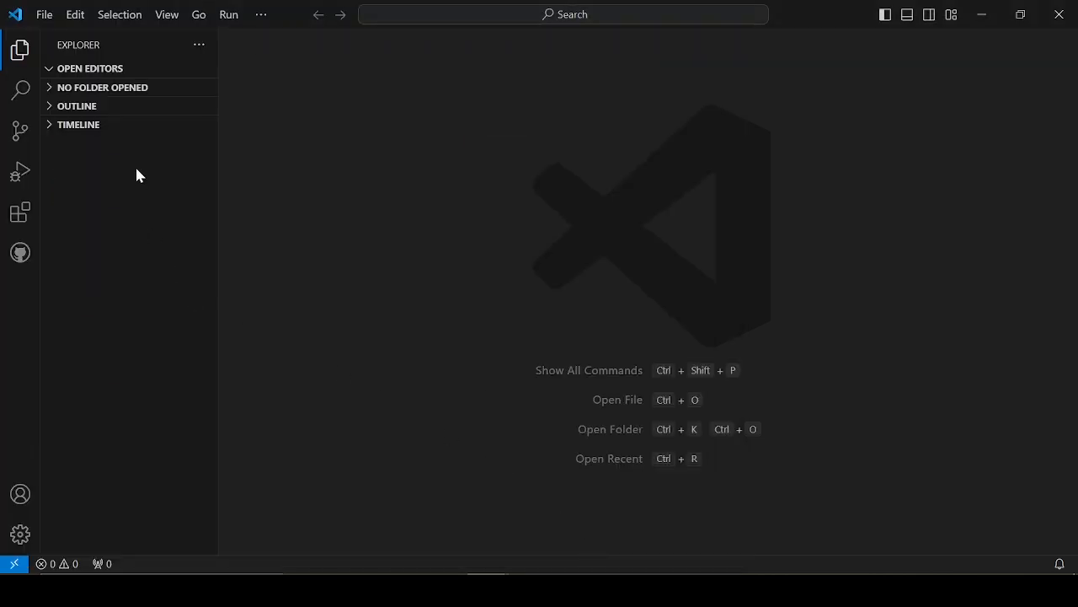
right_click(131, 169)
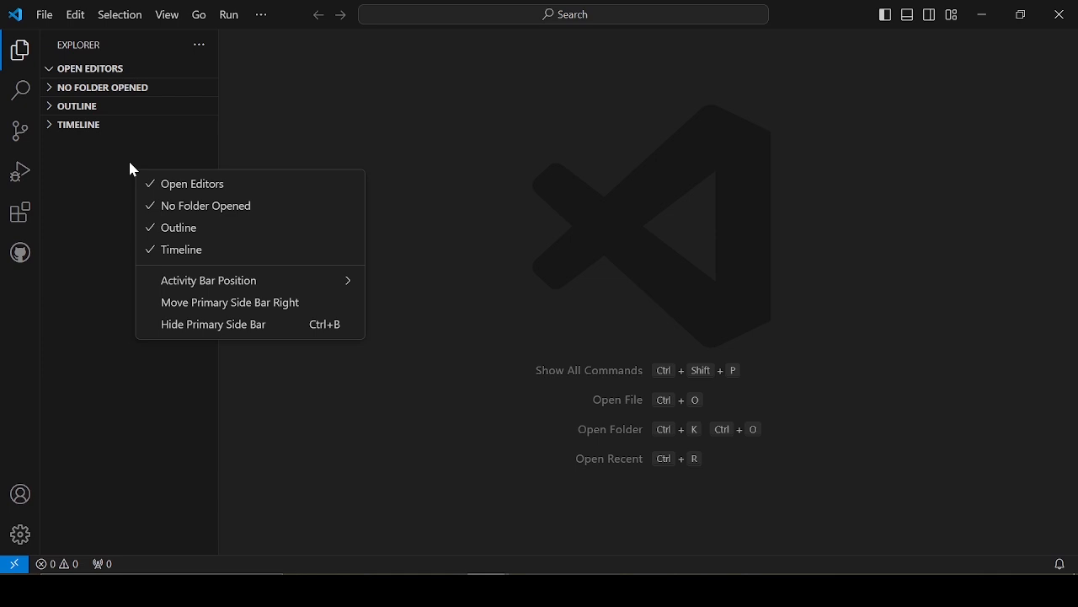
left_click(53, 13)
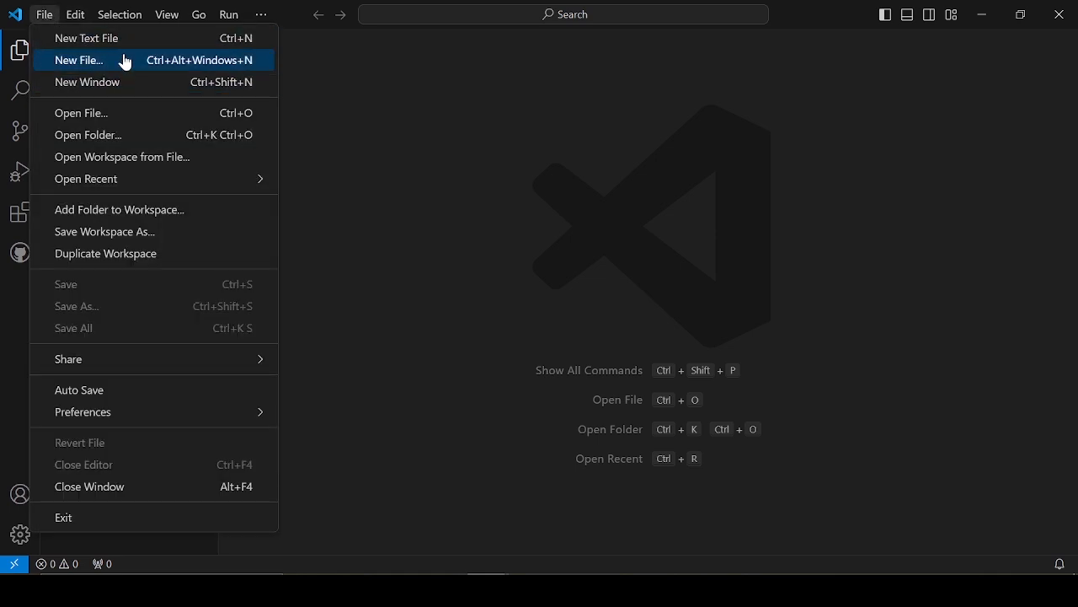
- Create a new file app.py saved in D:\Personal\03_Projects\Python\04_Episode 4 Google Sheets
left_click(81, 59)
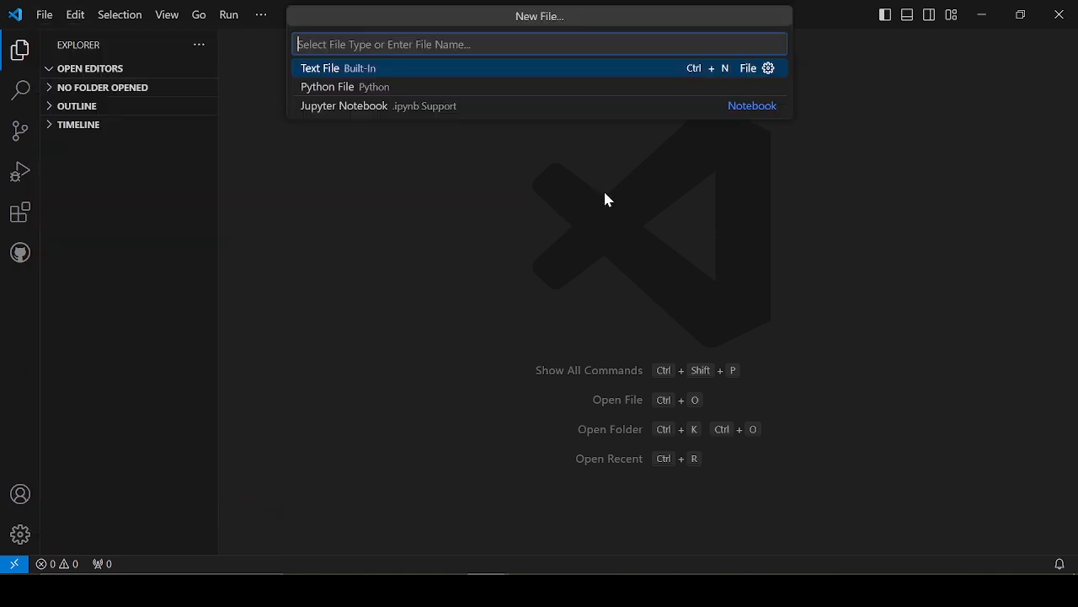
type("app.p")
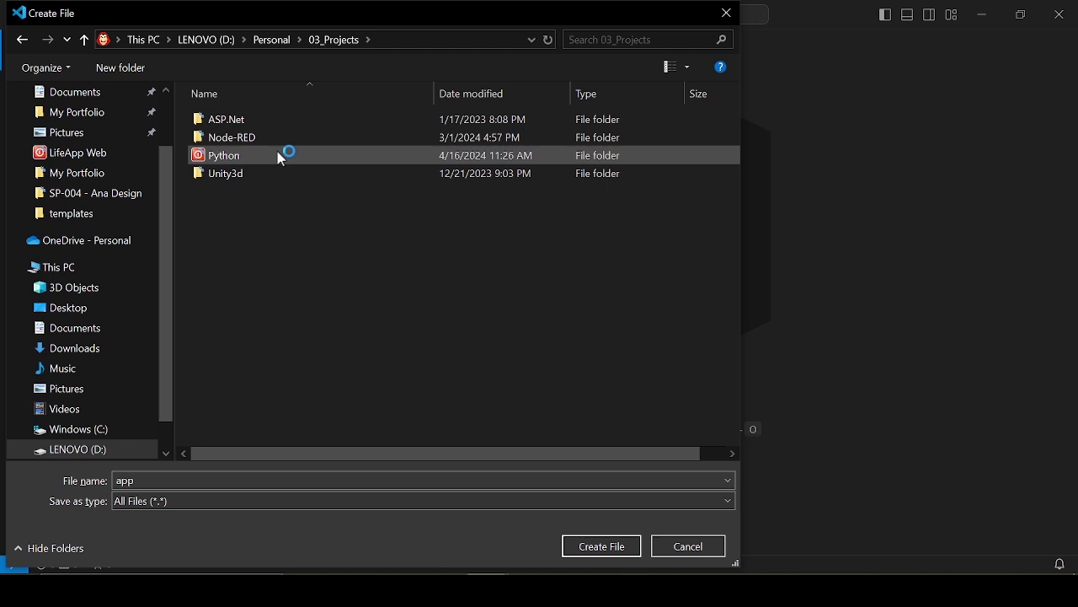
double_click(223, 155)
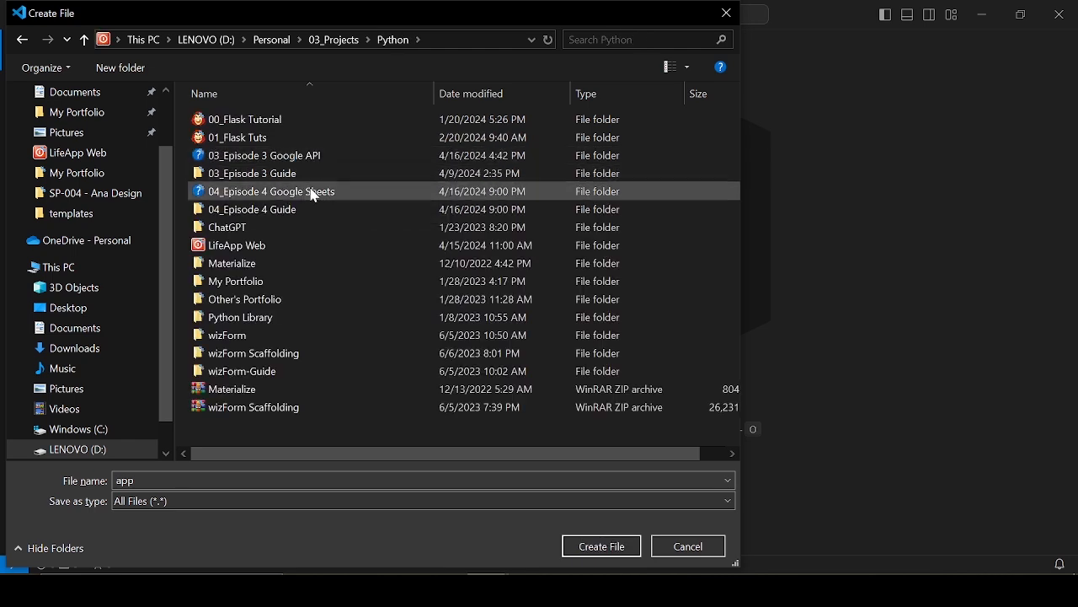
double_click(270, 192)
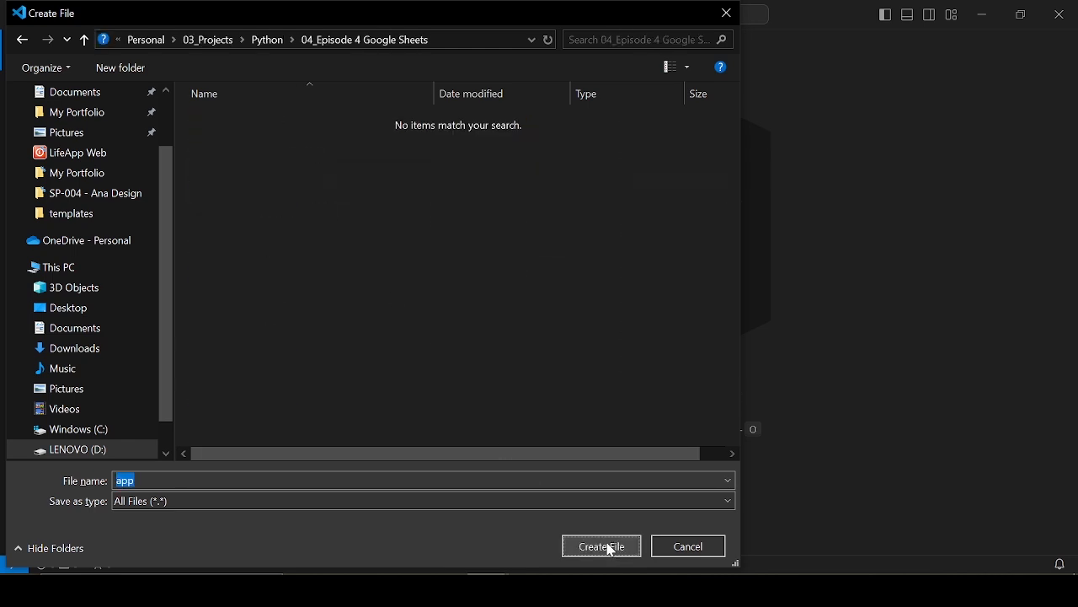
left_click(602, 546)
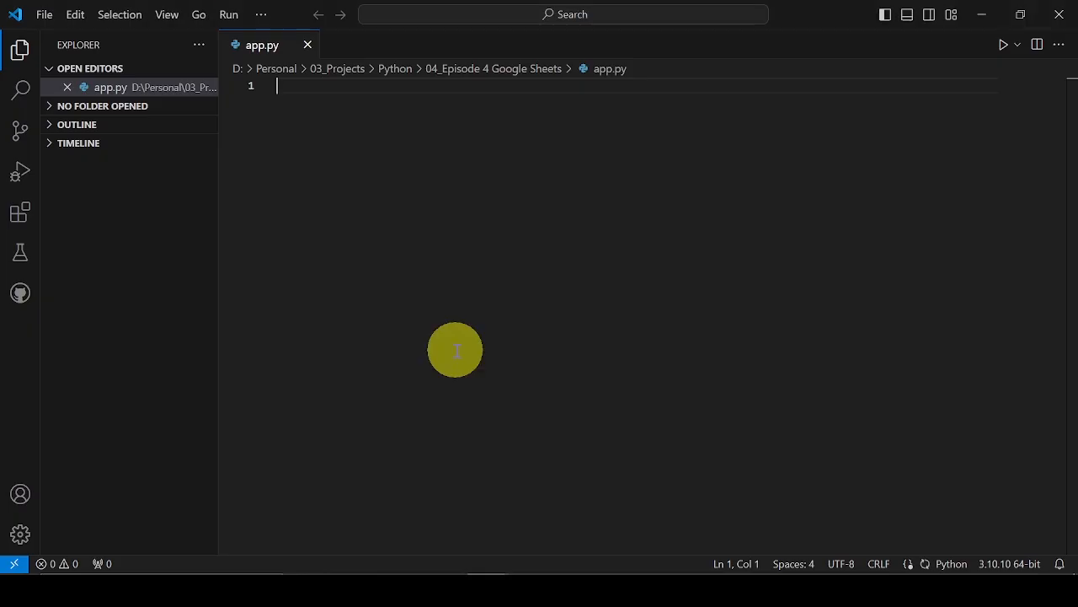
mouse_move(405, 135)
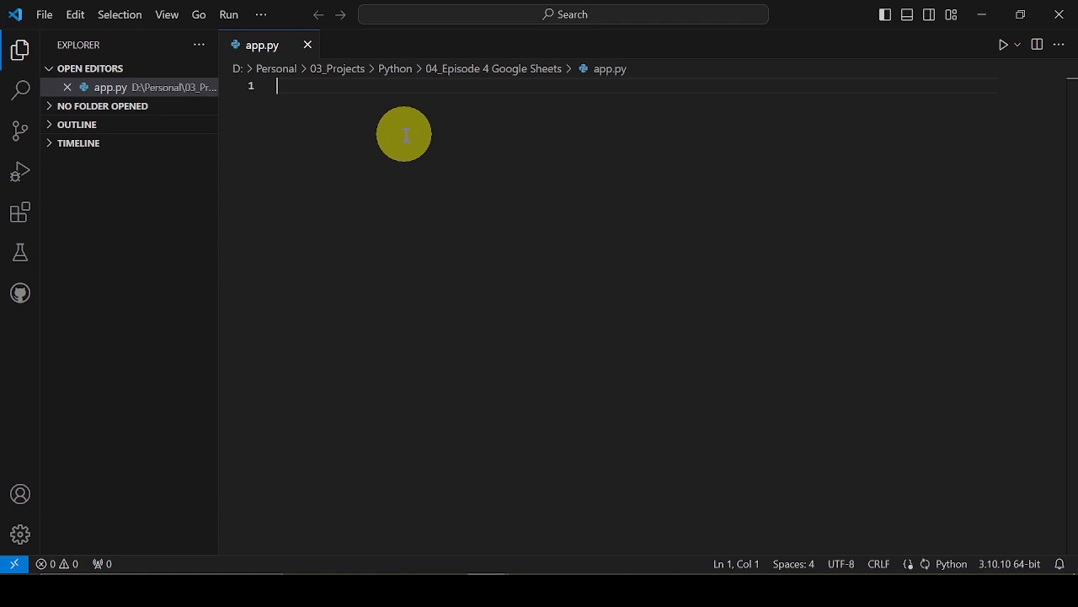
- Write import json and the Google API imports followed by print('Test') in app.py
type("import json")
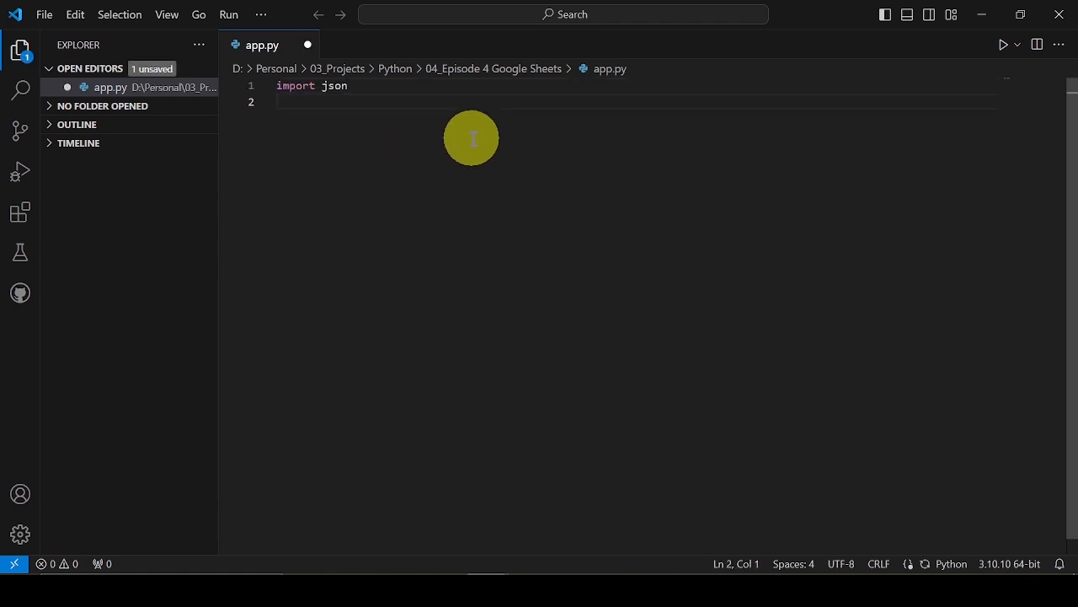
key("Enter")
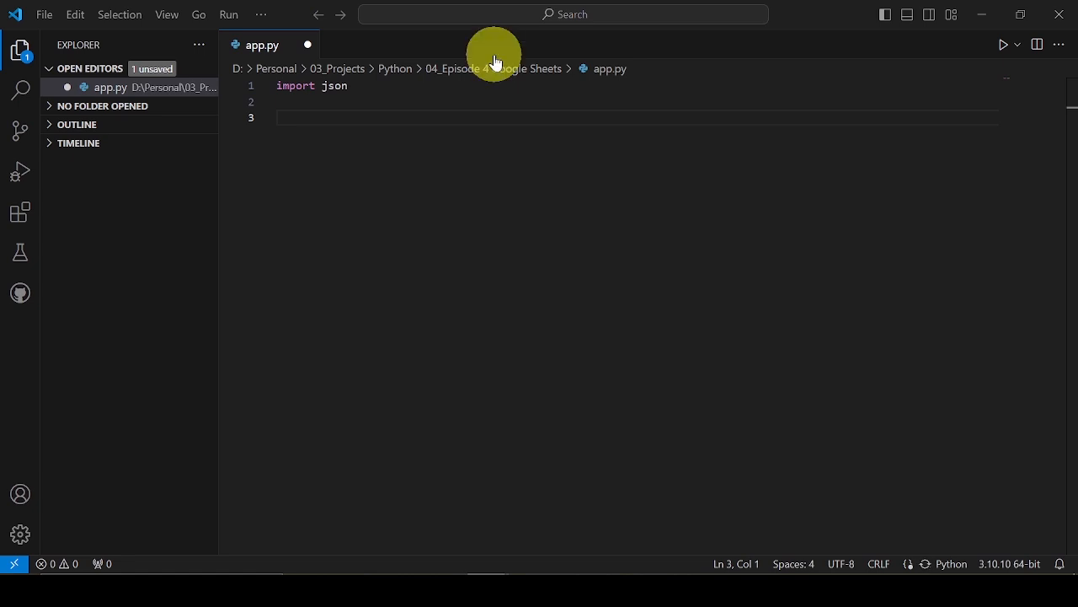
mouse_move(300, 118)
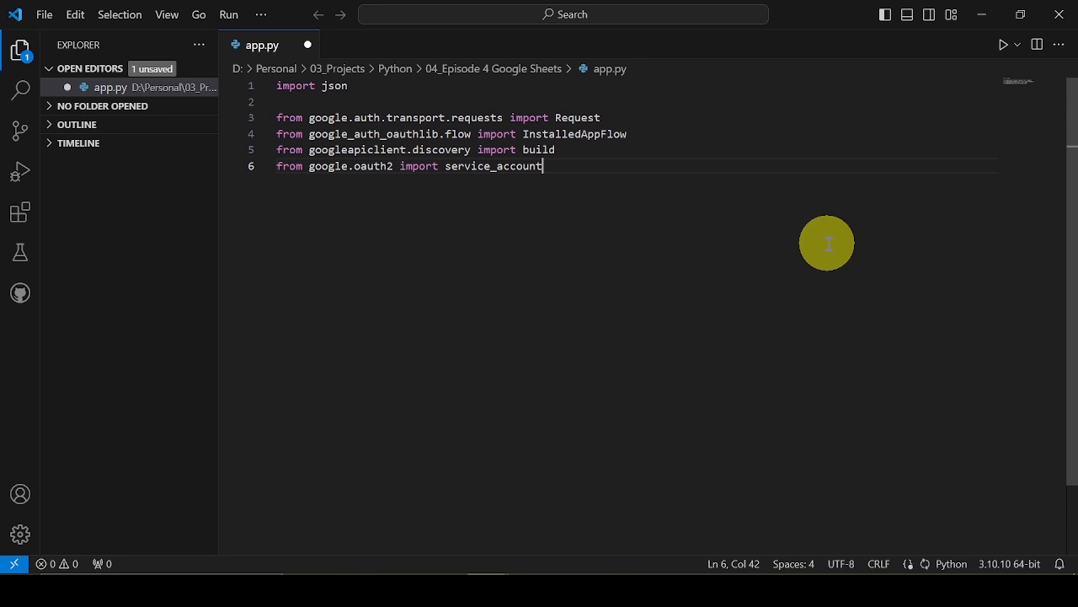
key("Enter")
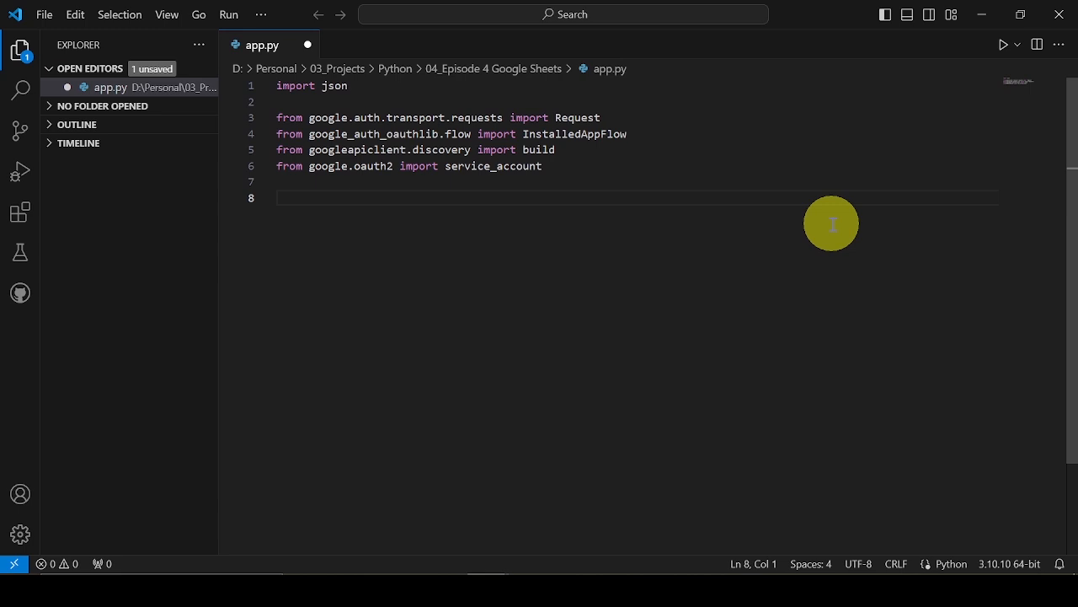
type("print")
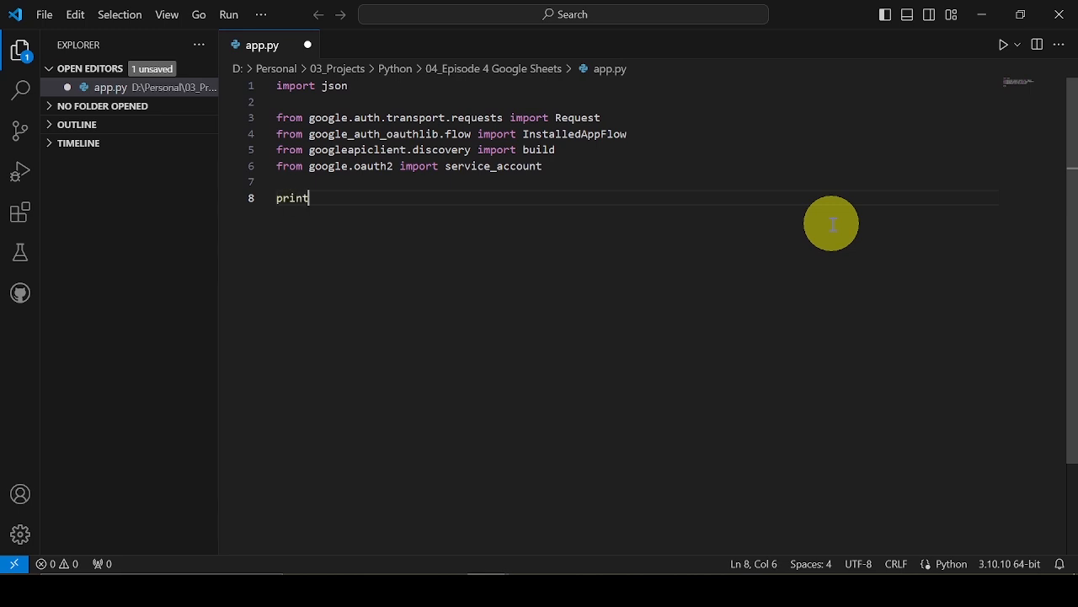
type("('')")
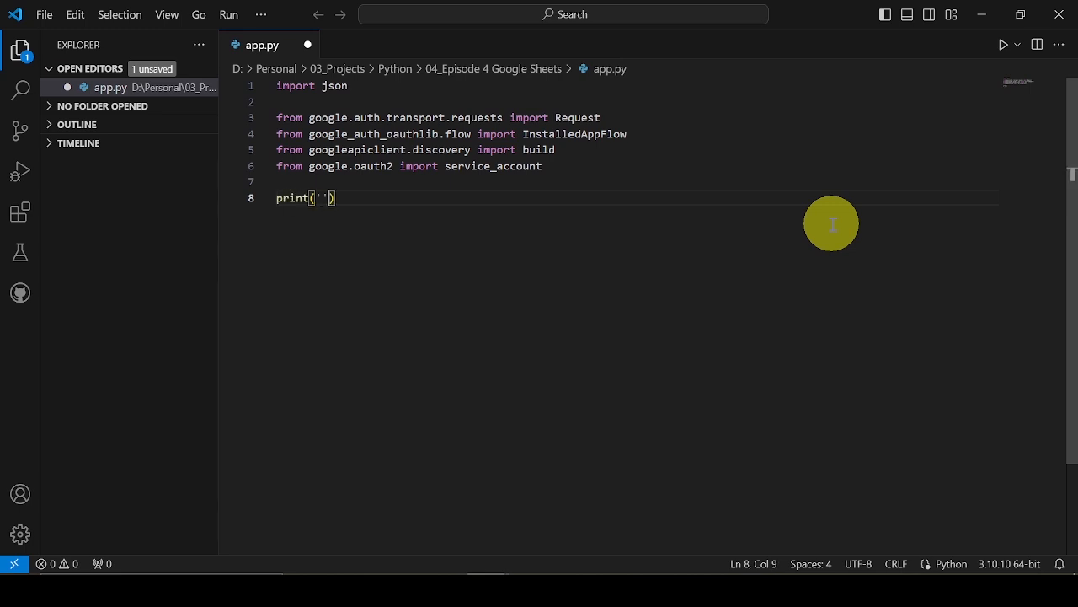
type("Test")
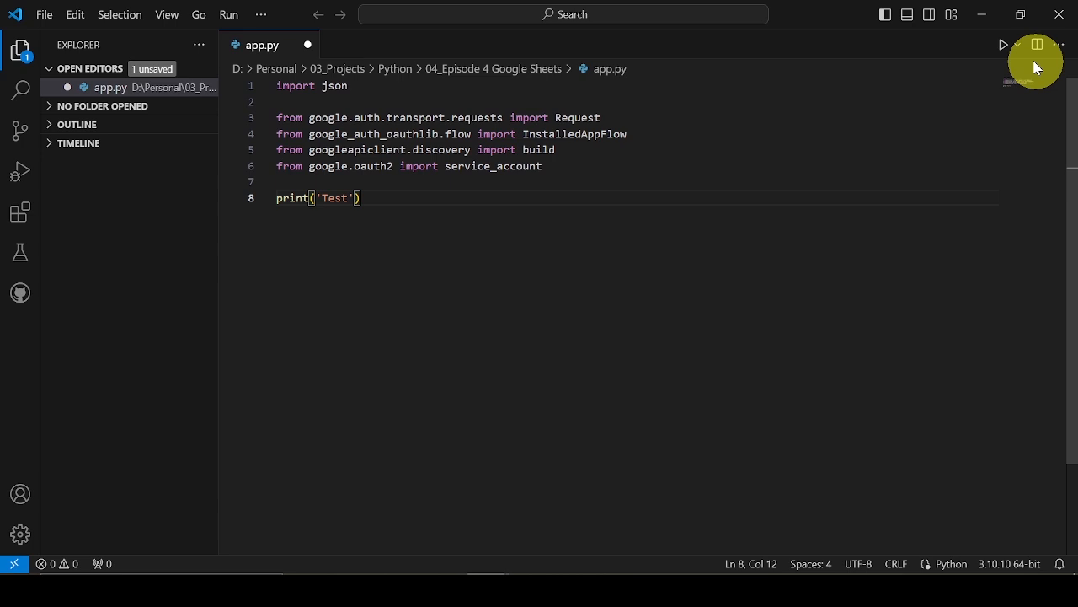
- Run app.py with Run Python File to test the imports
left_click(1005, 44)
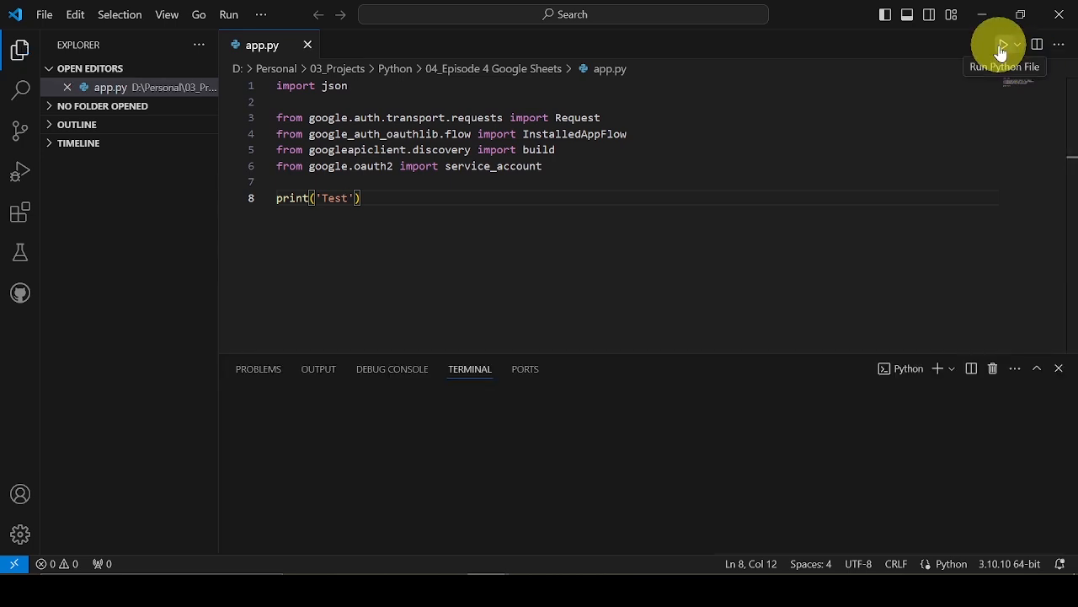
left_click(1001, 43)
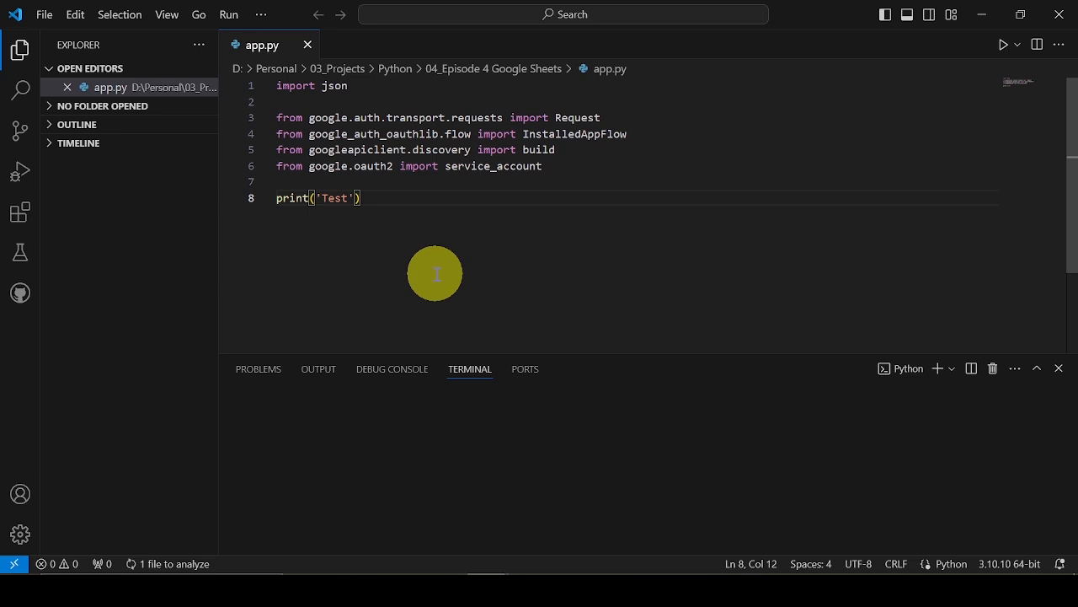
mouse_move(904, 66)
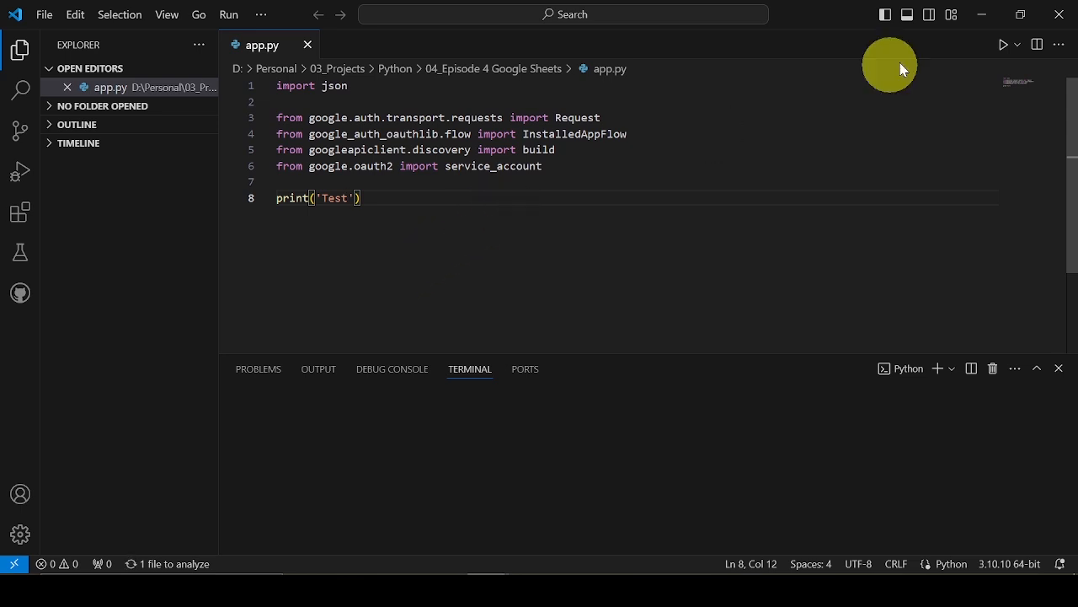
mouse_move(1004, 44)
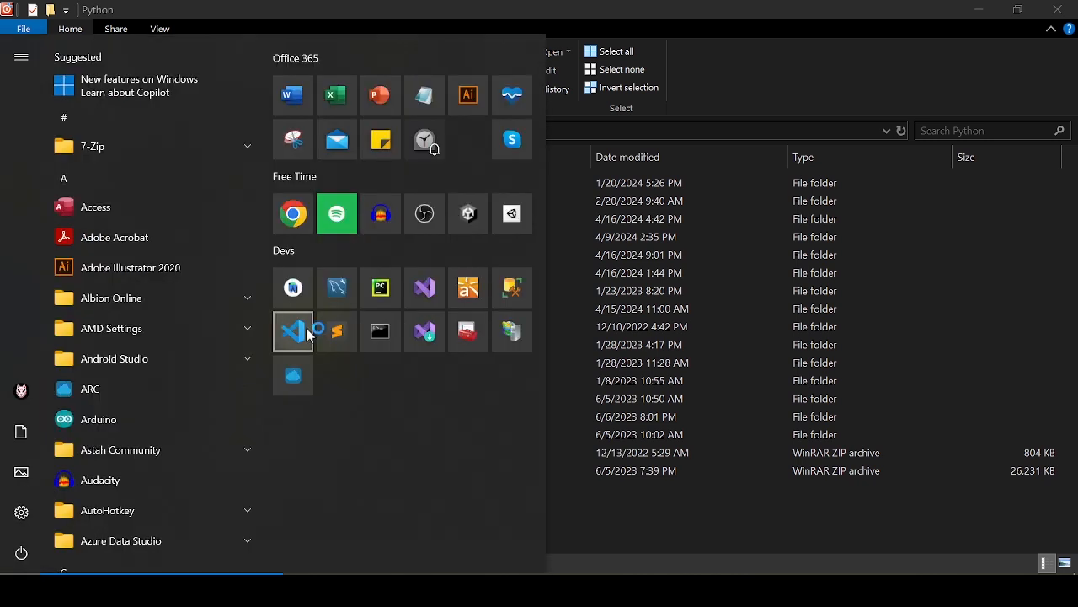
mouse_move(303, 293)
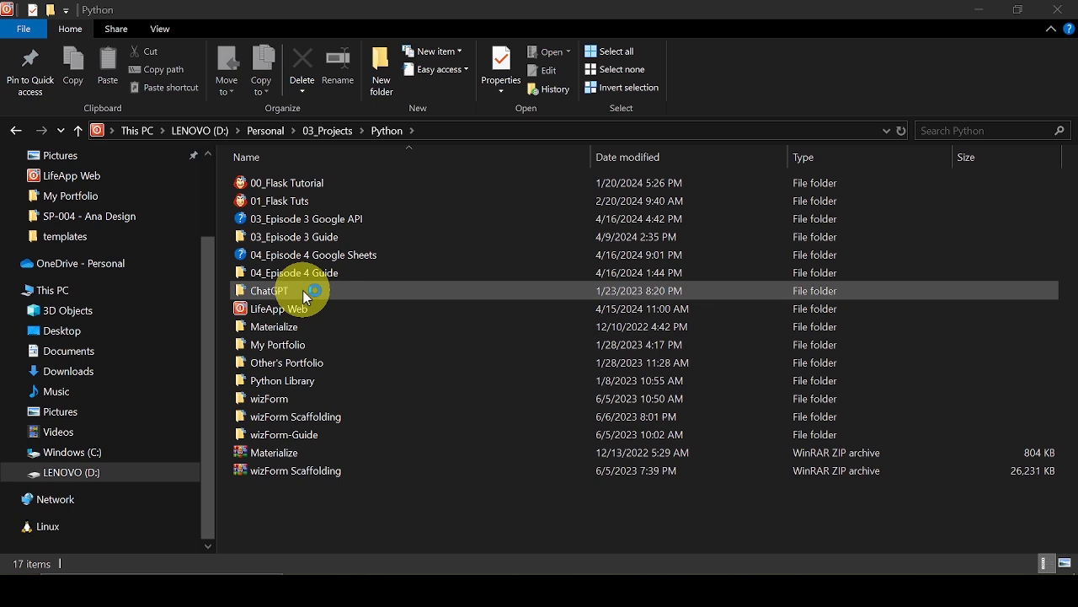
mouse_move(934, 553)
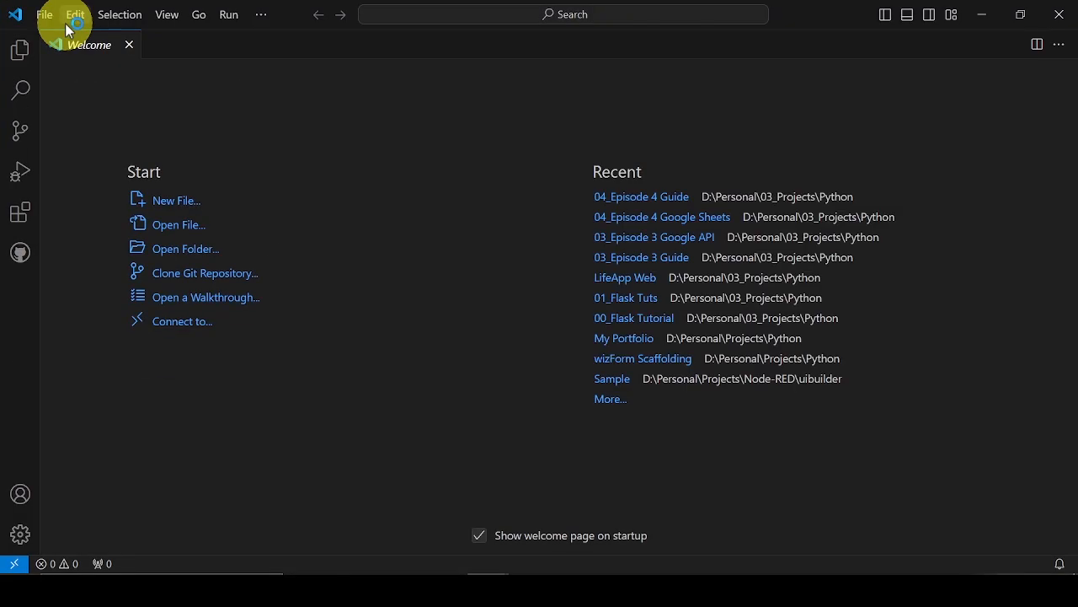
- Open the 04_Episode 4 Google Sheets folder as the VS Code project via File > Open Folder
left_click(47, 14)
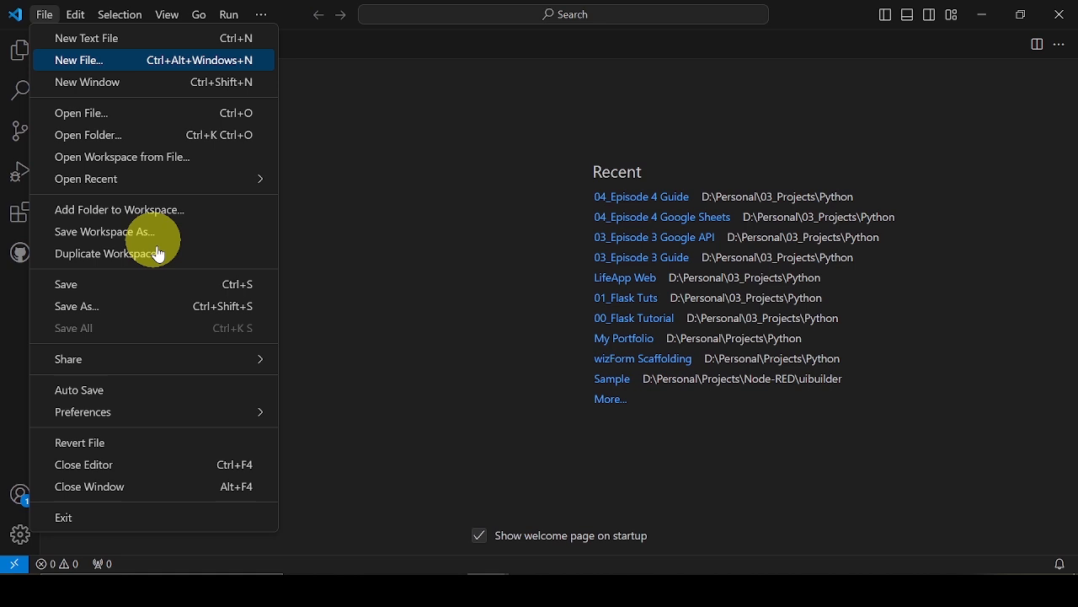
left_click(88, 135)
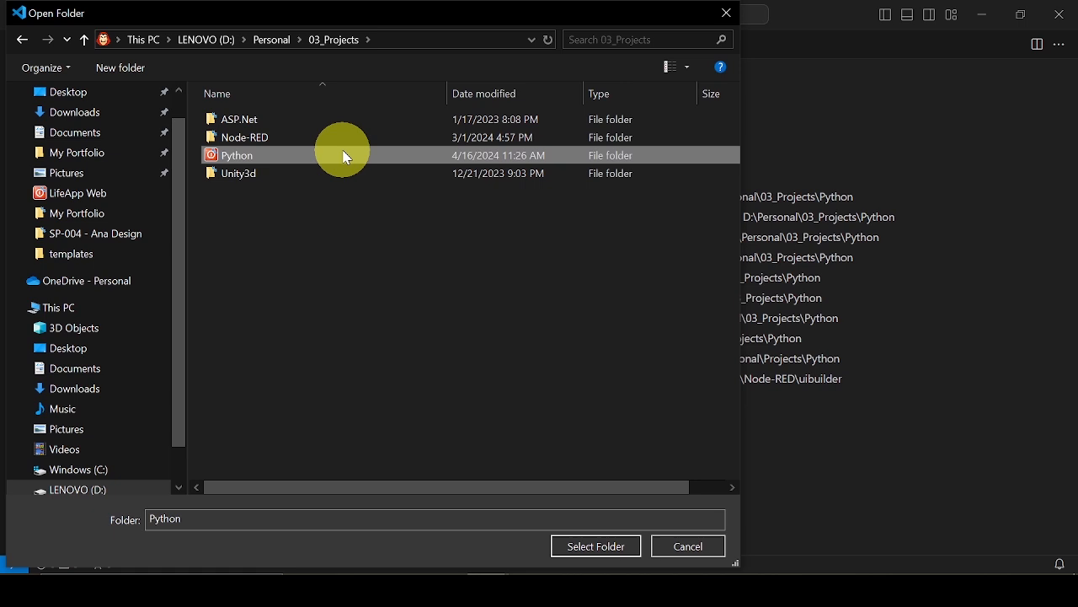
left_click(597, 546)
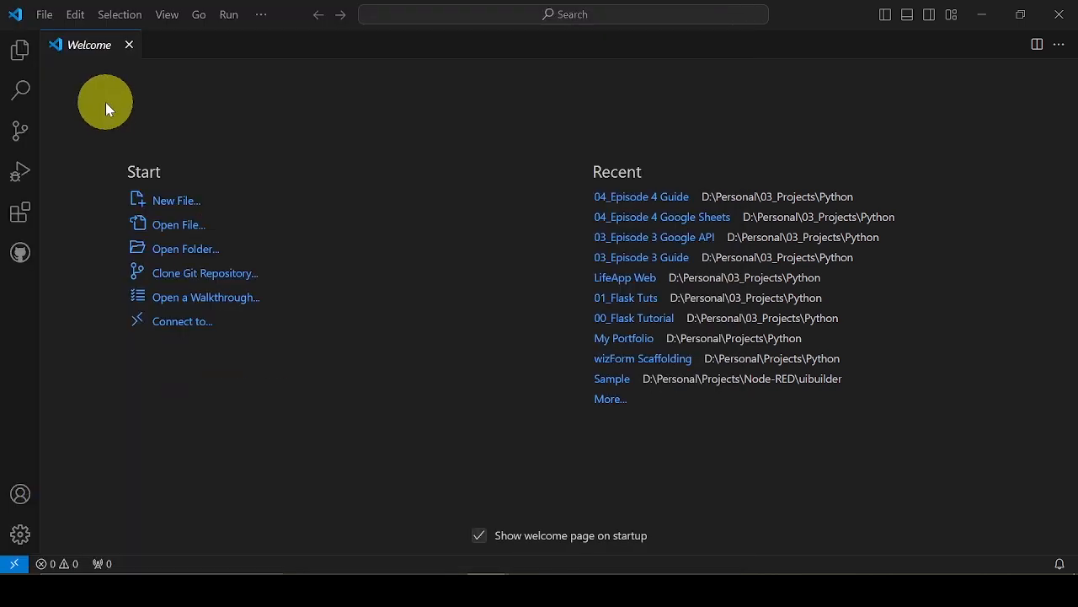
mouse_move(17, 47)
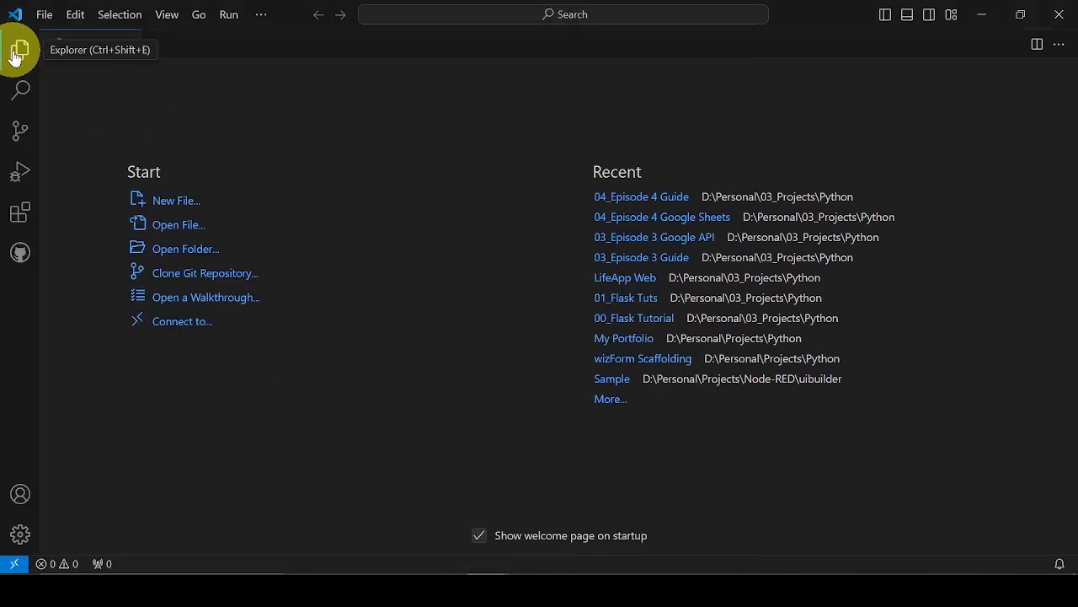
left_click(186, 249)
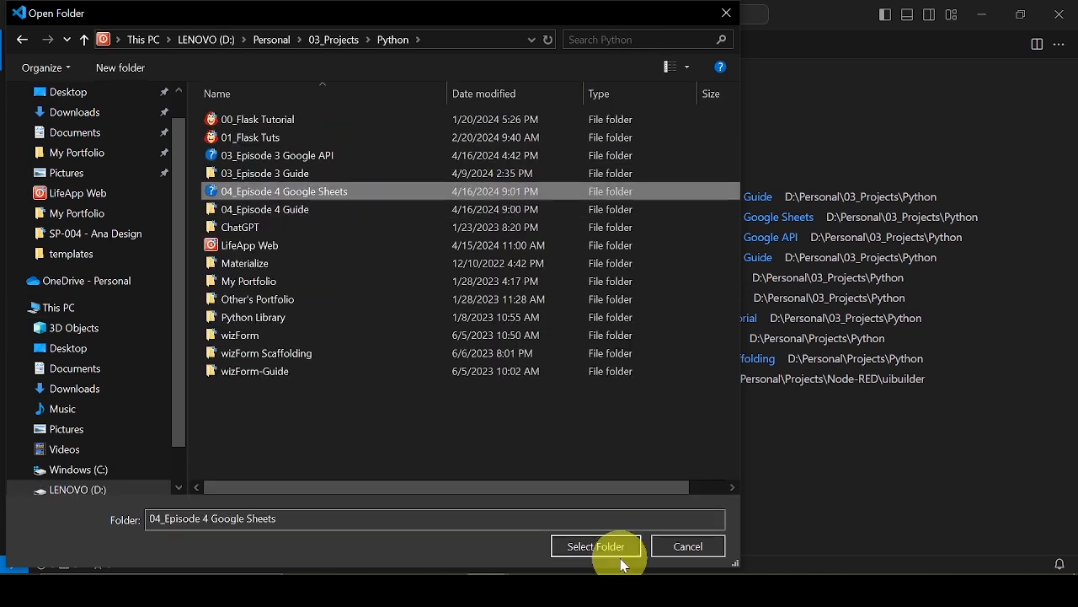
left_click(596, 546)
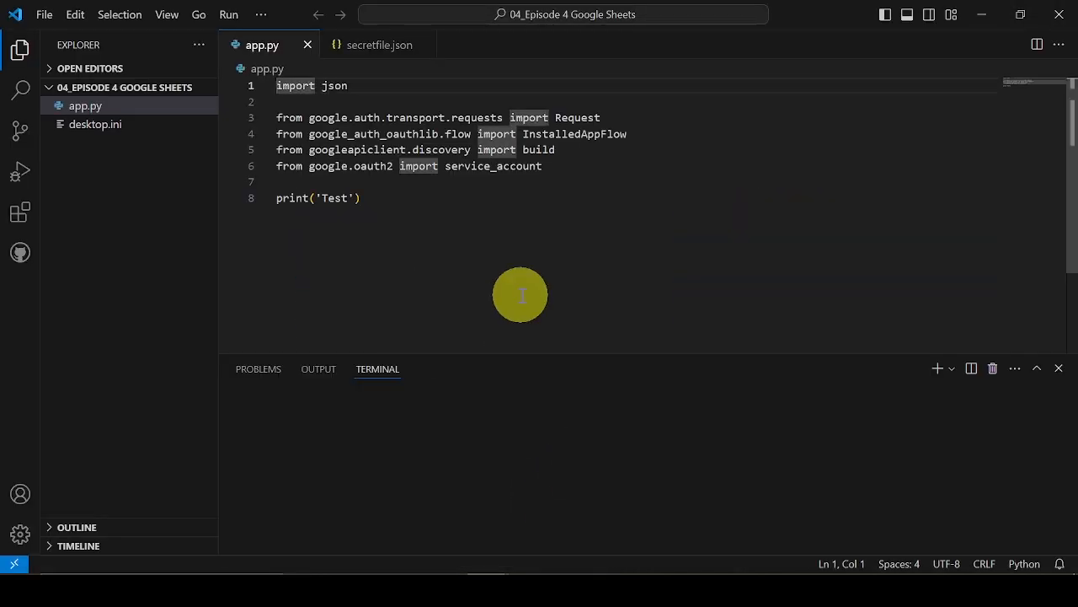
mouse_move(561, 310)
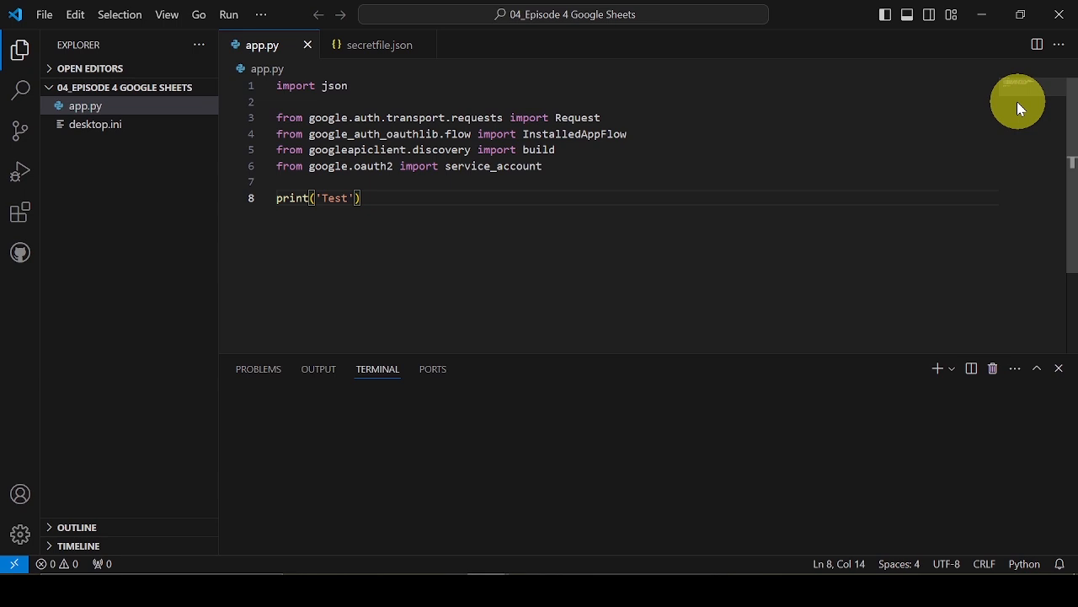
mouse_move(143, 118)
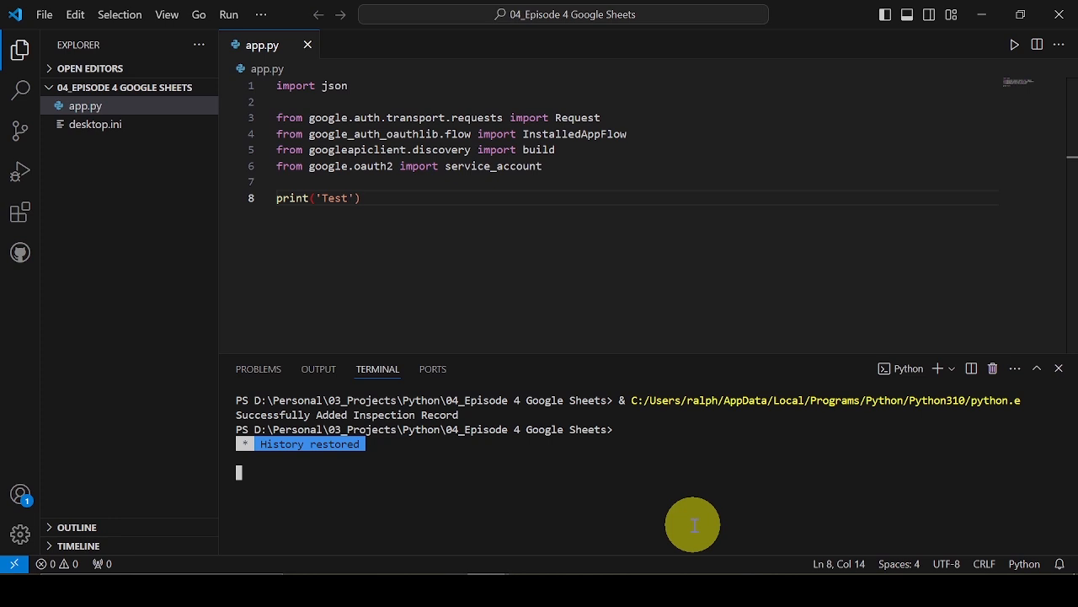
mouse_move(986, 65)
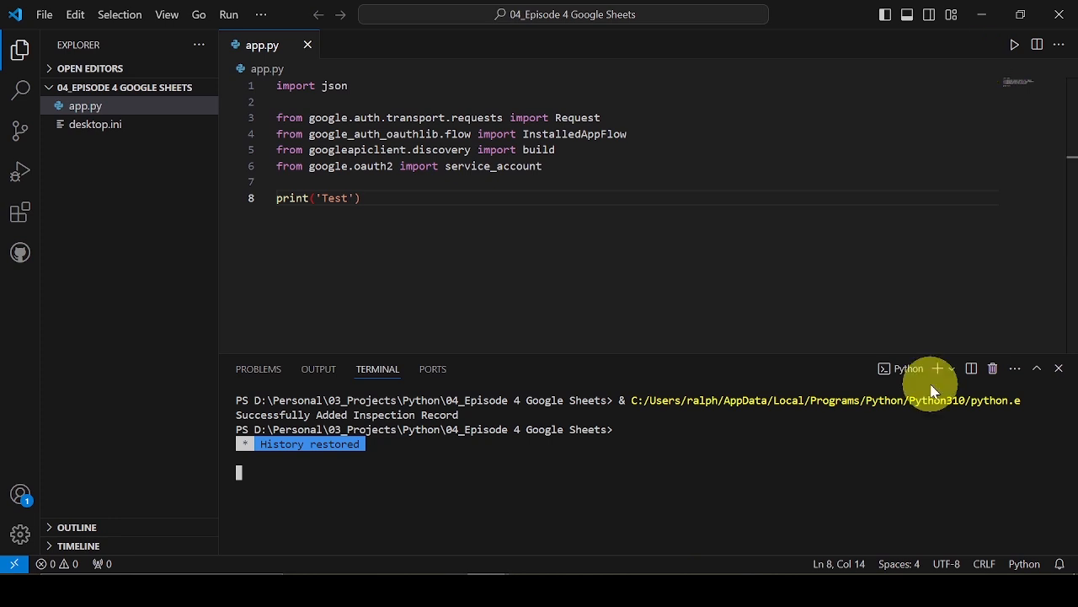
- Close the terminal panel and run app.py again from the opened project
left_click(1042, 367)
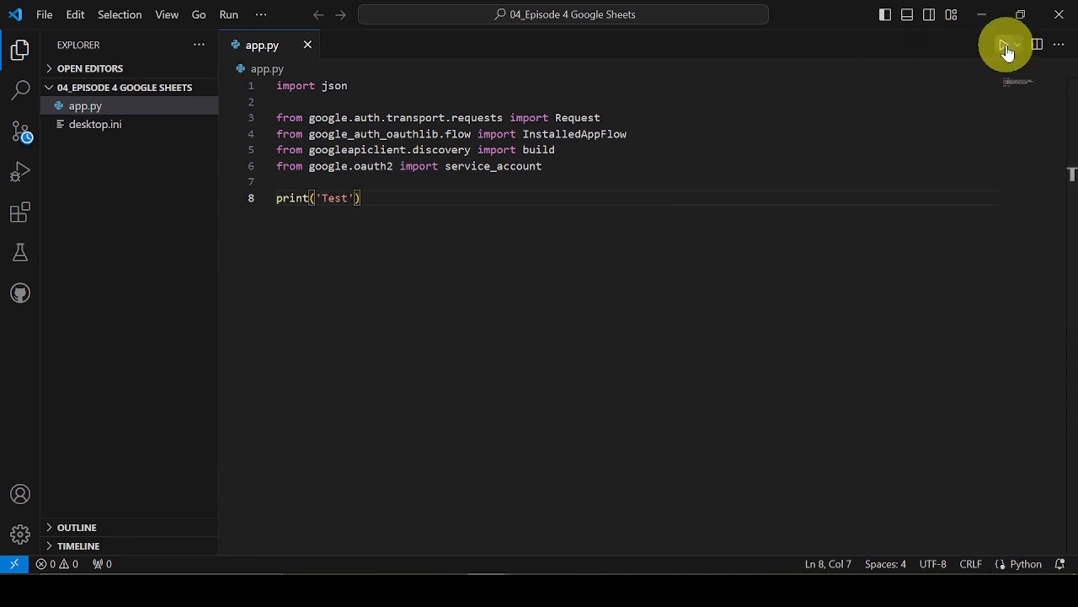
left_click(1003, 44)
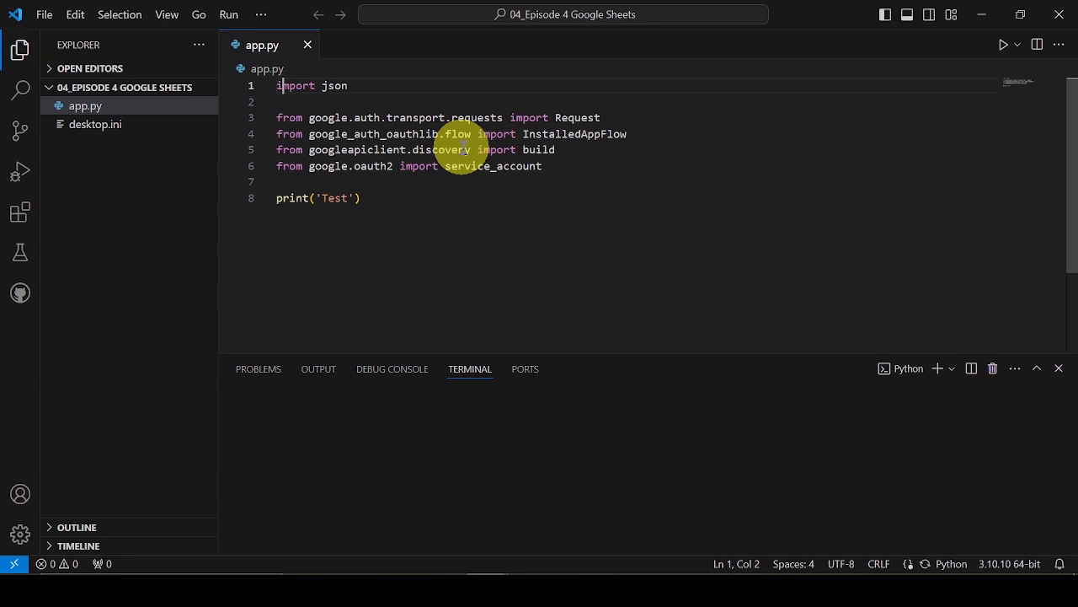
left_click(1003, 44)
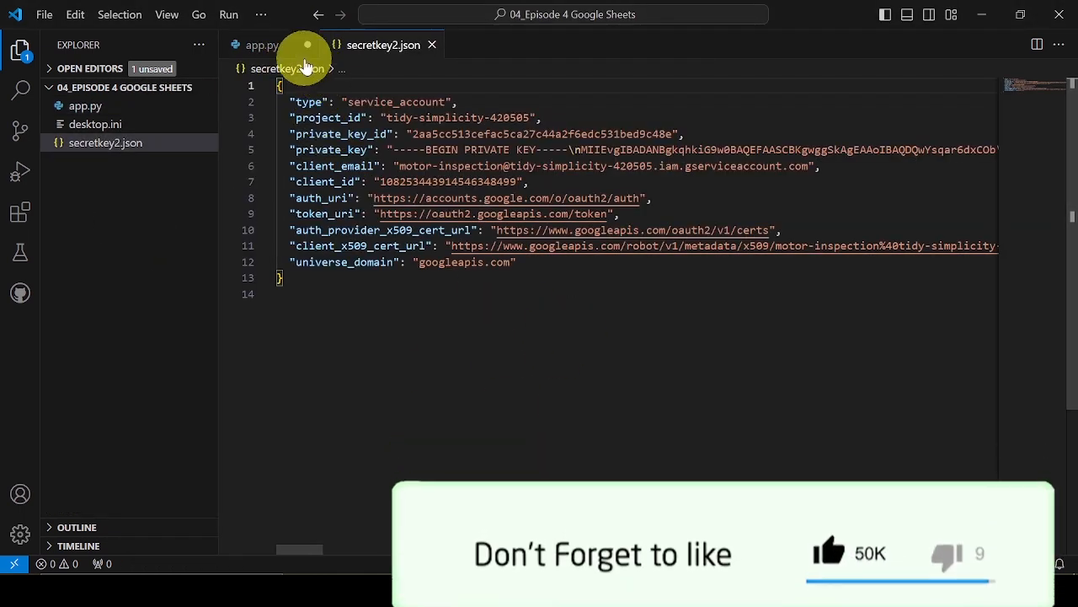
- Switch to app.py to add the commented sa_dict block and from_service_account_info credentials line
left_click(257, 44)
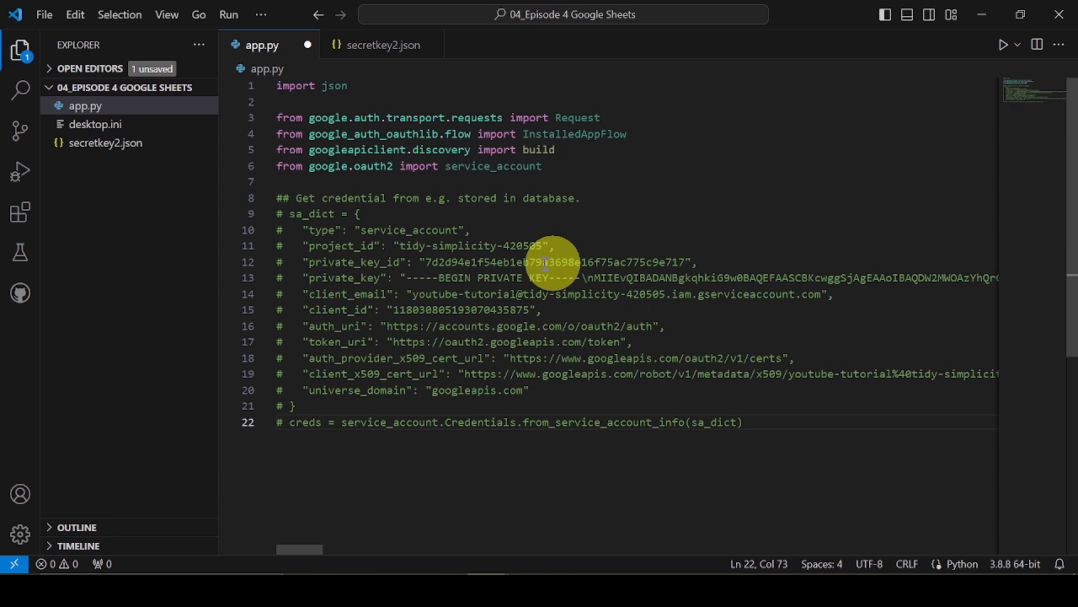
- Copy the whole secretkey2.json key and paste it into app.py's sa_dict credentials block
left_click(384, 44)
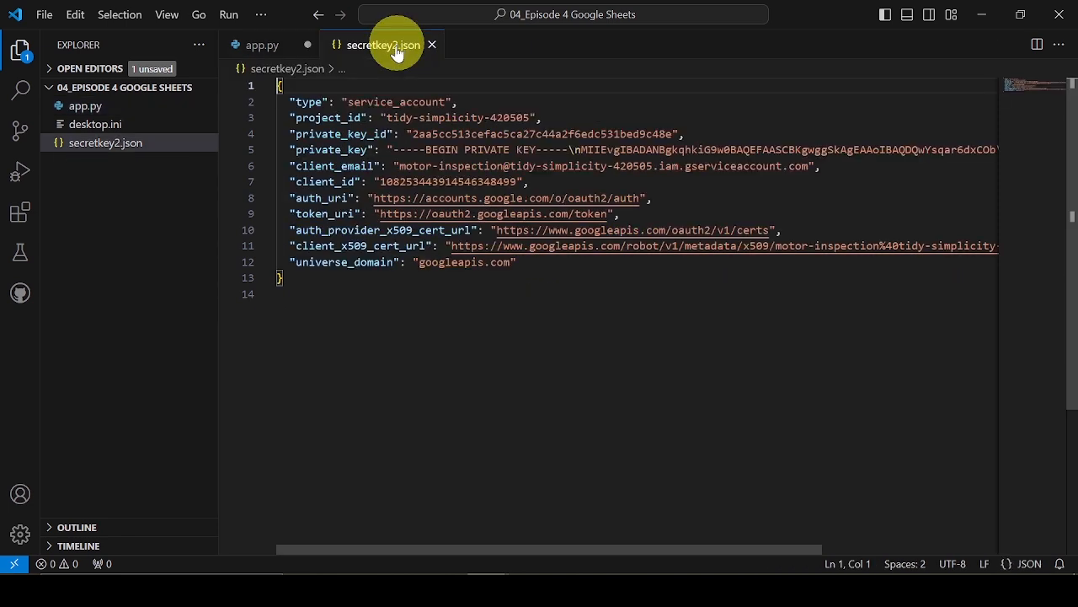
left_click(263, 43)
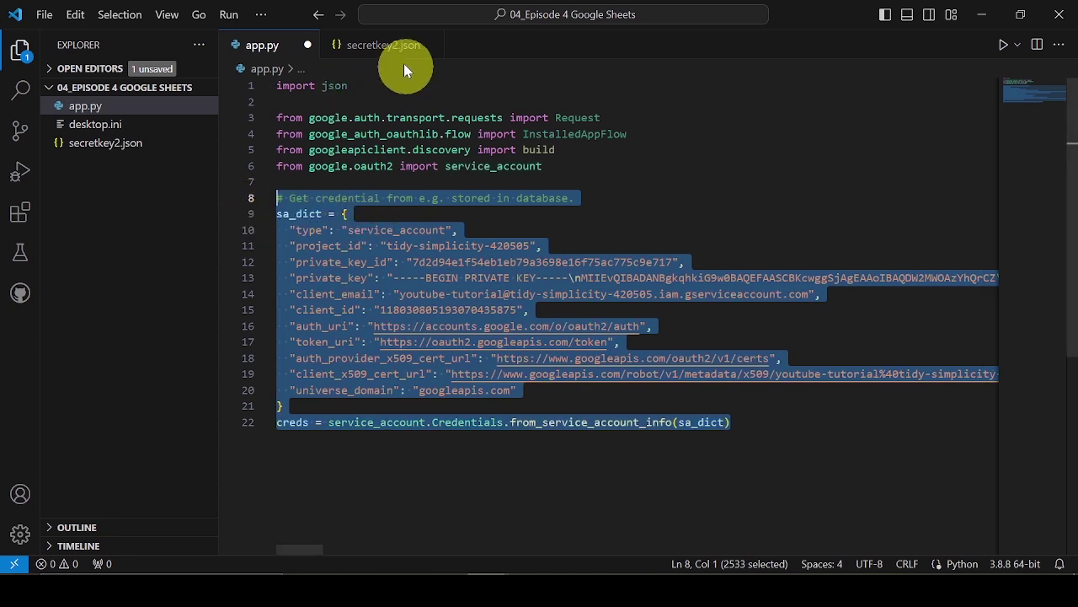
left_click(388, 44)
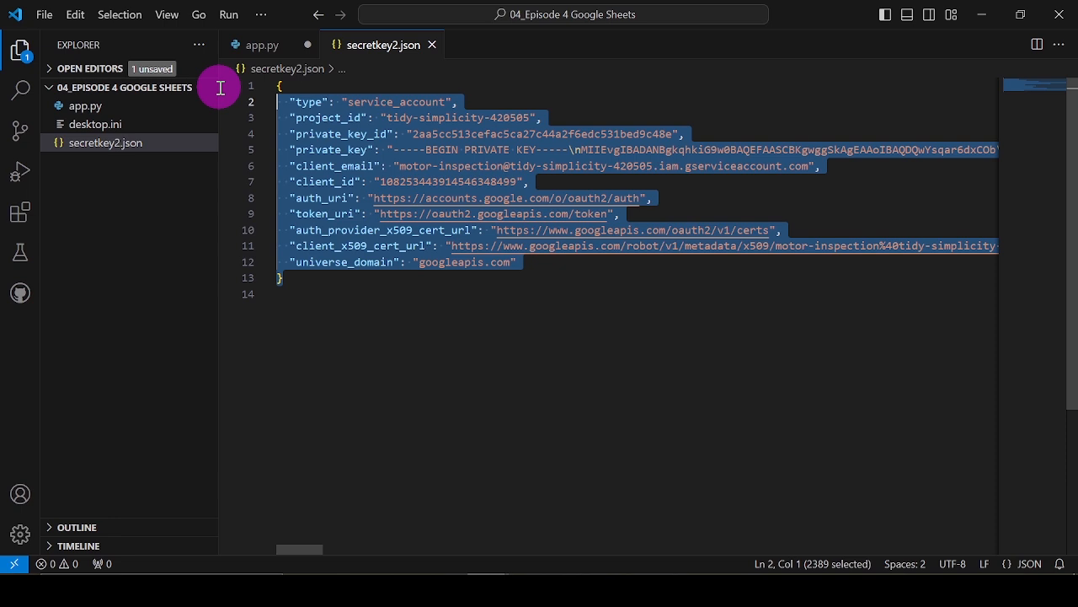
left_click(262, 44)
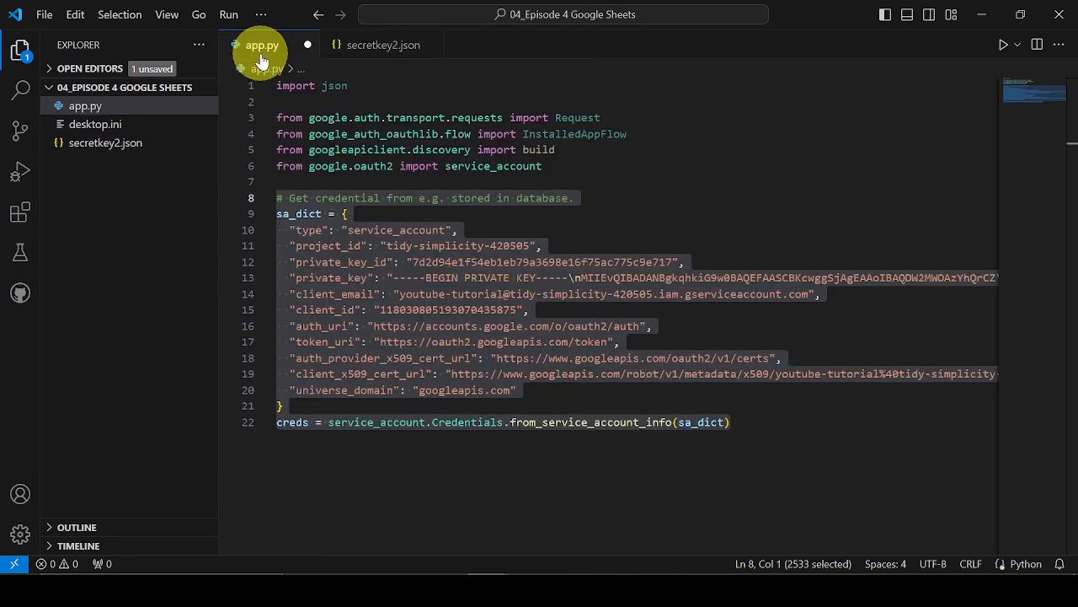
left_click(277, 374)
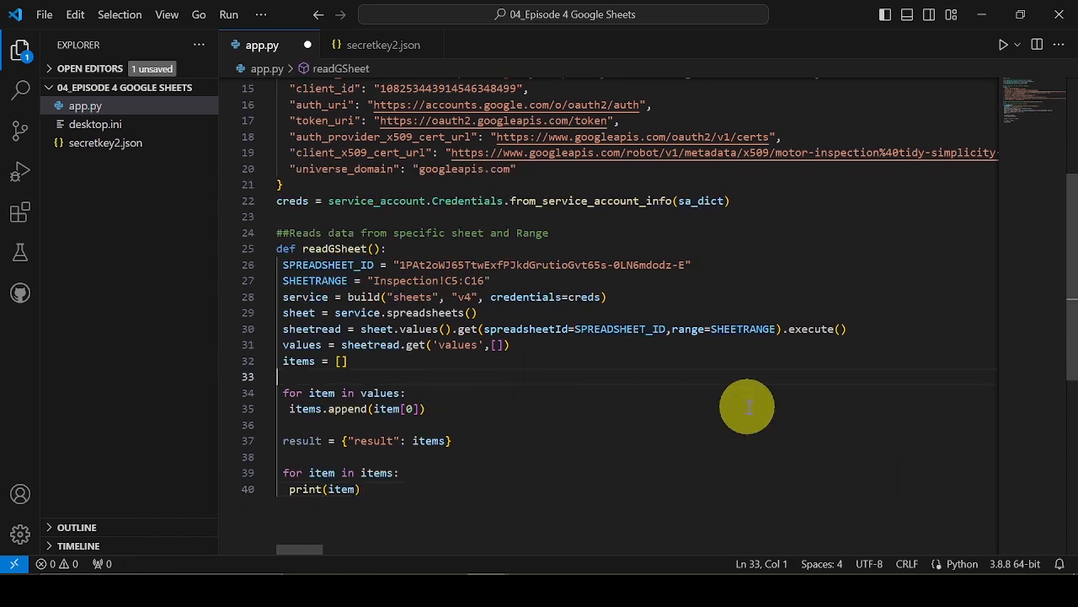
- Select and copy the motor-inspection service account's client_email from app.py
scroll("down", 3)
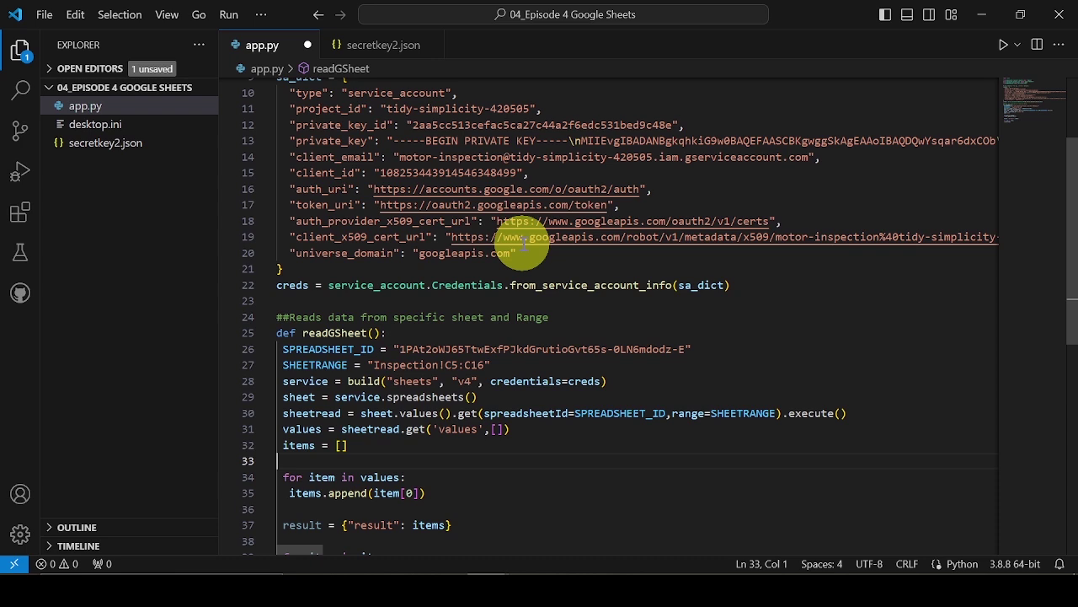
mouse_move(442, 188)
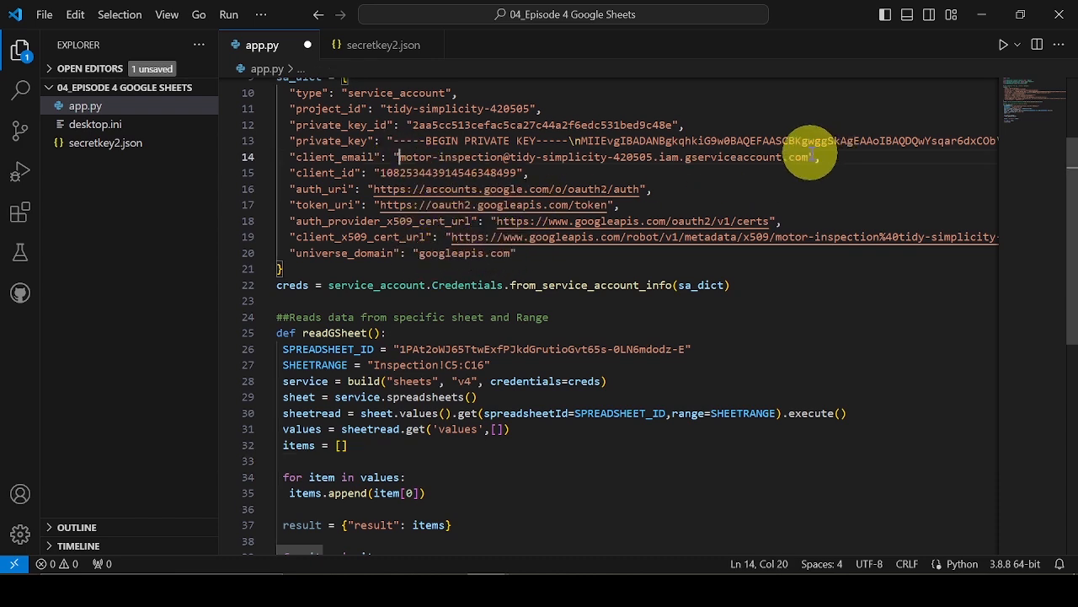
left_click_drag(403, 157, 811, 157)
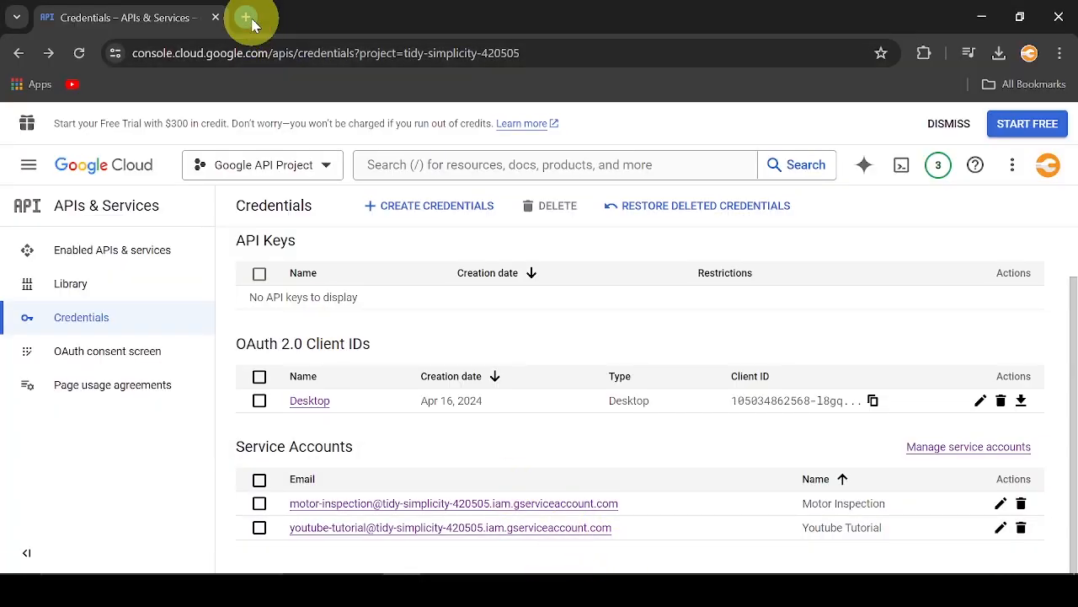
- View the Motorcycle Inspection sheet's Share options, then start a blank browser tab
left_click(247, 17)
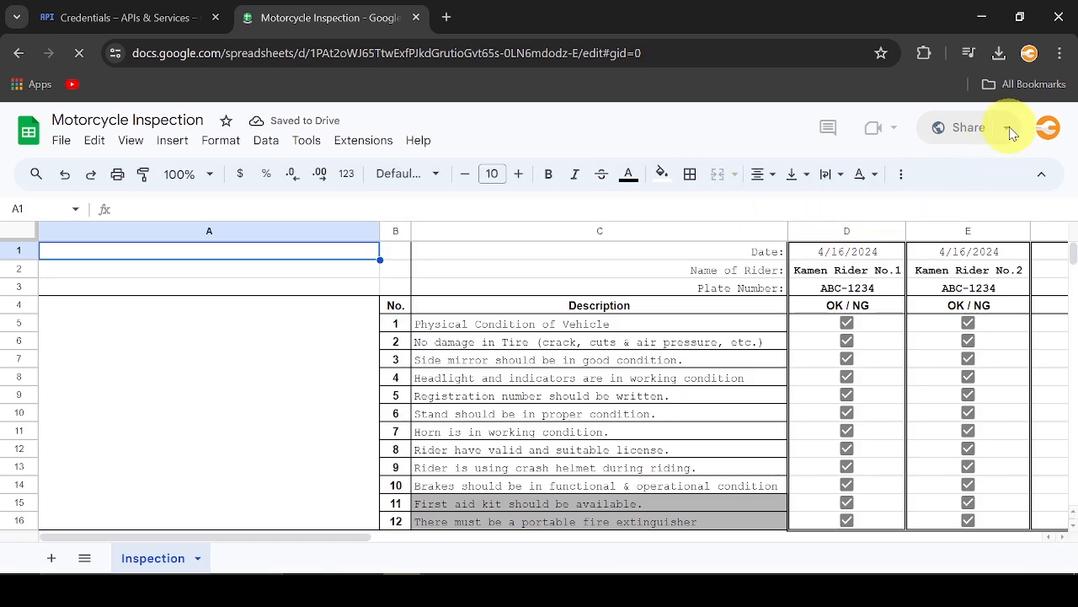
left_click(1008, 128)
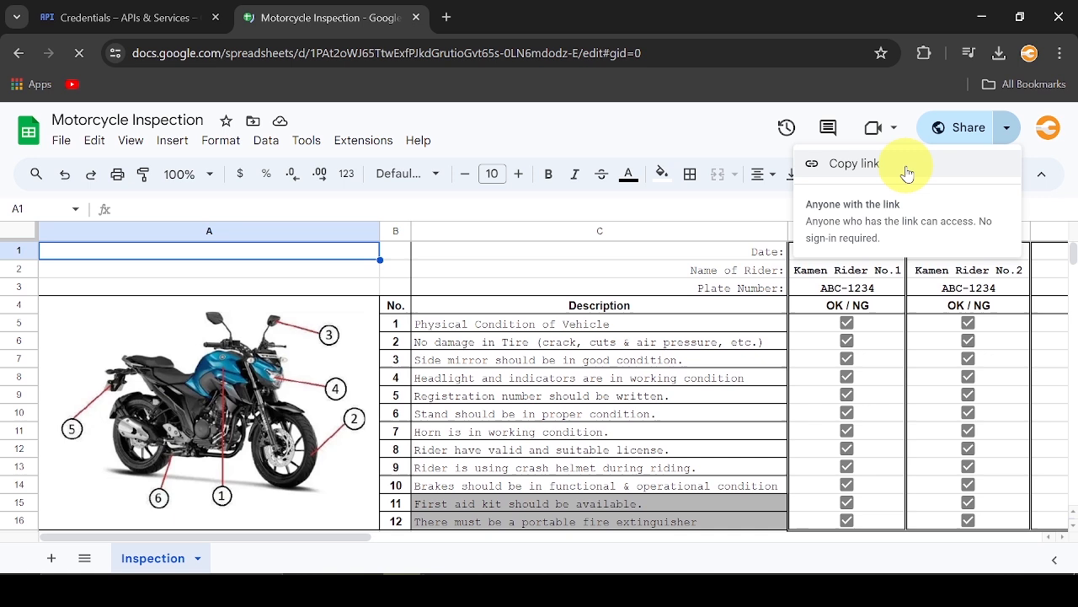
mouse_move(446, 17)
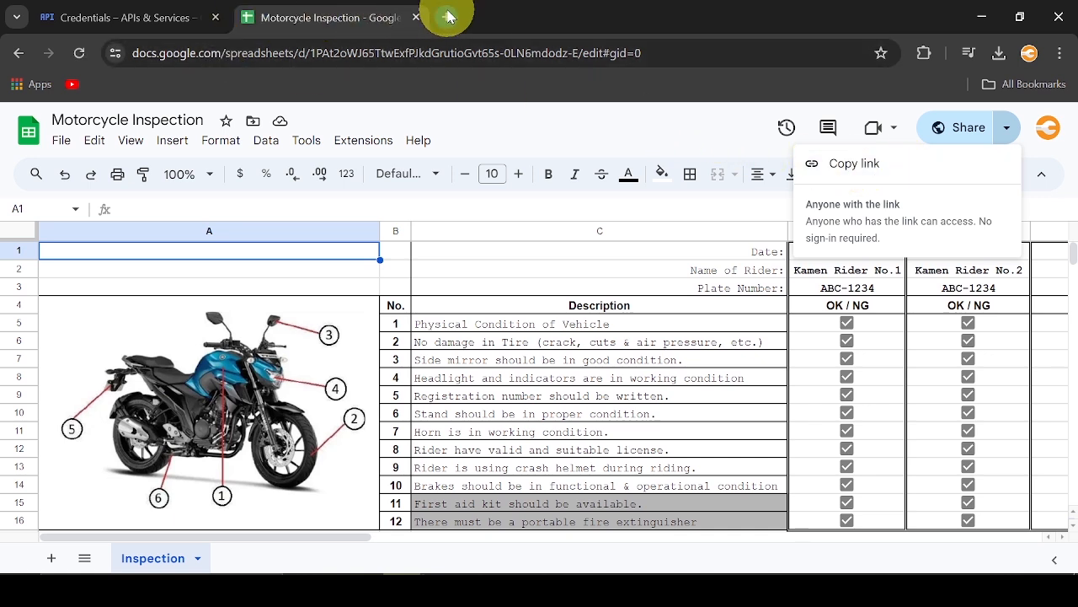
mouse_move(477, 25)
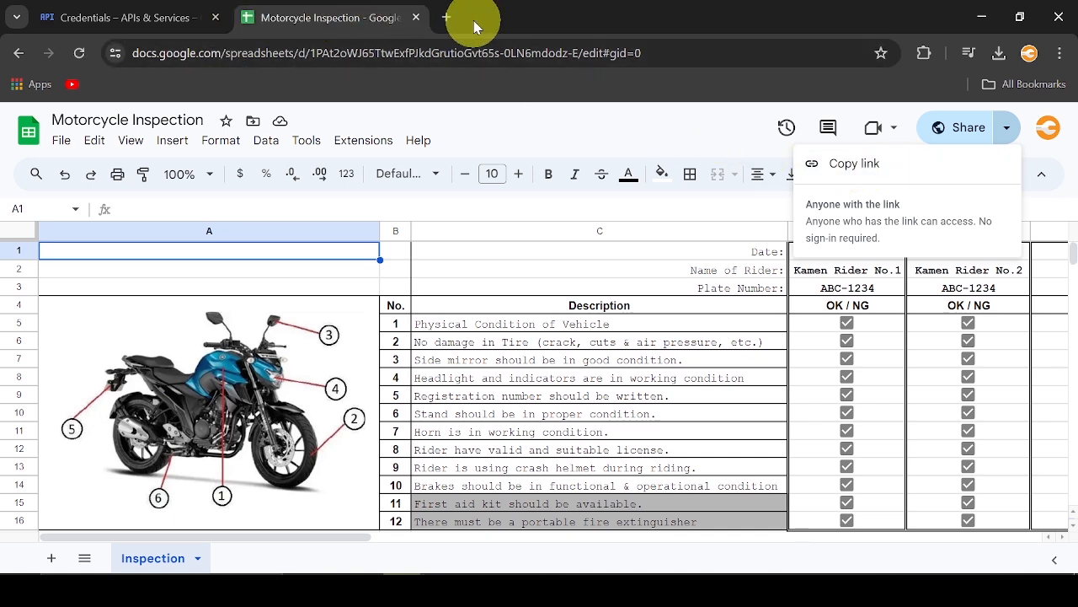
left_click(450, 17)
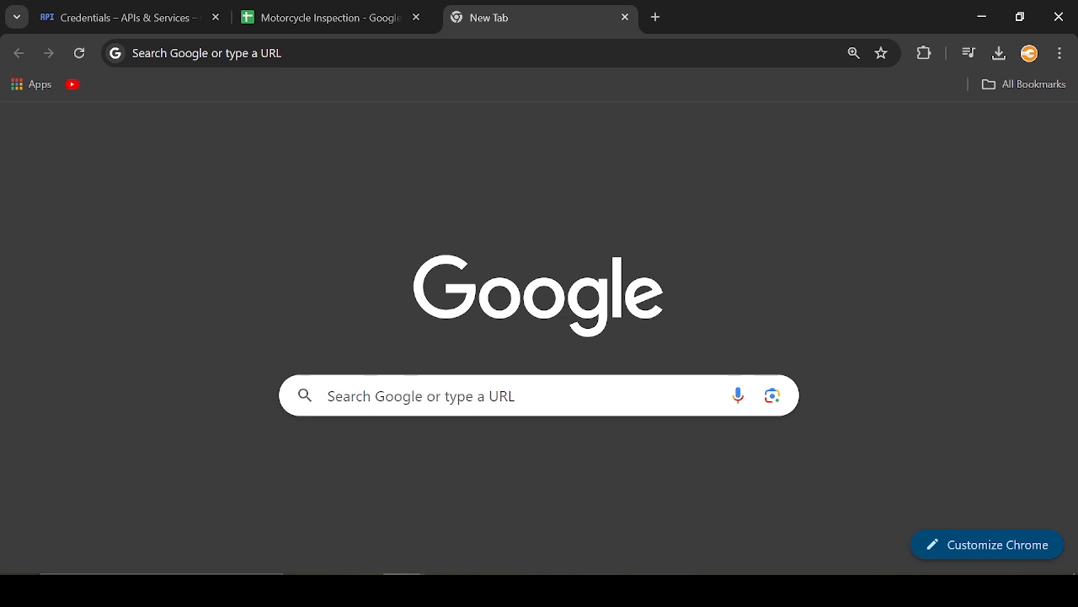
- From Drive's Tutorial Documents folder, share Motorcycle Inspection with the service account email as Editor and send
left_click(328, 17)
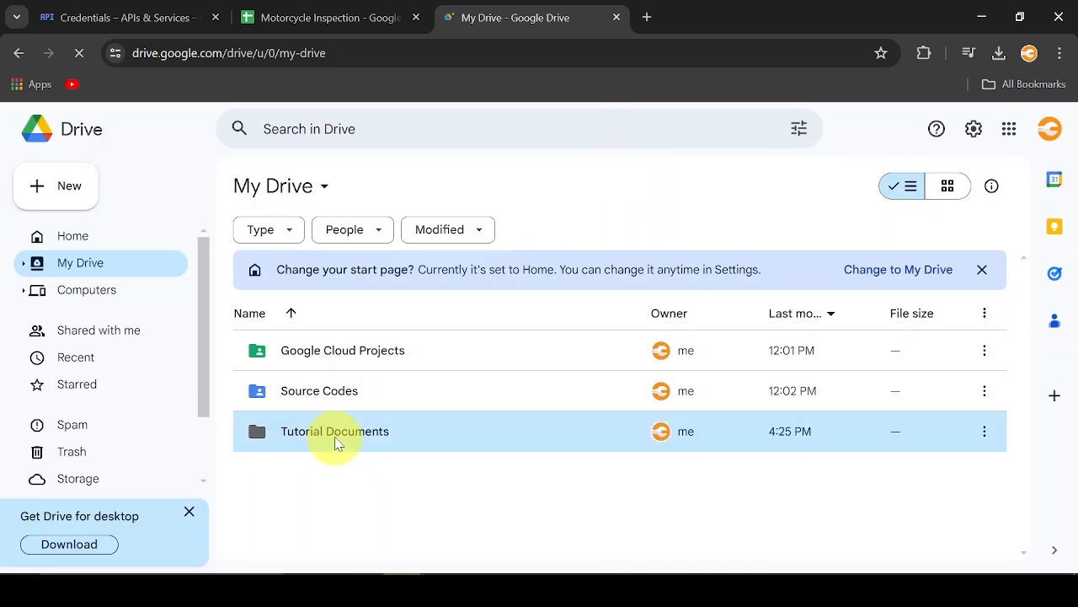
left_click(334, 431)
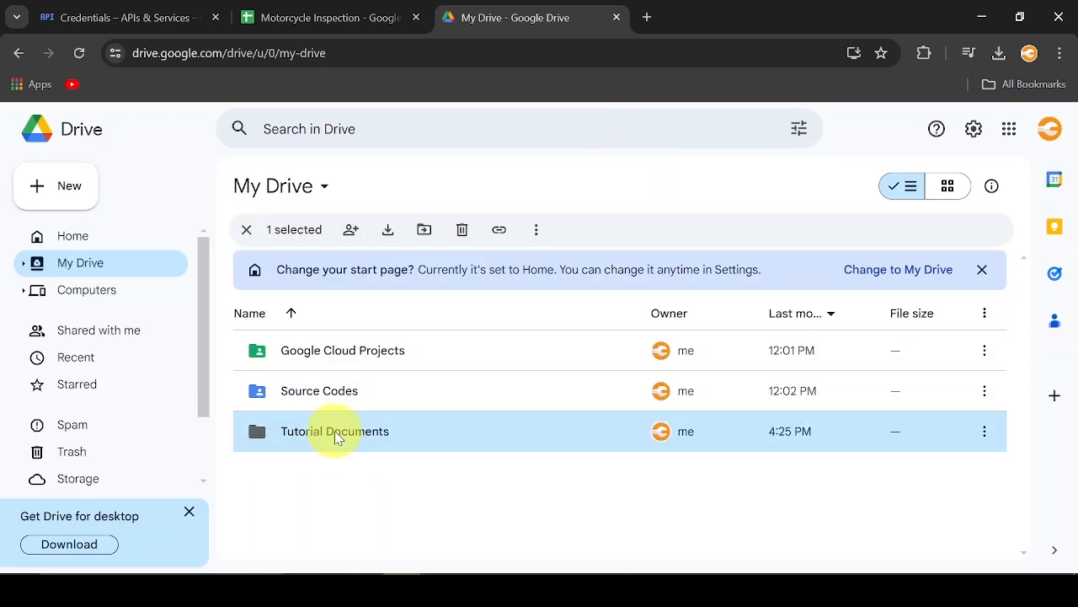
double_click(333, 432)
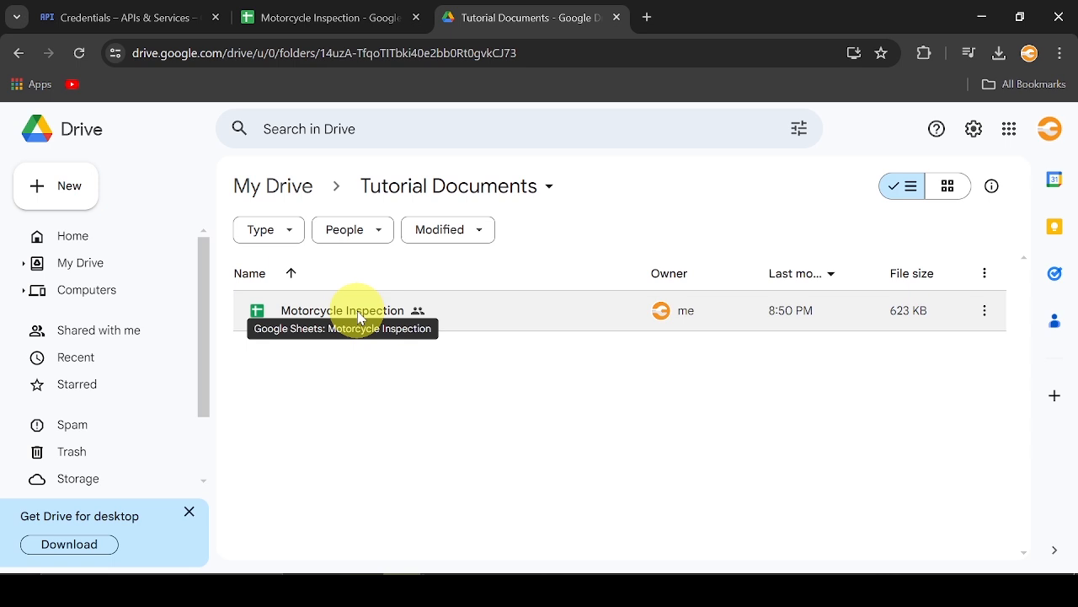
right_click(344, 310)
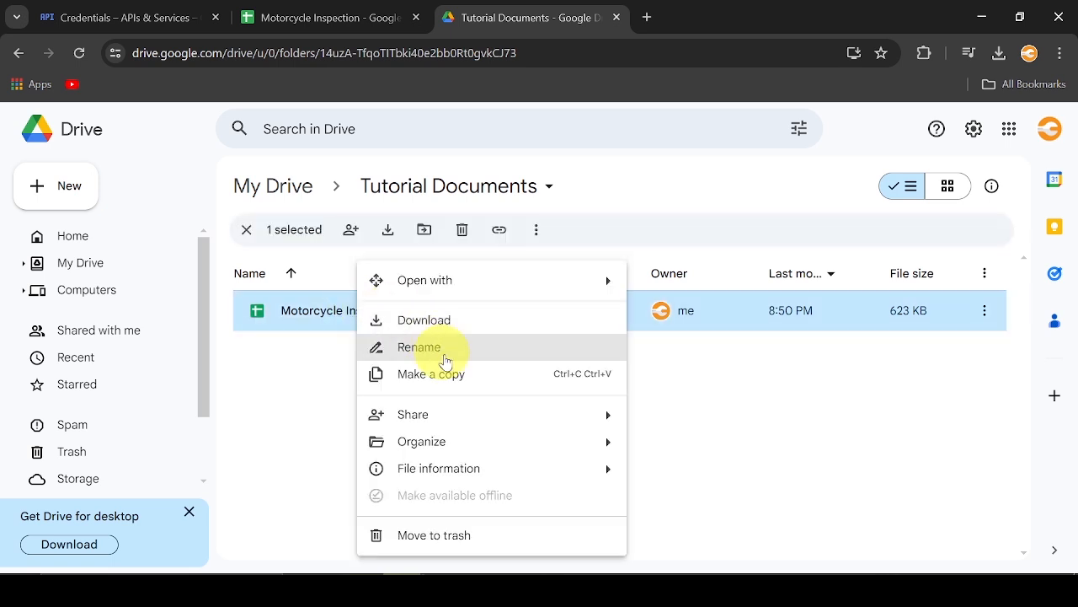
left_click(419, 347)
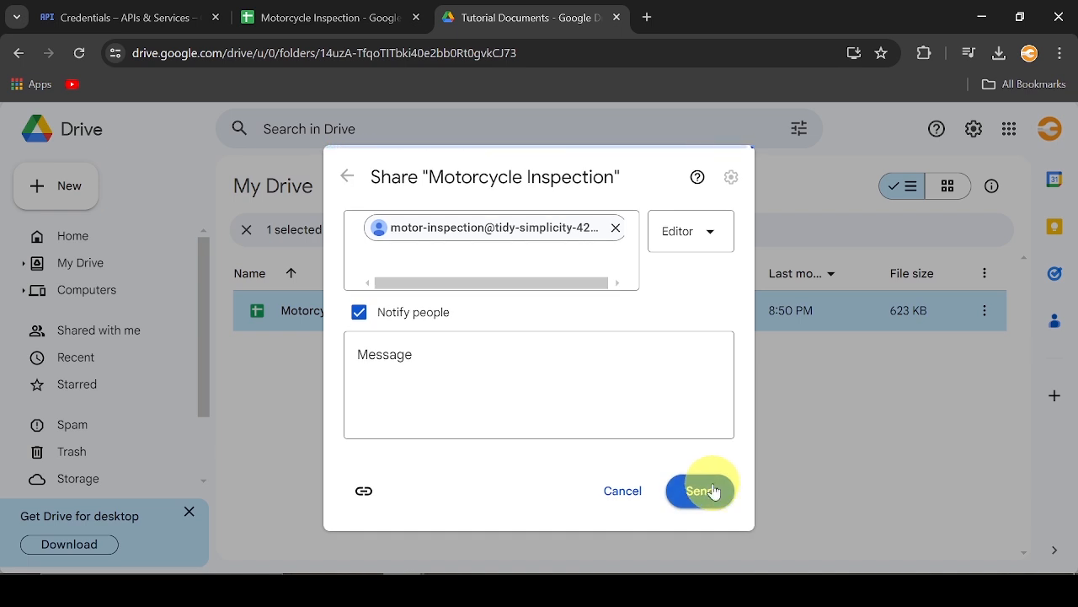
left_click(695, 491)
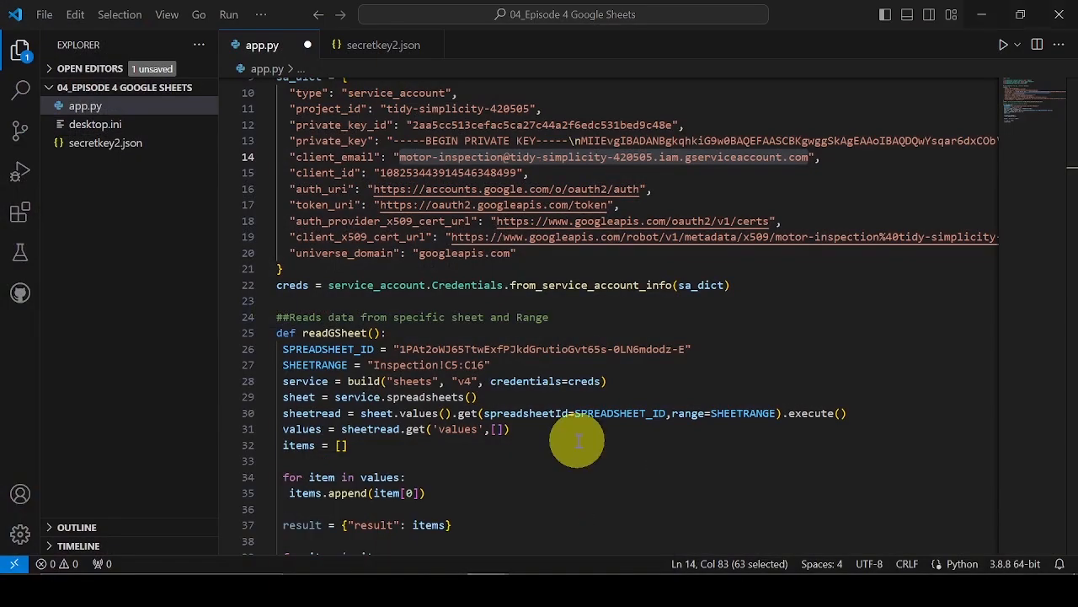
- Add a readGSheet() call to app.py and run it to print the inspection items in the terminal
scroll("down", 3)
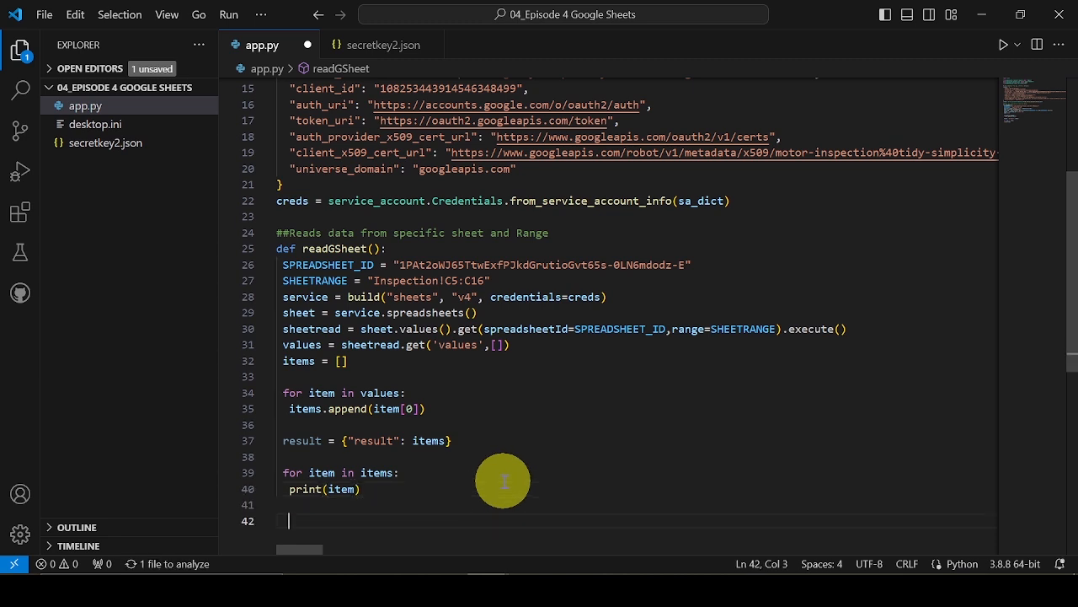
type("rea")
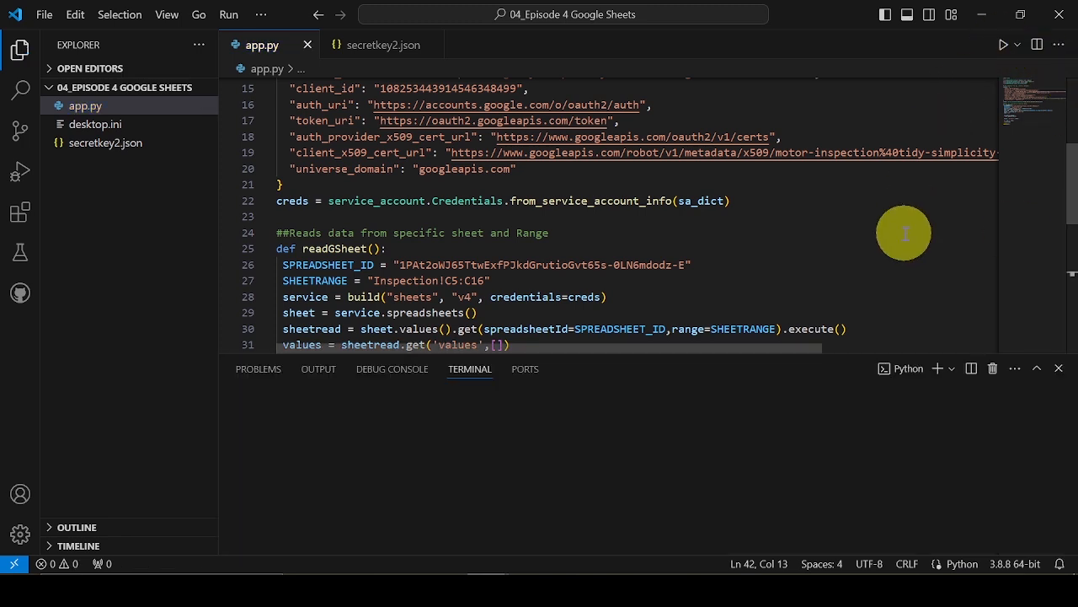
left_click(1004, 44)
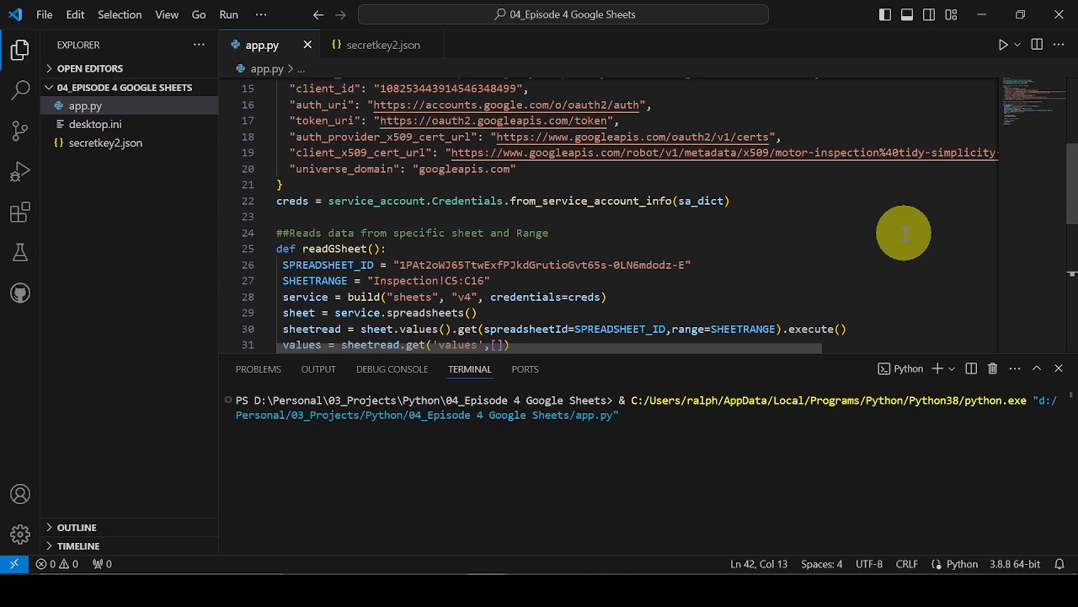
left_click(1005, 43)
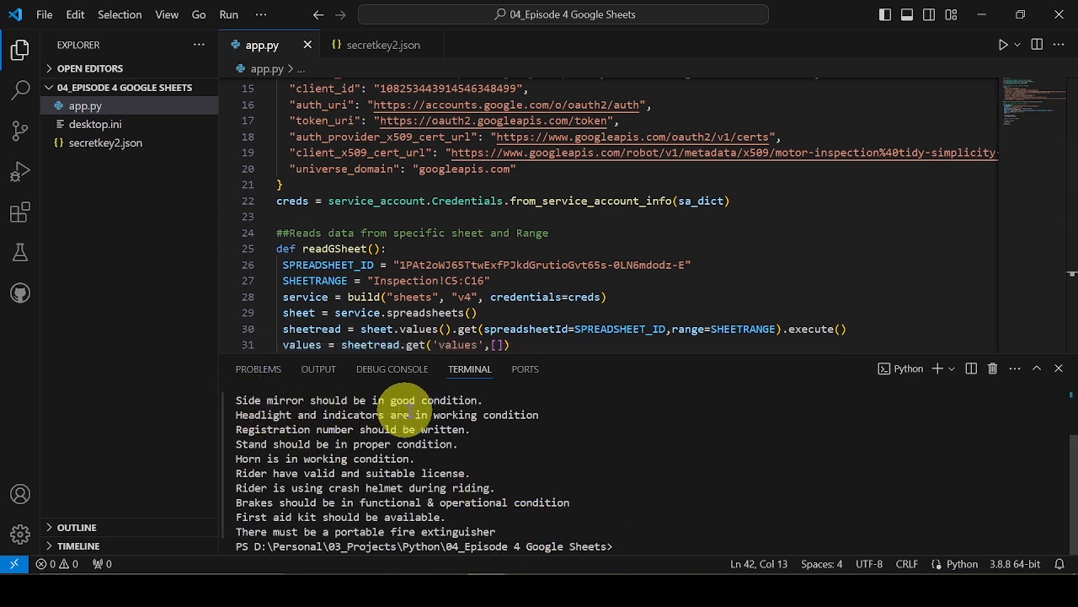
mouse_move(411, 515)
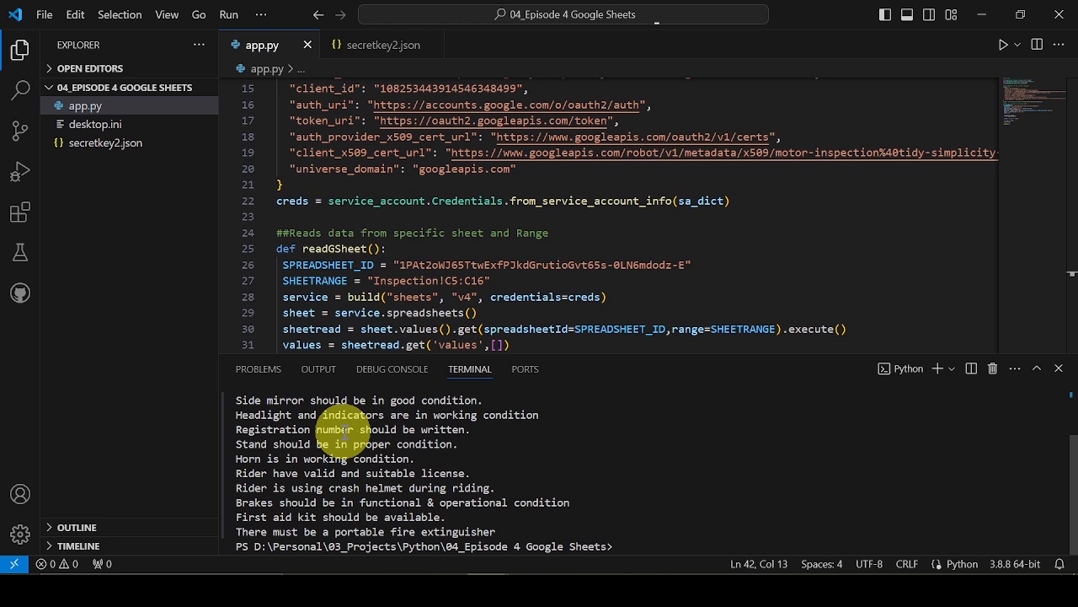
mouse_move(297, 513)
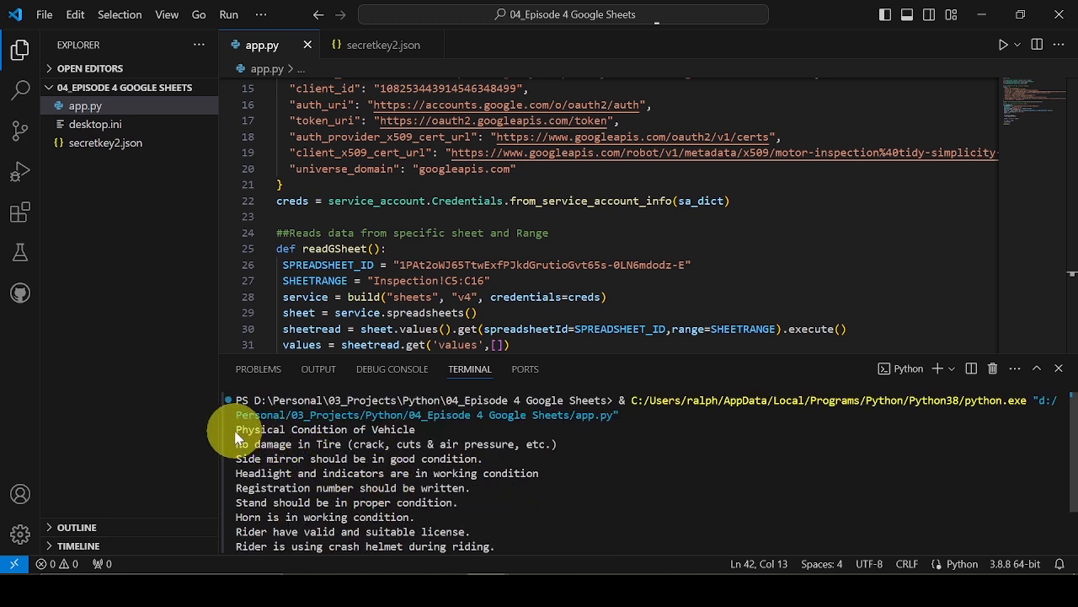
mouse_move(543, 466)
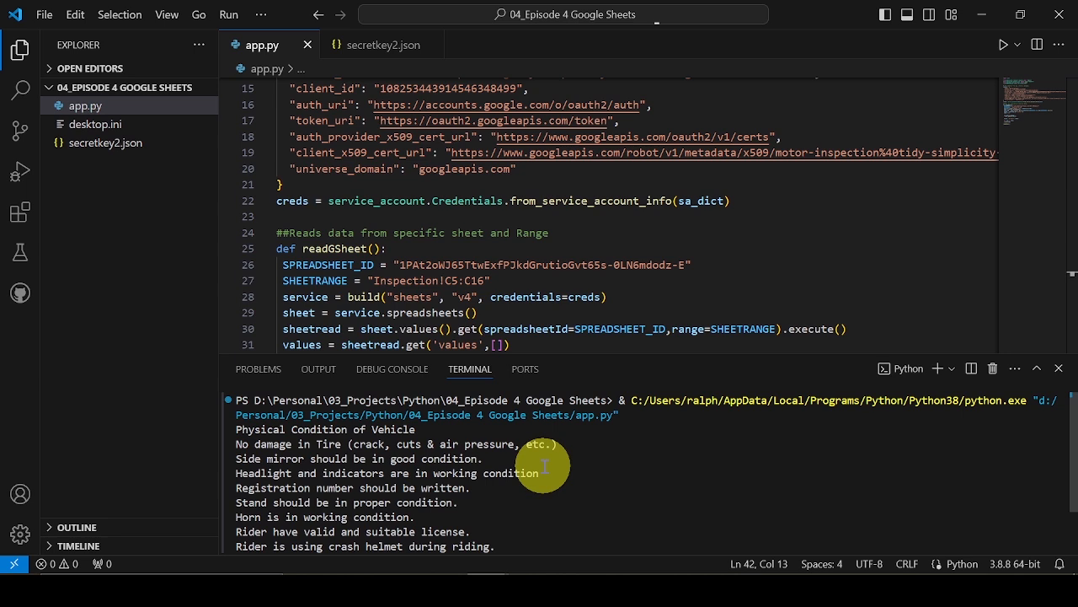
key("alt+tab")
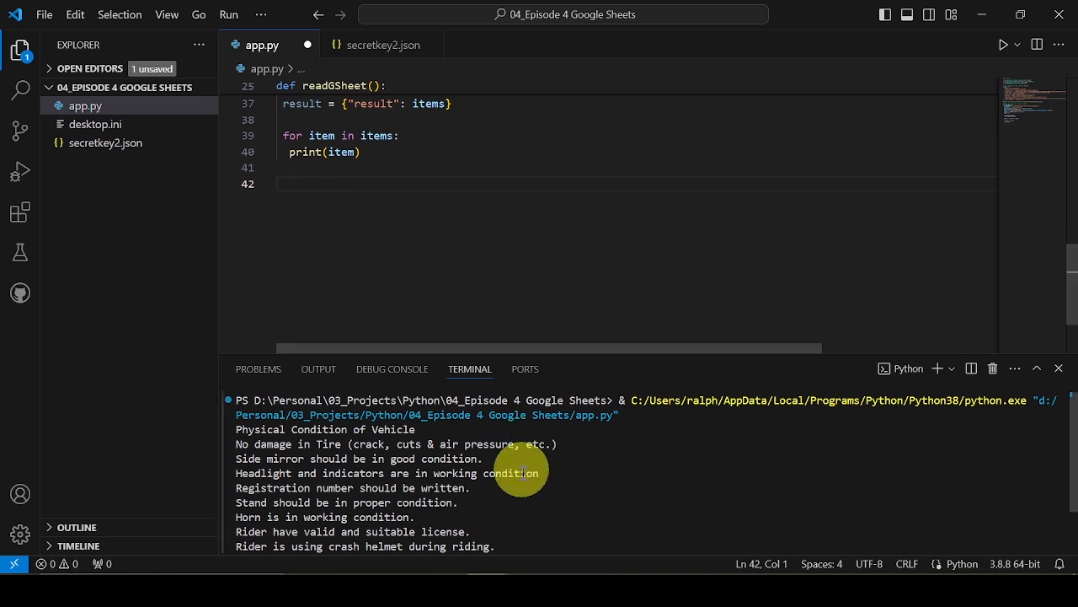
mouse_move(480, 142)
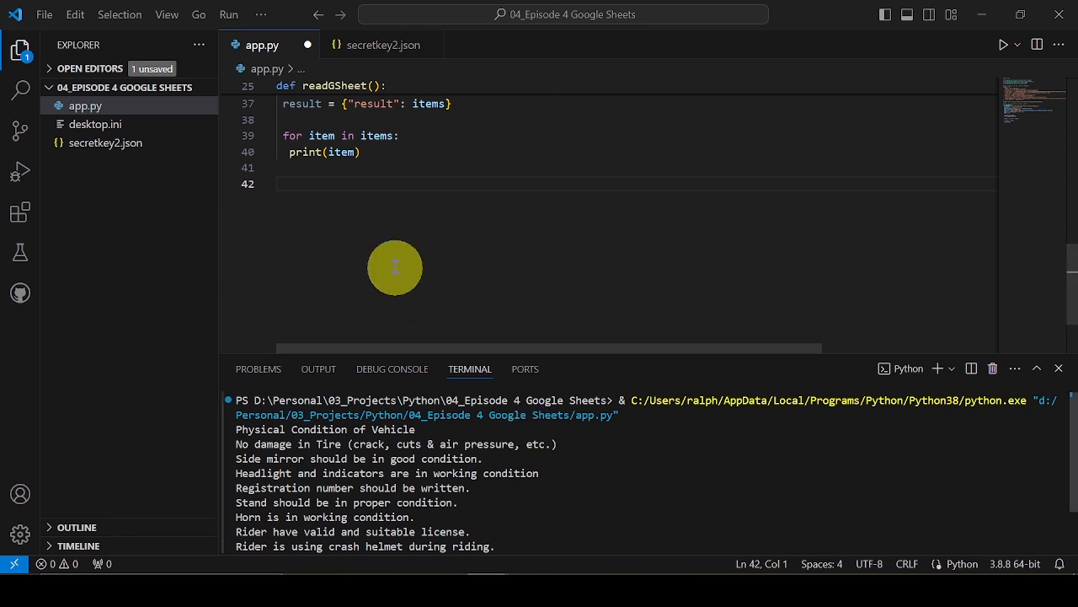
- Place the updateGSheet function for Inspection!E1:E16 below readGSheet in app.py
scroll("down", 3)
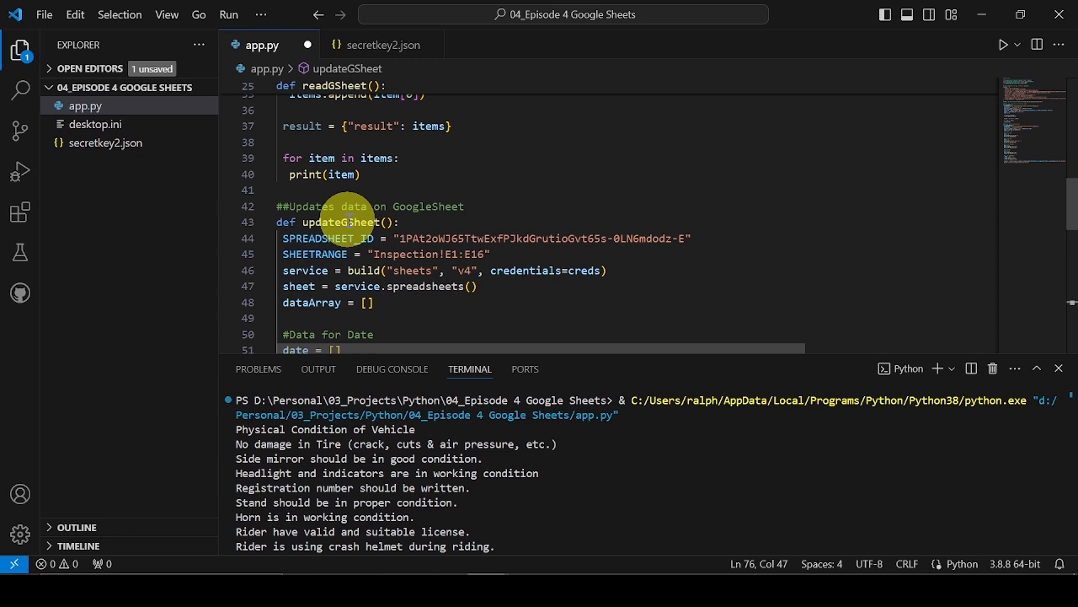
double_click(340, 222)
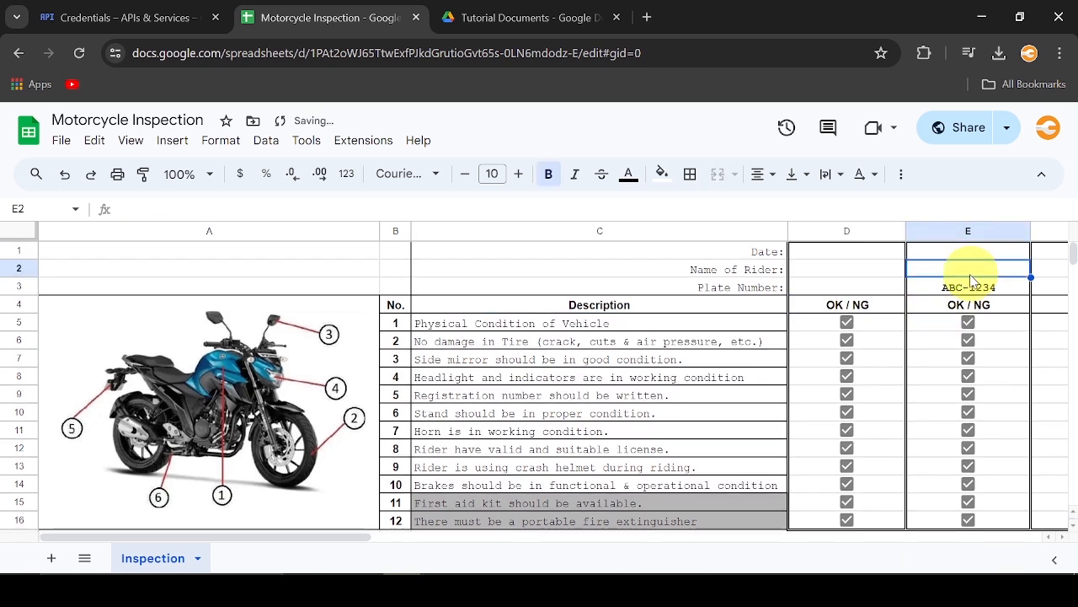
- Clear the filled rider values, select D1:D16, and grab the spreadsheet ID from the address bar
left_click(846, 320)
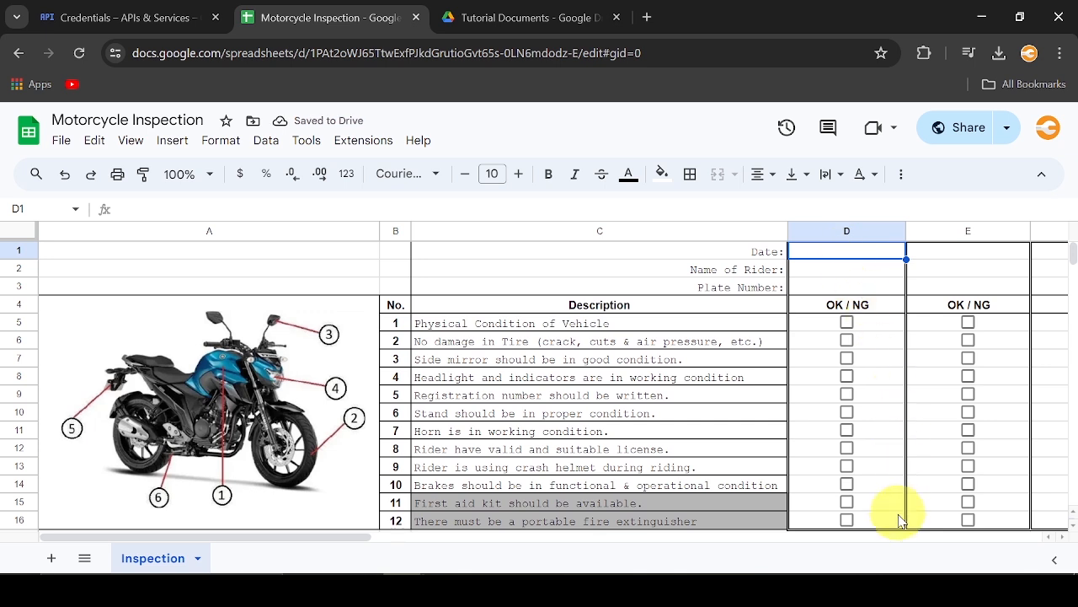
left_click_drag(846, 250, 846, 519)
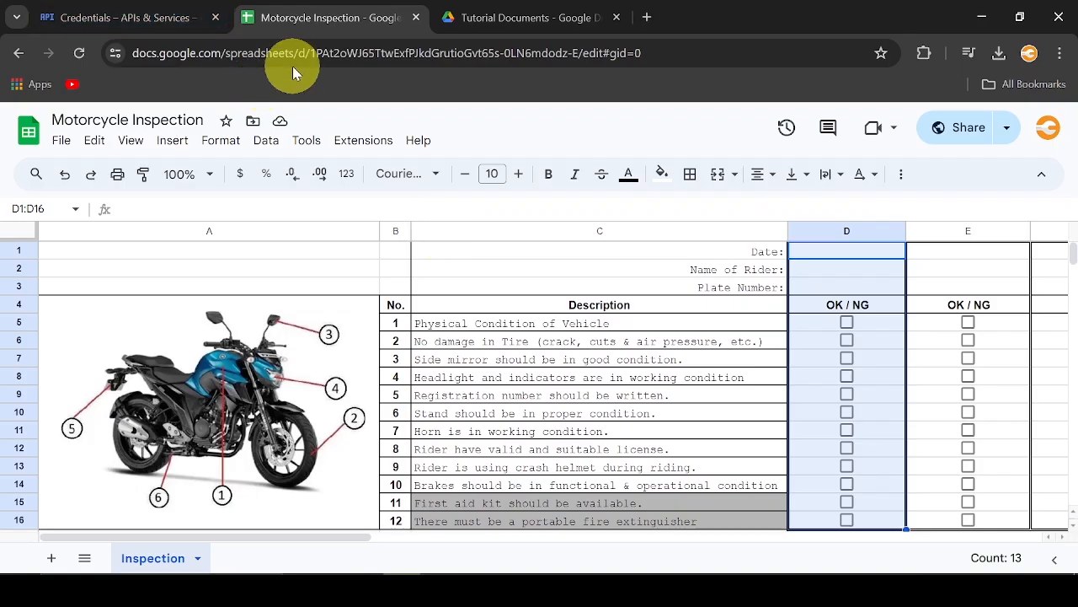
left_click(329, 52)
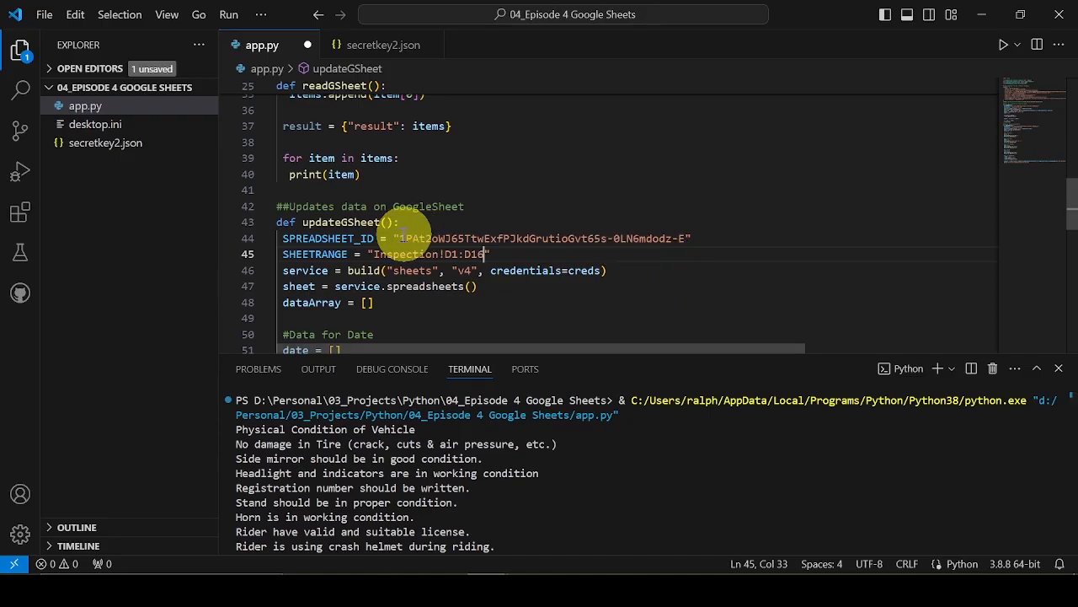
- Review updateGSheet and add an updateGSheet() call at the bottom of app.py
left_click_drag(401, 239, 691, 239)
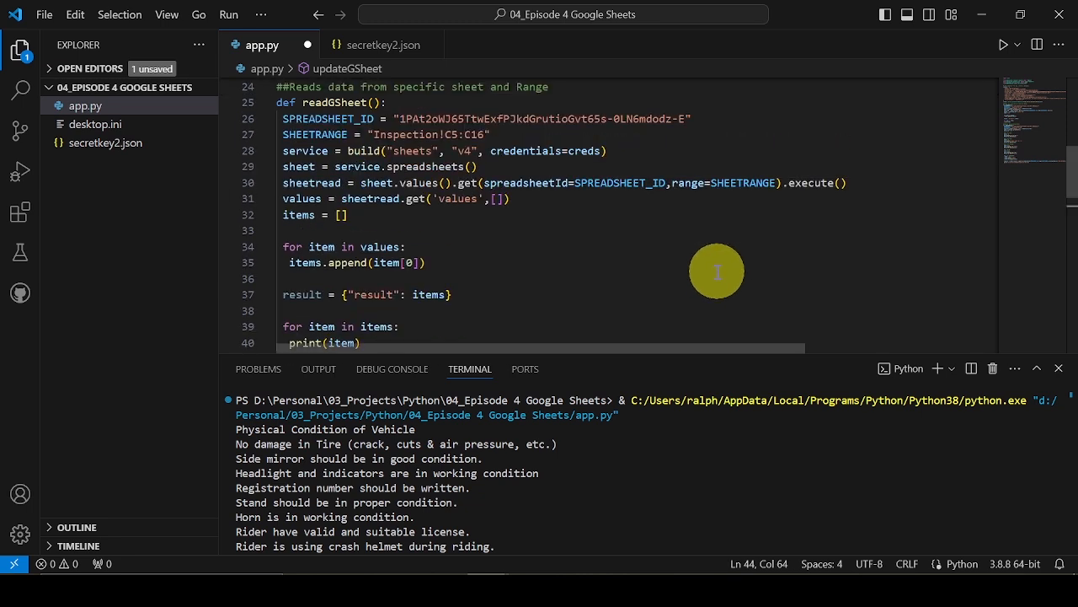
mouse_move(648, 125)
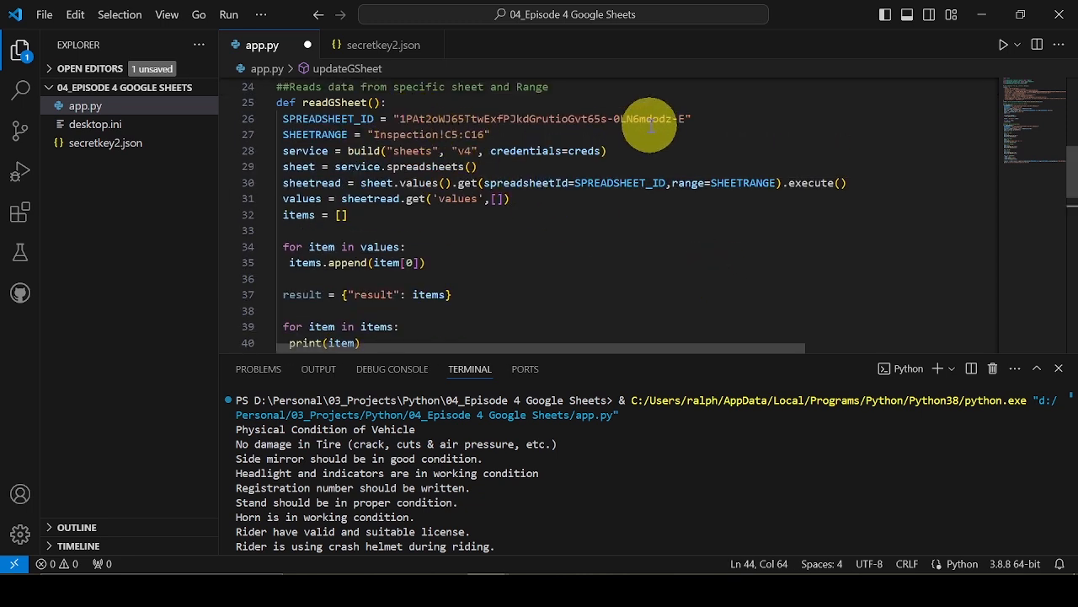
scroll("down", 3)
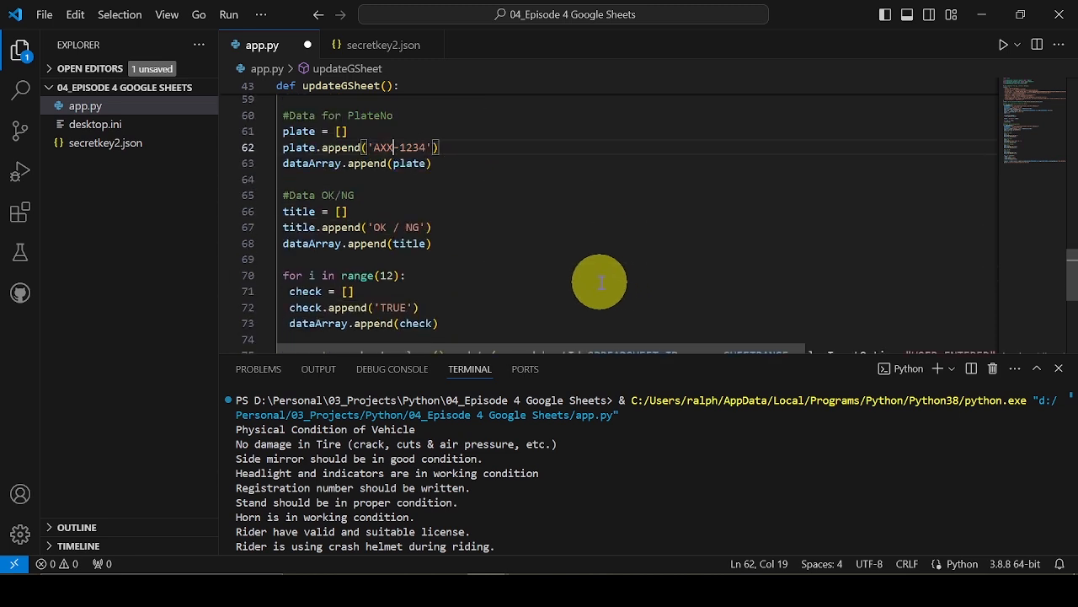
scroll("down", 3)
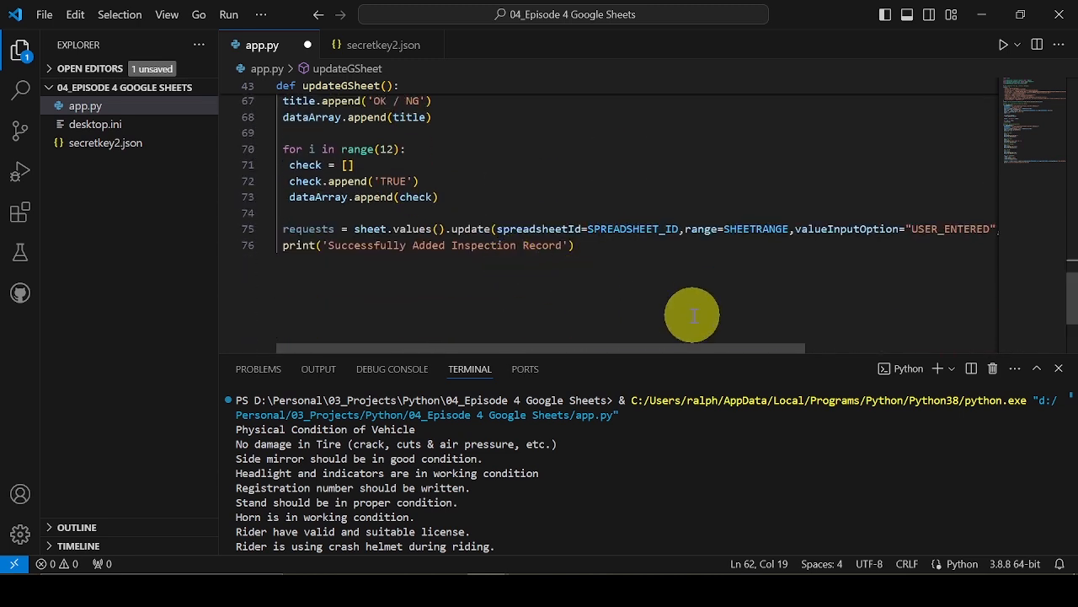
mouse_move(1032, 361)
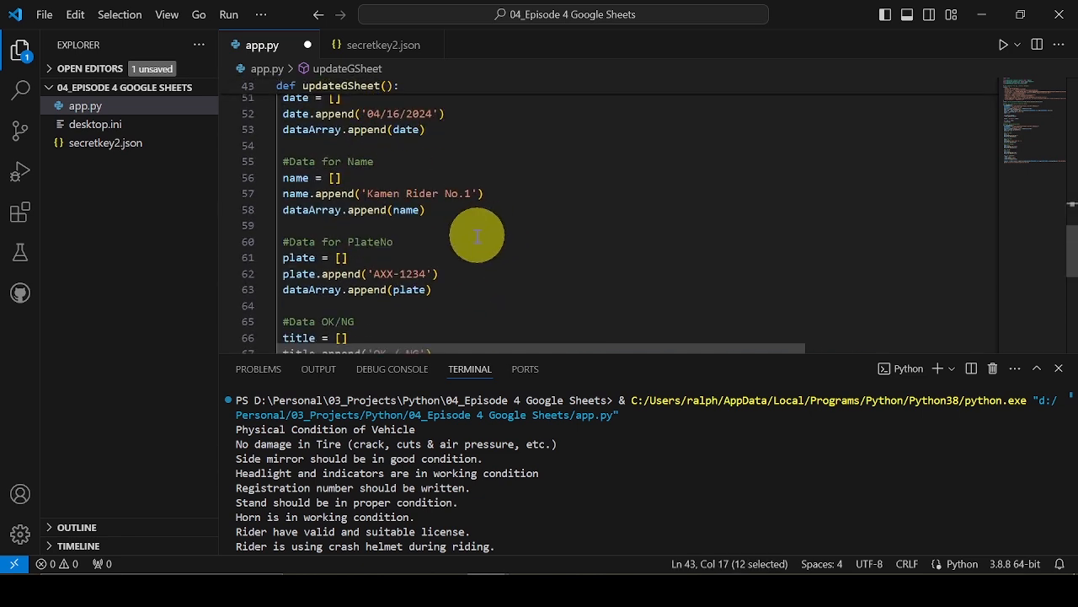
scroll("down", 3)
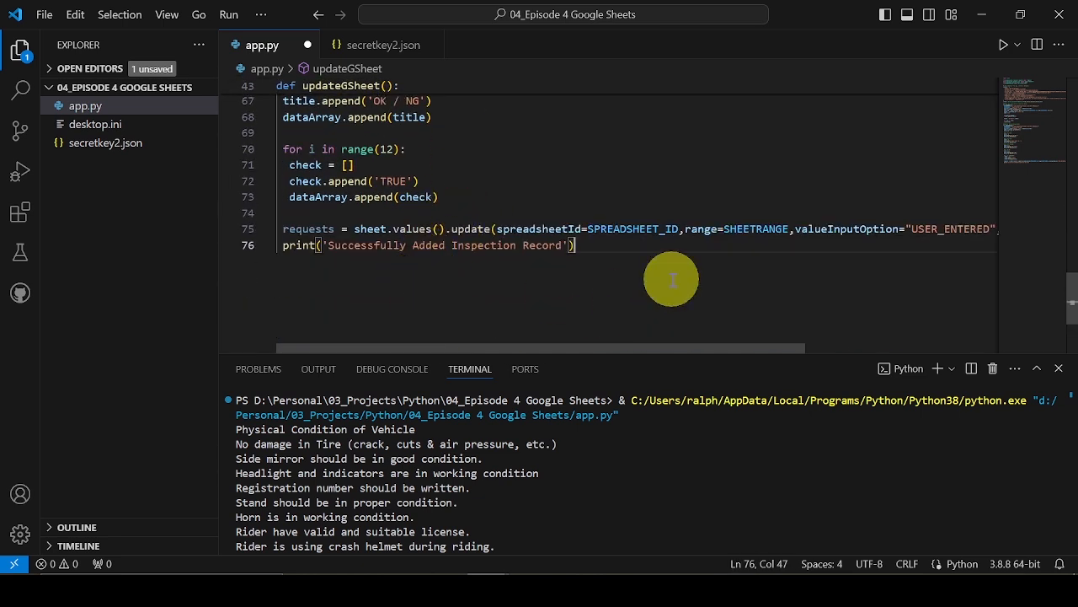
type("updateGSheet()")
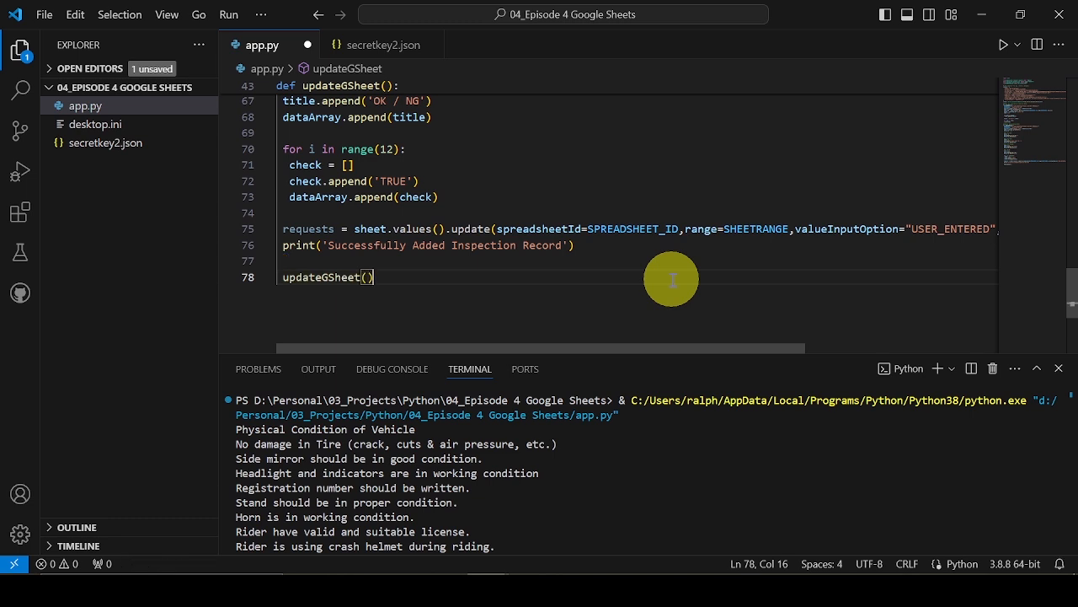
mouse_move(994, 368)
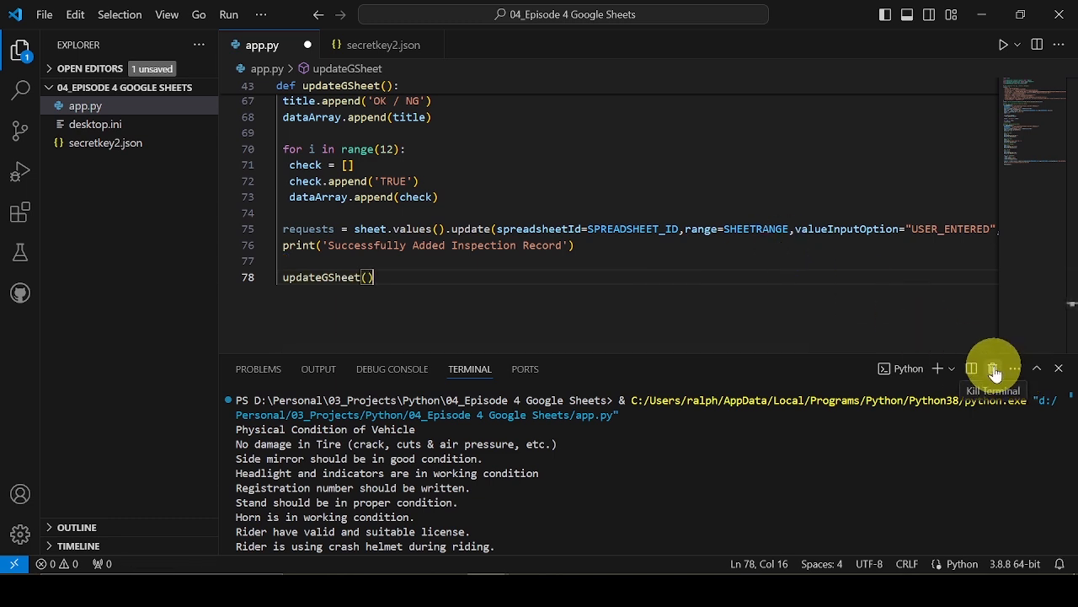
mouse_move(1004, 44)
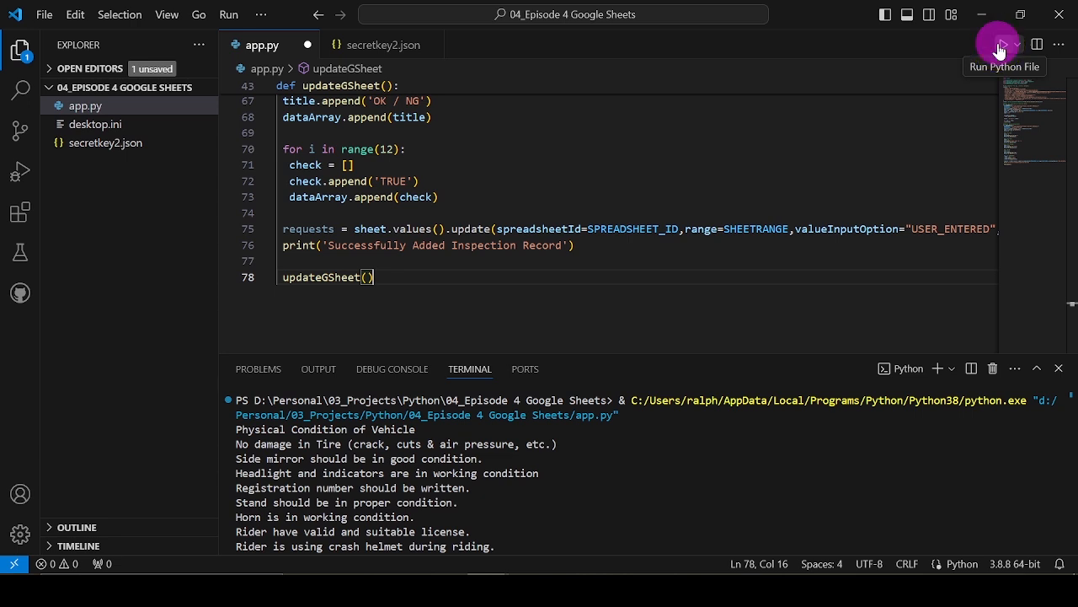
- Run app.py to write Kamen Rider No.1's date, plate and ticks into column D
left_click(997, 44)
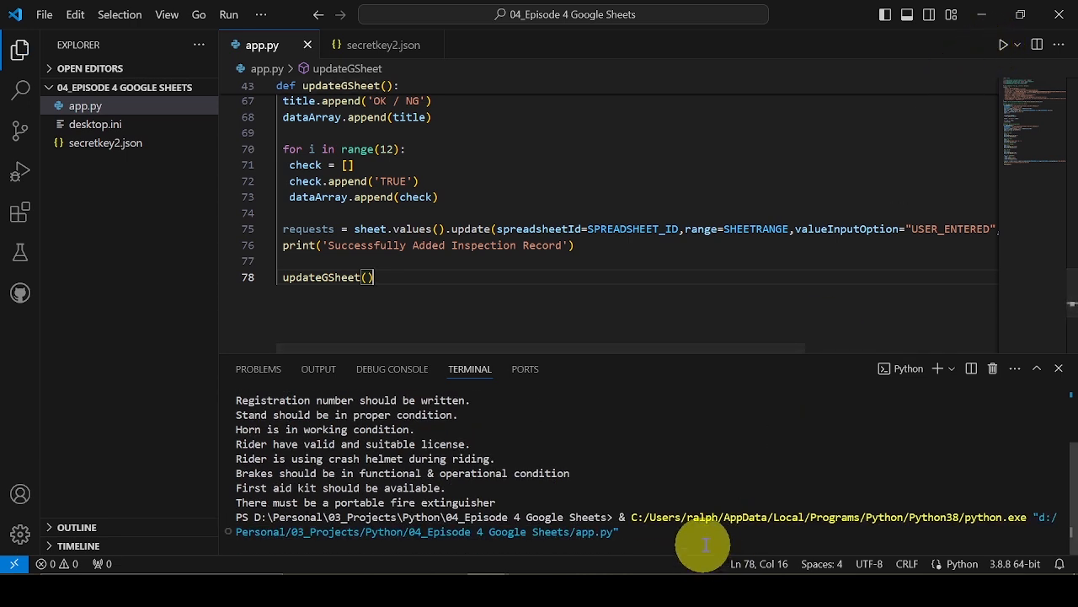
mouse_move(671, 453)
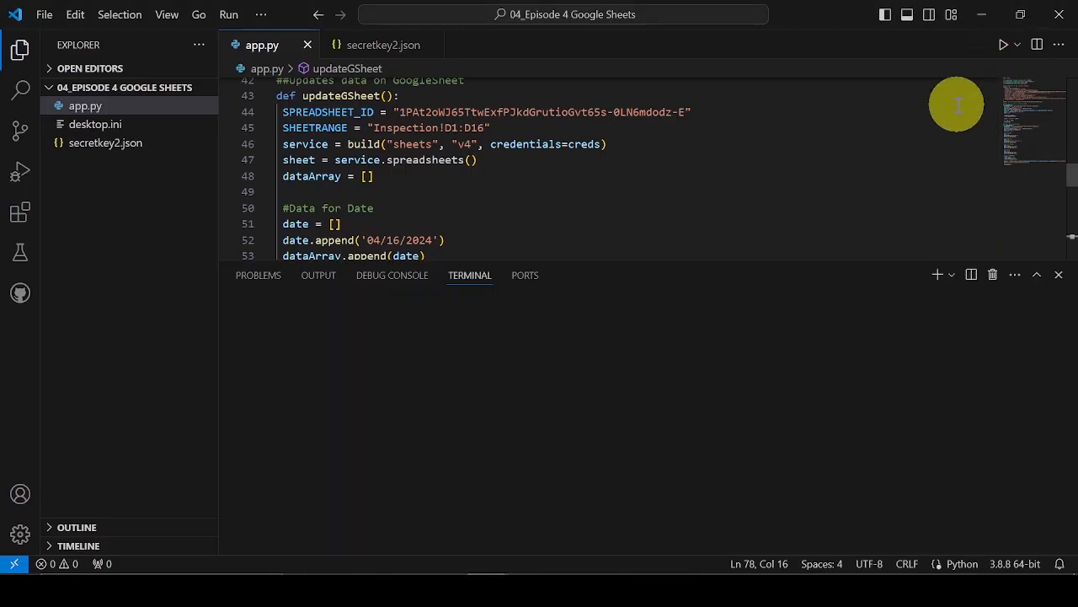
left_click(1002, 44)
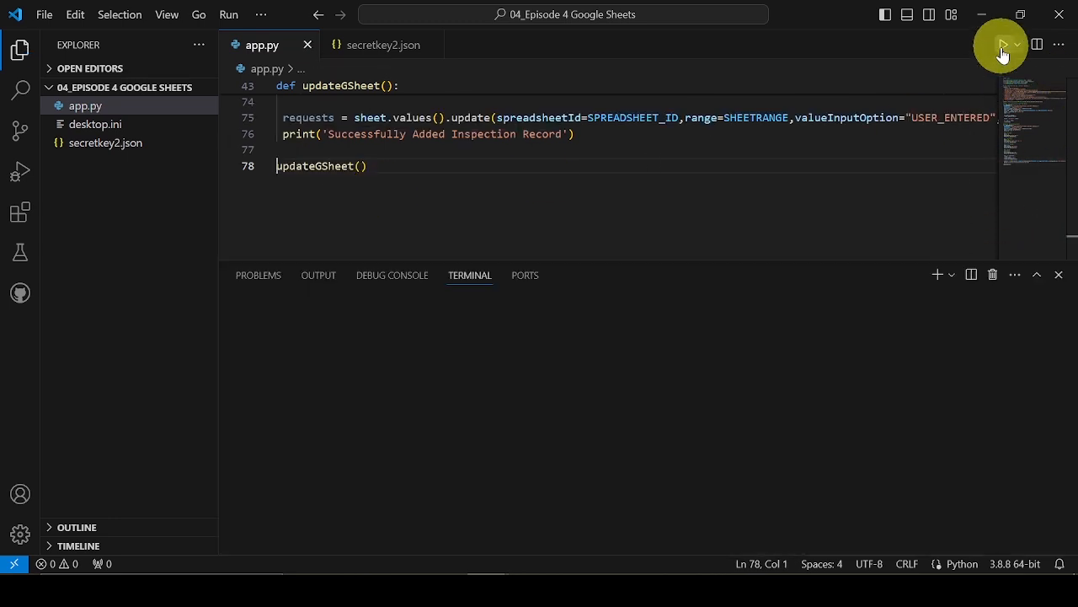
left_click(1003, 44)
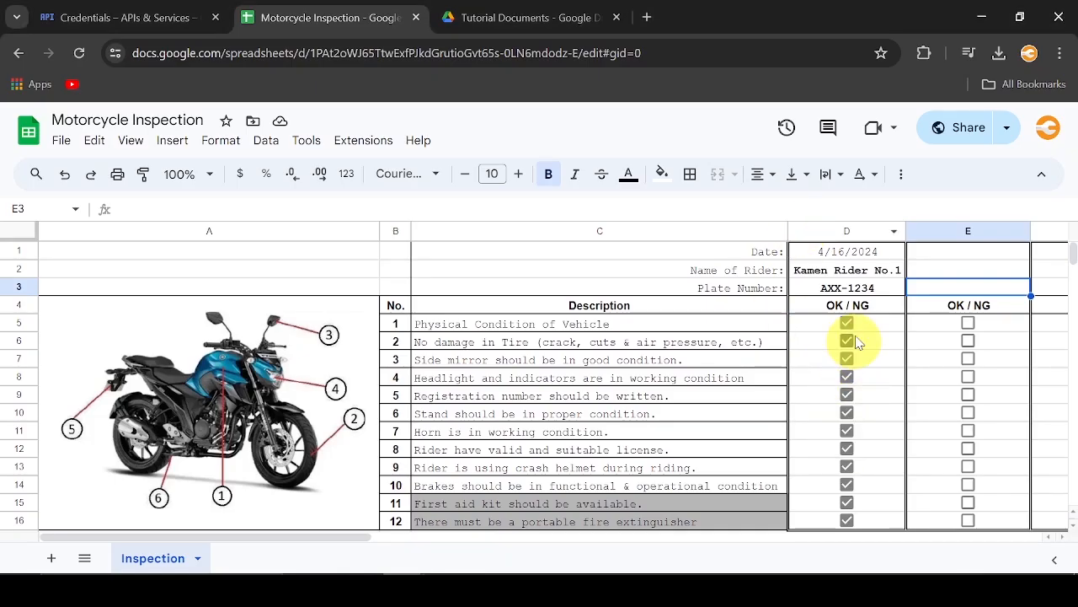
mouse_move(839, 384)
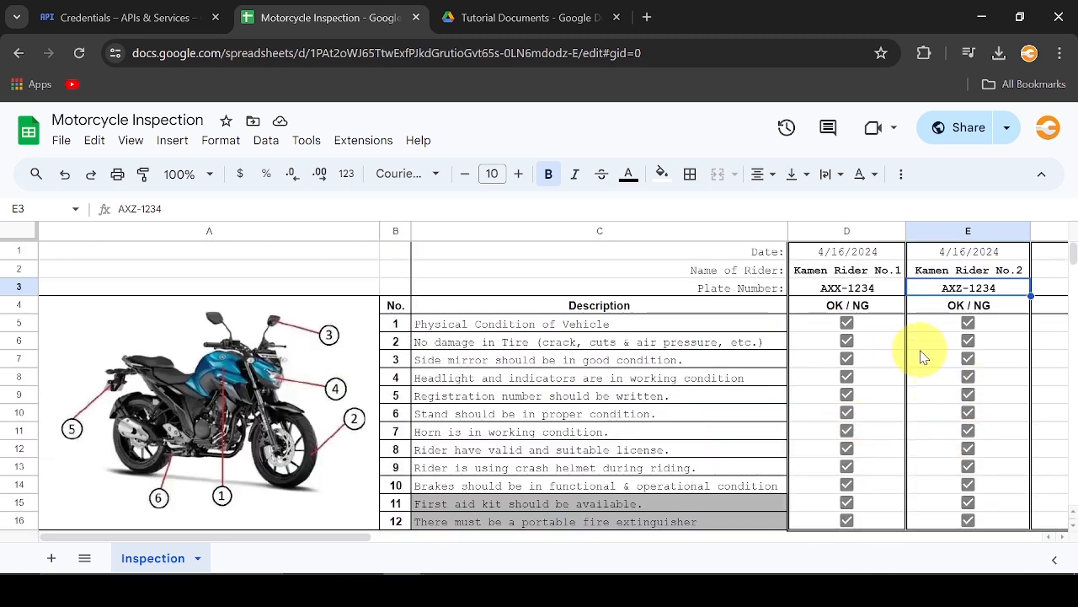
- Check column E's Kamen Rider No.2 record with plate AXZ-1234, 10 points and PASSED
scroll("down", 3)
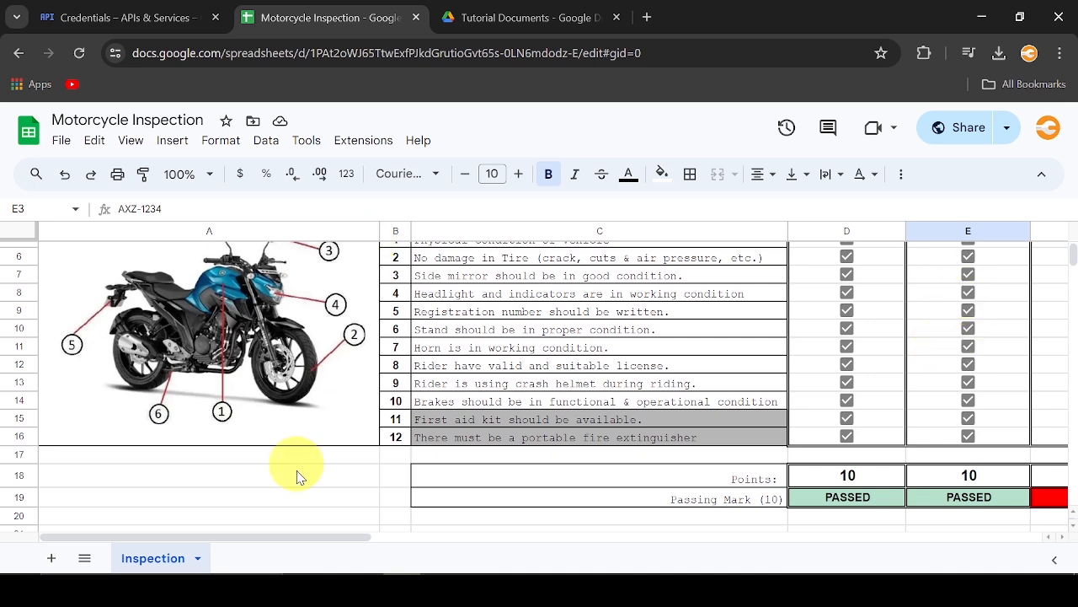
mouse_move(823, 505)
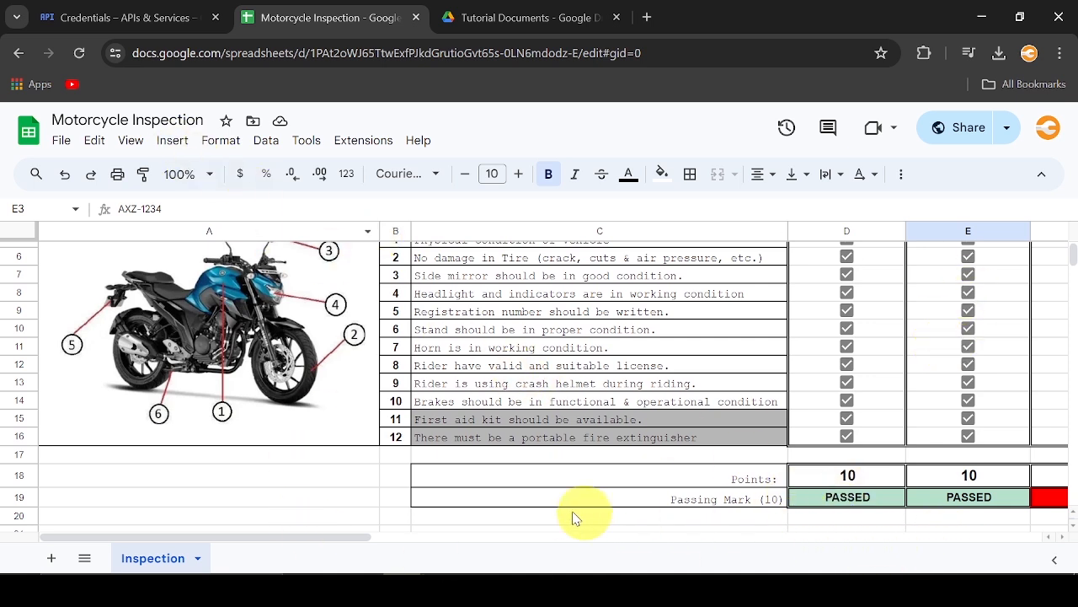
mouse_move(130, 140)
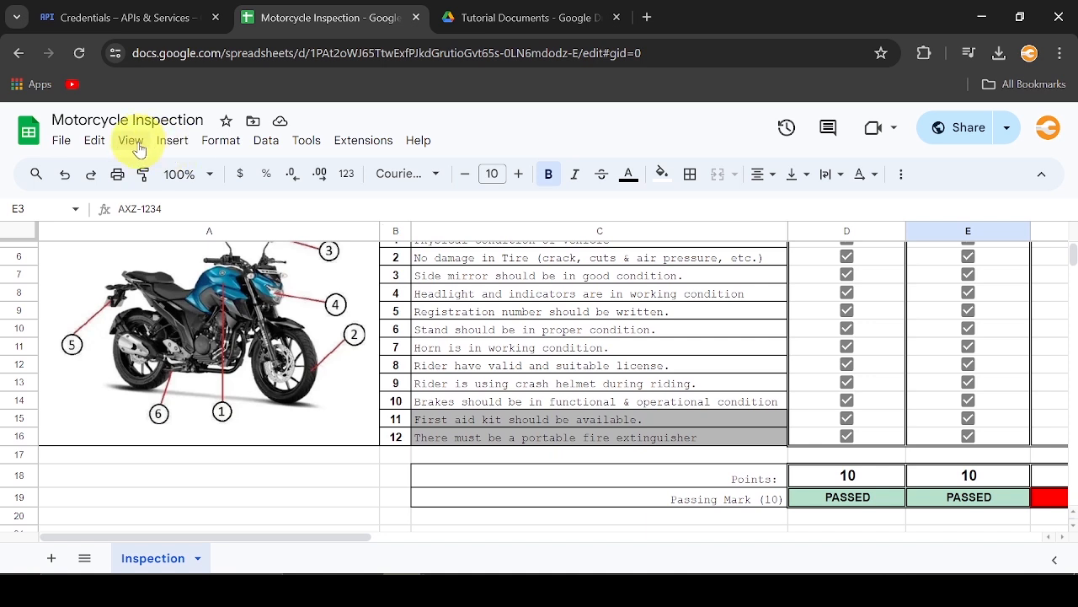
- Inspect the Checkbox insert option and D18/D19 formulas, then view the FAILED/PASSED conditional format rules
left_click(172, 140)
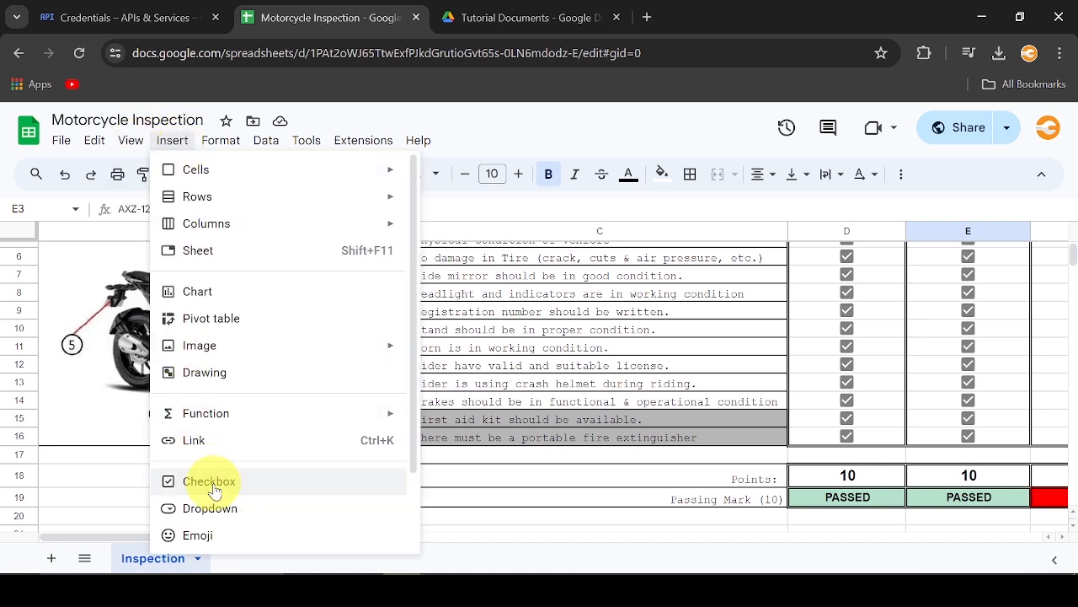
mouse_move(843, 364)
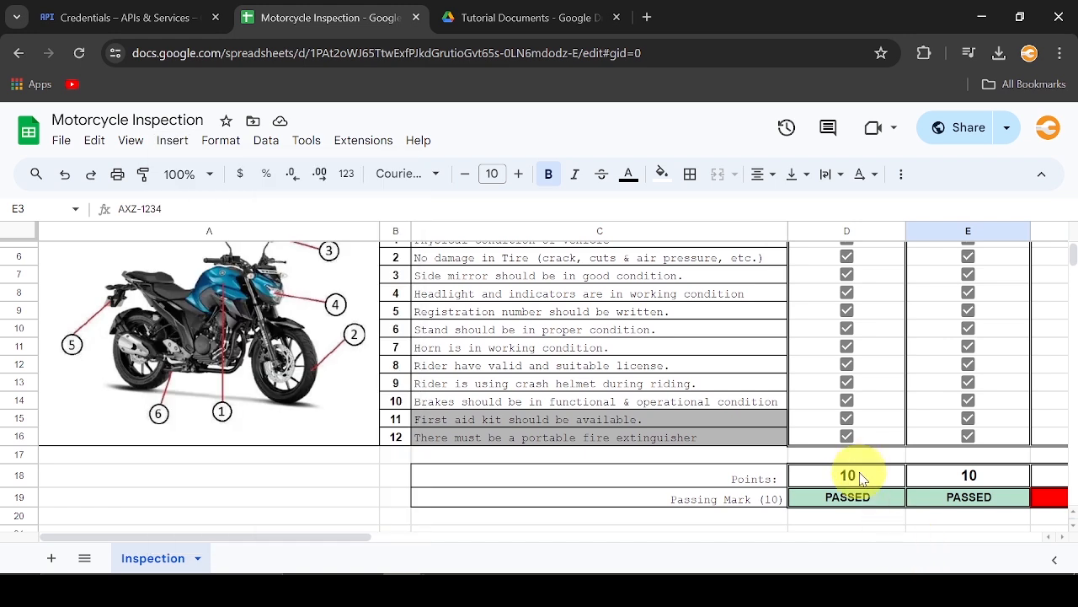
left_click(846, 475)
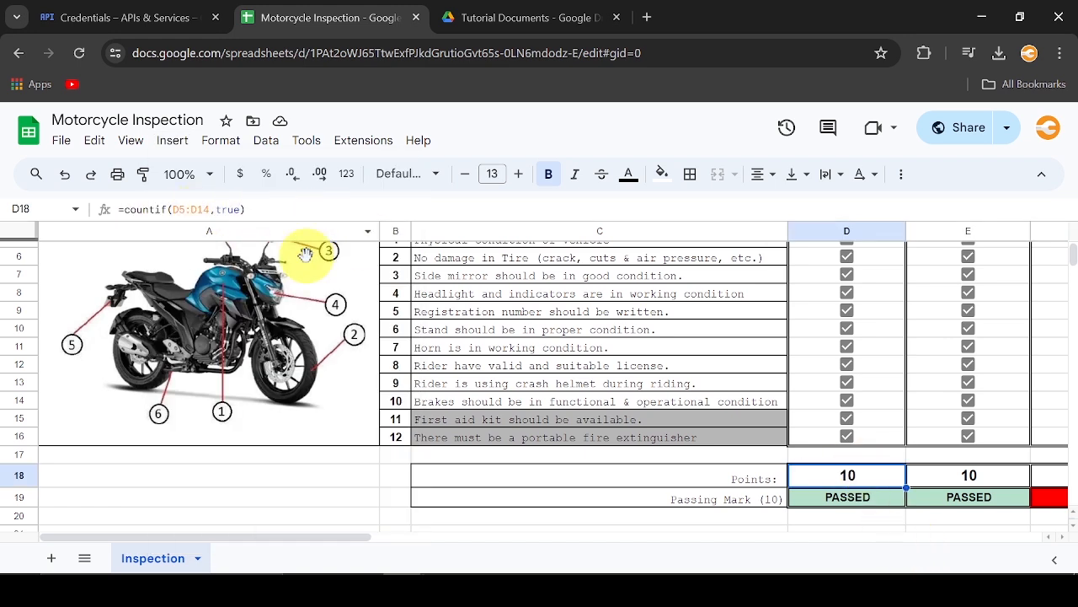
left_click(846, 497)
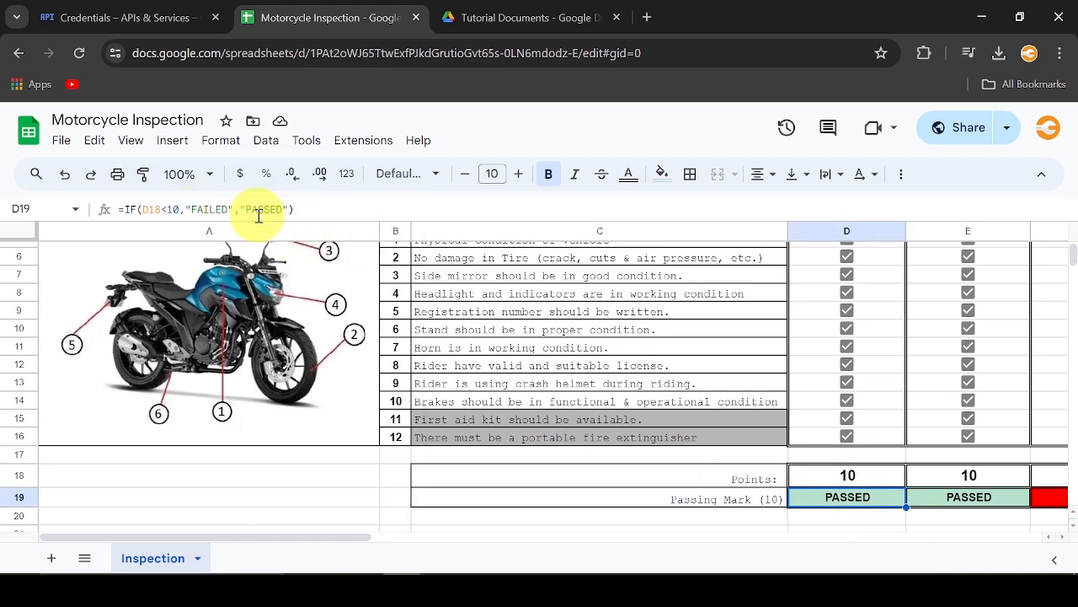
left_click(221, 140)
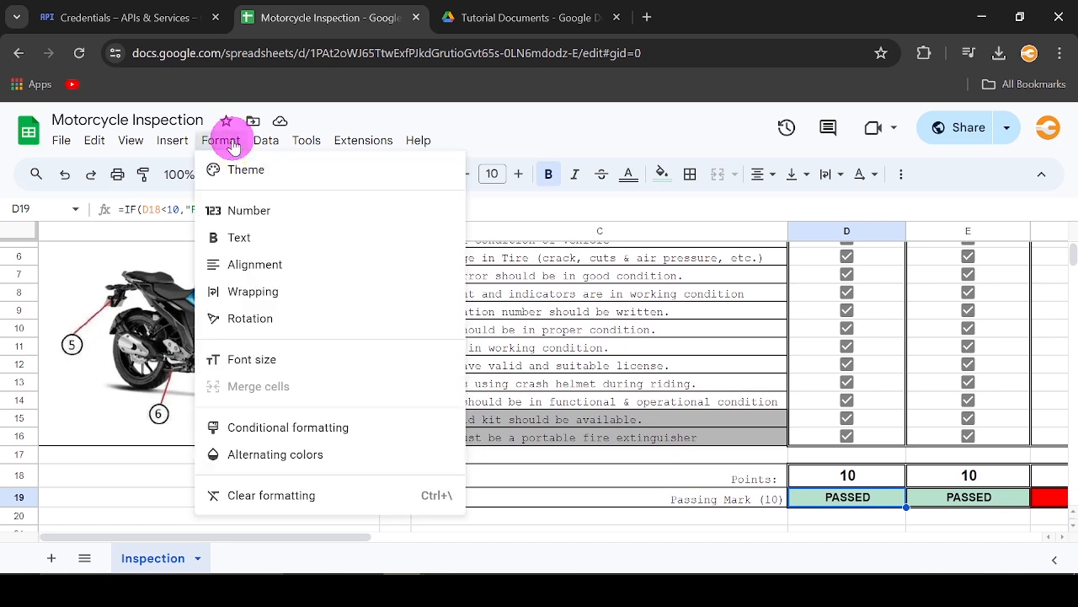
left_click(288, 428)
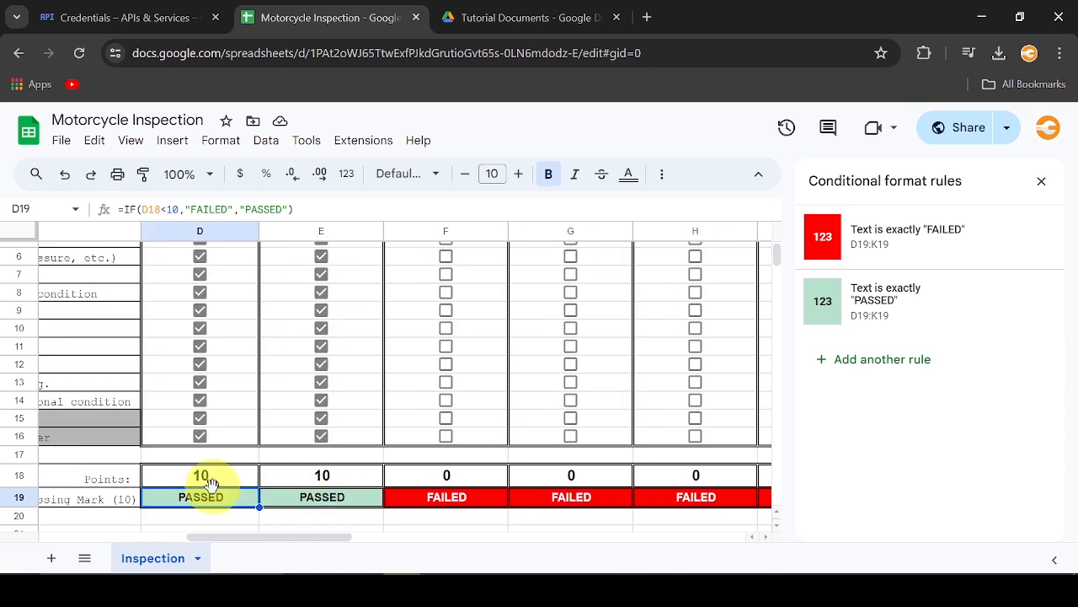
mouse_move(935, 263)
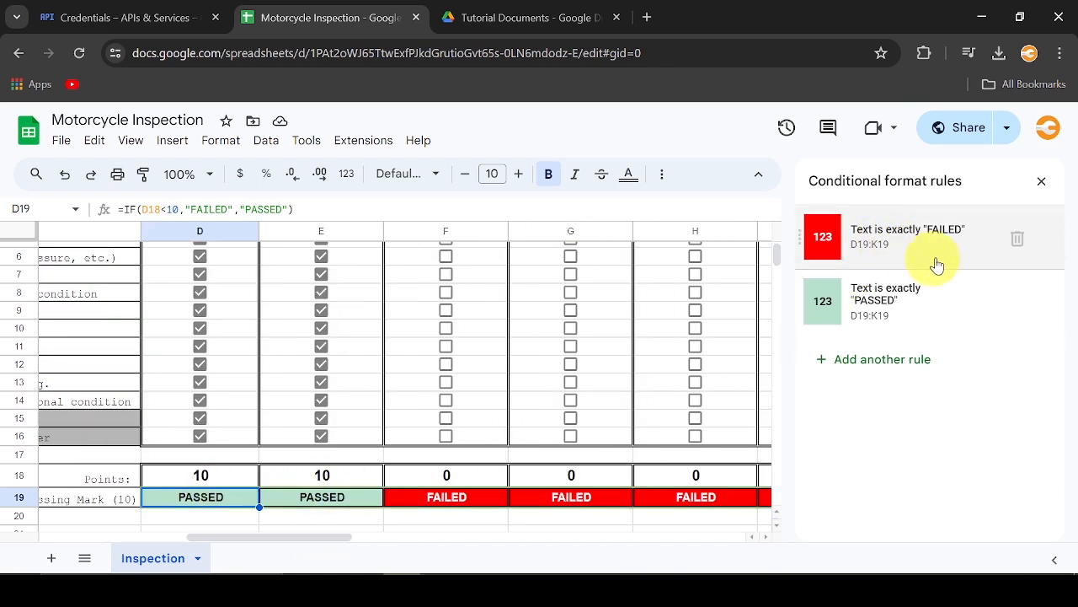
mouse_move(967, 563)
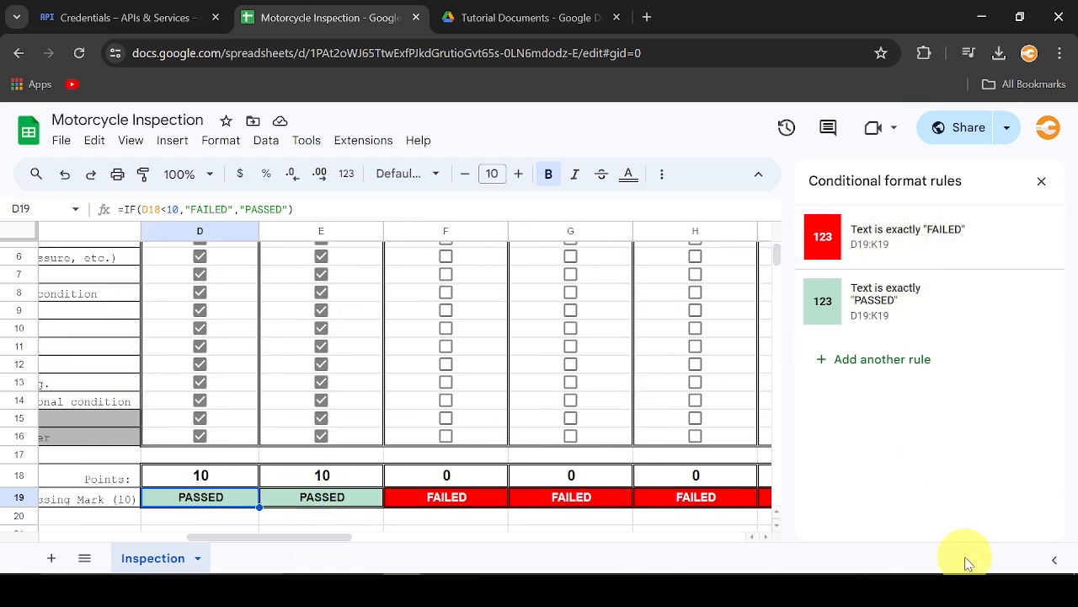